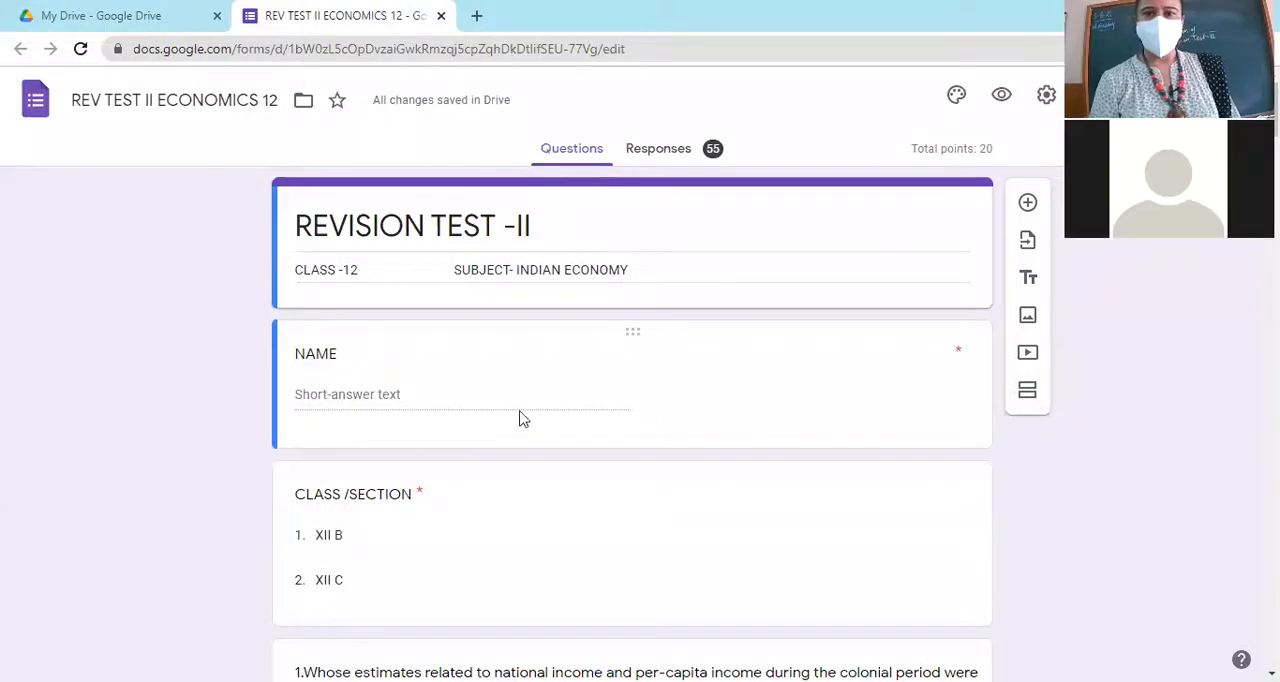
Move past the title, NAME and CLASS/SECTION fields to reach question 1 on colonial-era national income estimates
{"action": "scroll", "scroll_direction": "down", "scroll_amount": 3}
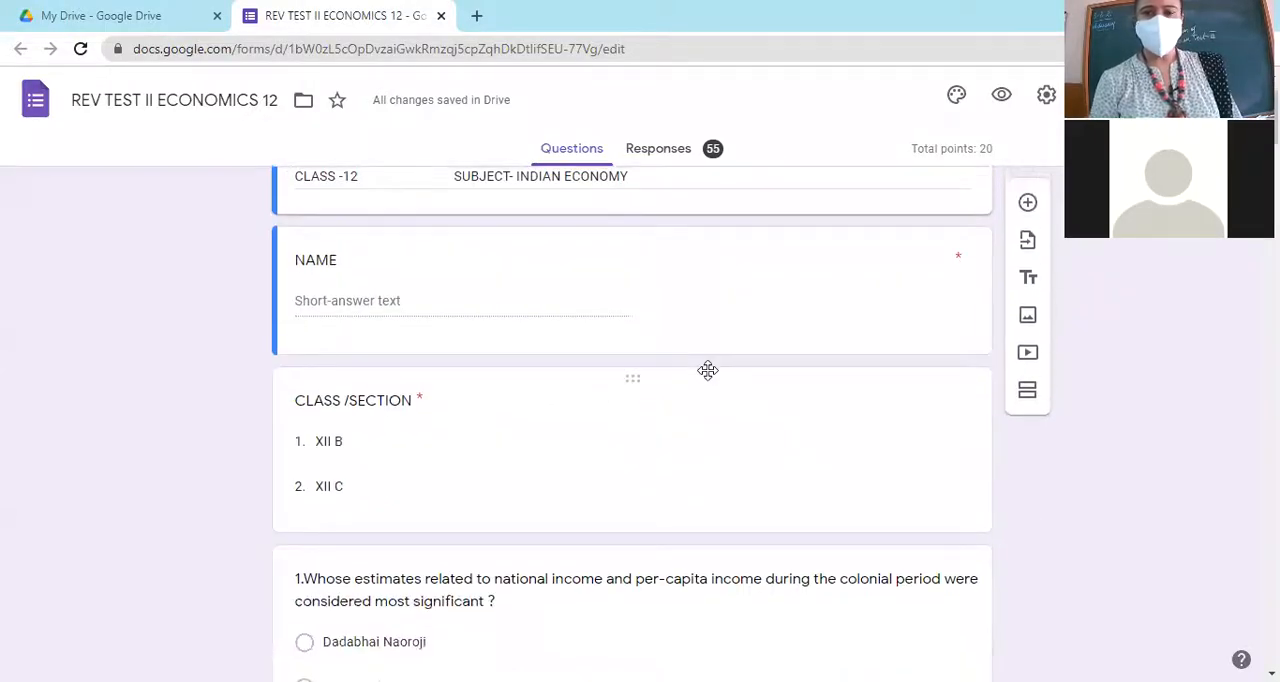
{"action": "scroll", "scroll_direction": "down", "scroll_amount": 3}
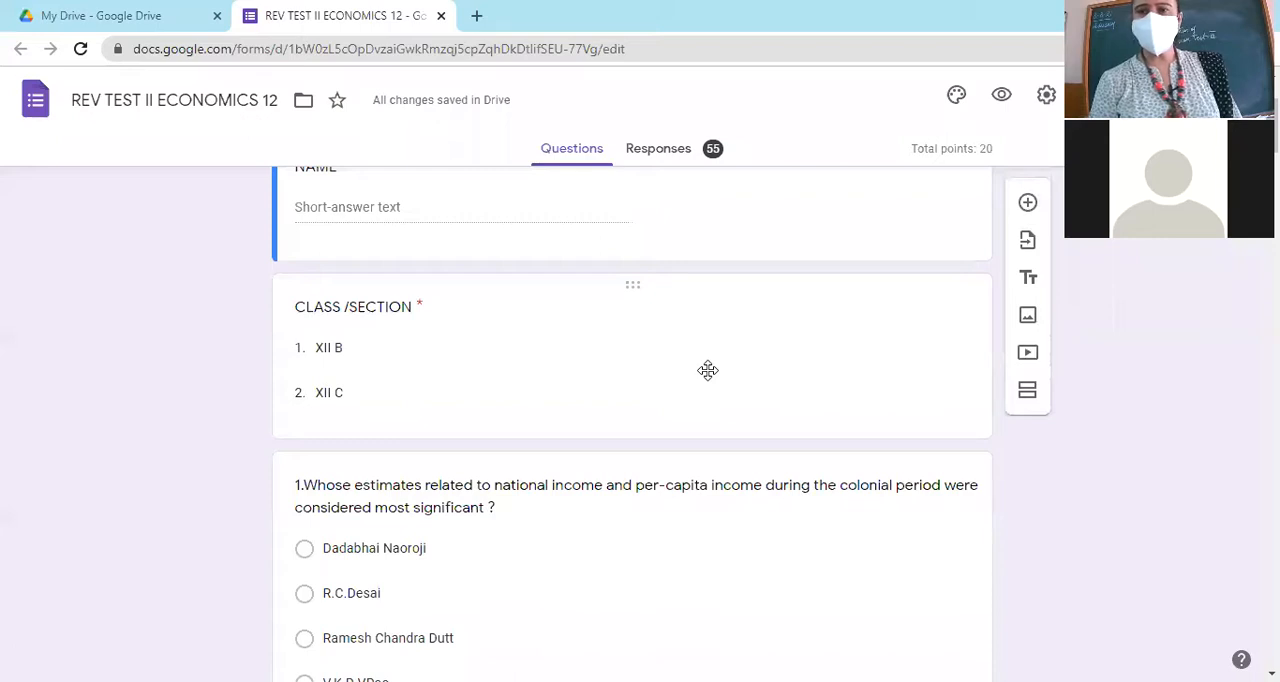
{"action": "mouse_move", "coordinate": [886, 358]}
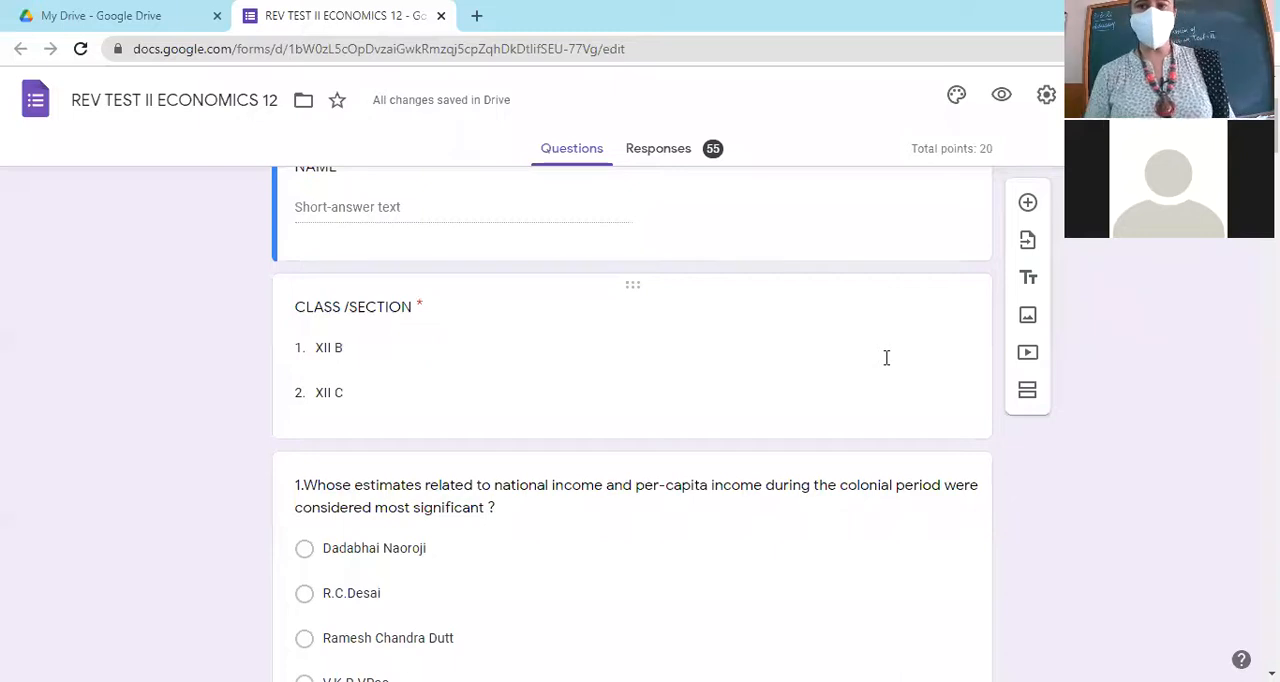
{"action": "scroll", "scroll_direction": "down", "scroll_amount": 3}
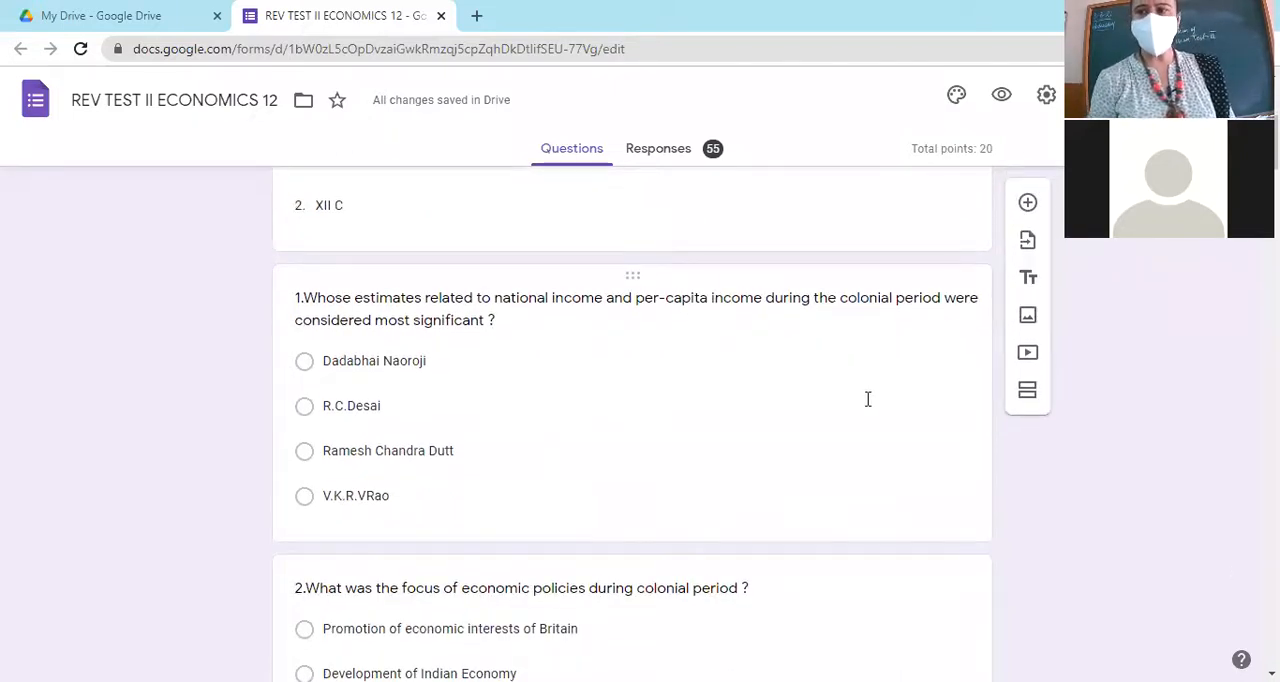
{"action": "mouse_move", "coordinate": [632, 444]}
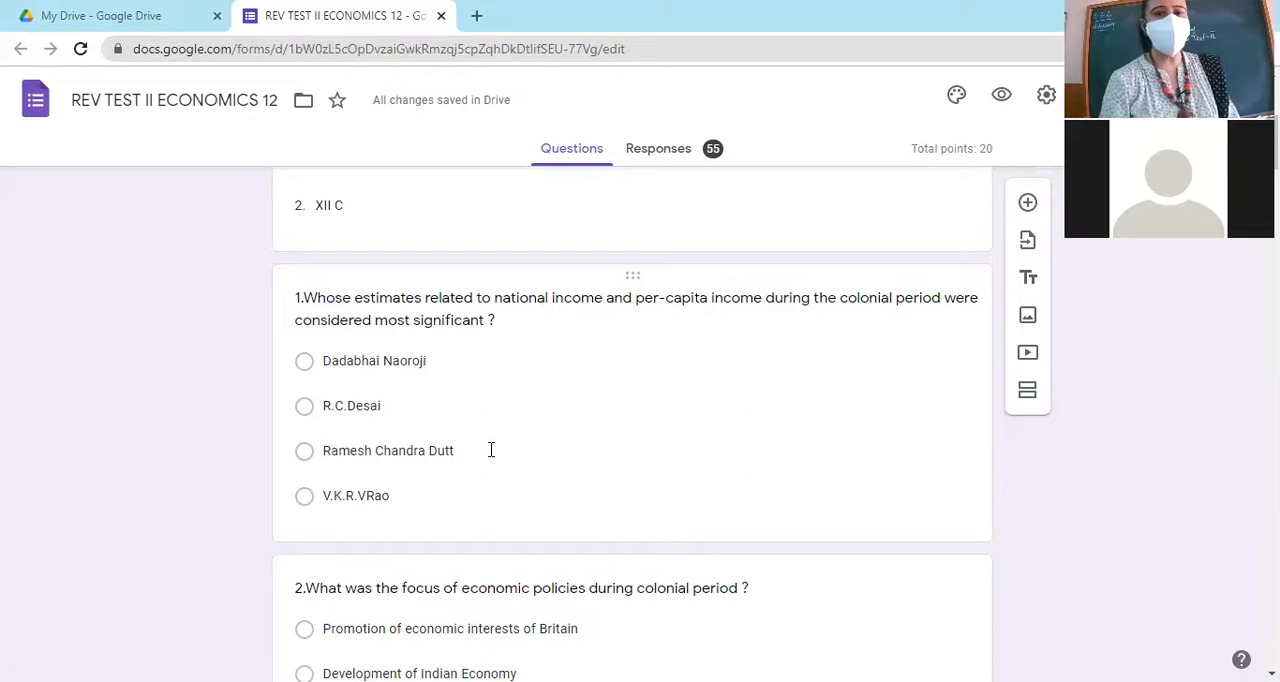
{"action": "scroll", "scroll_direction": "down", "scroll_amount": 3}
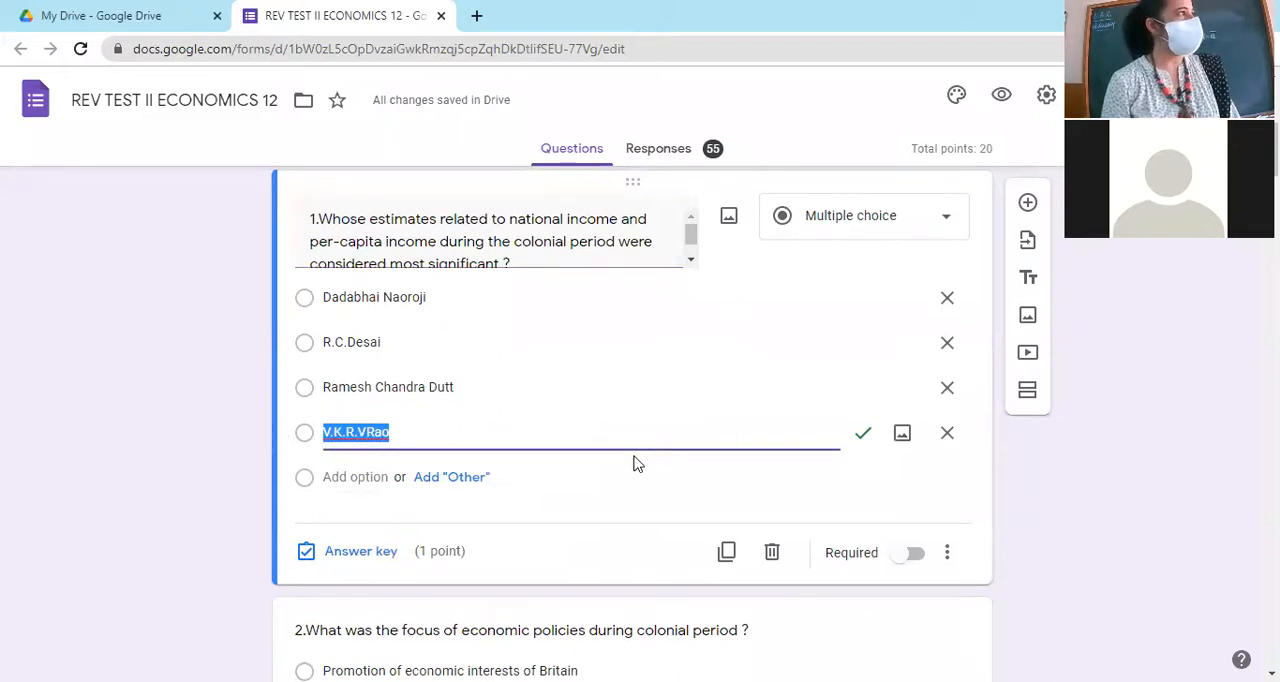
{"action": "mouse_move", "coordinate": [628, 462]}
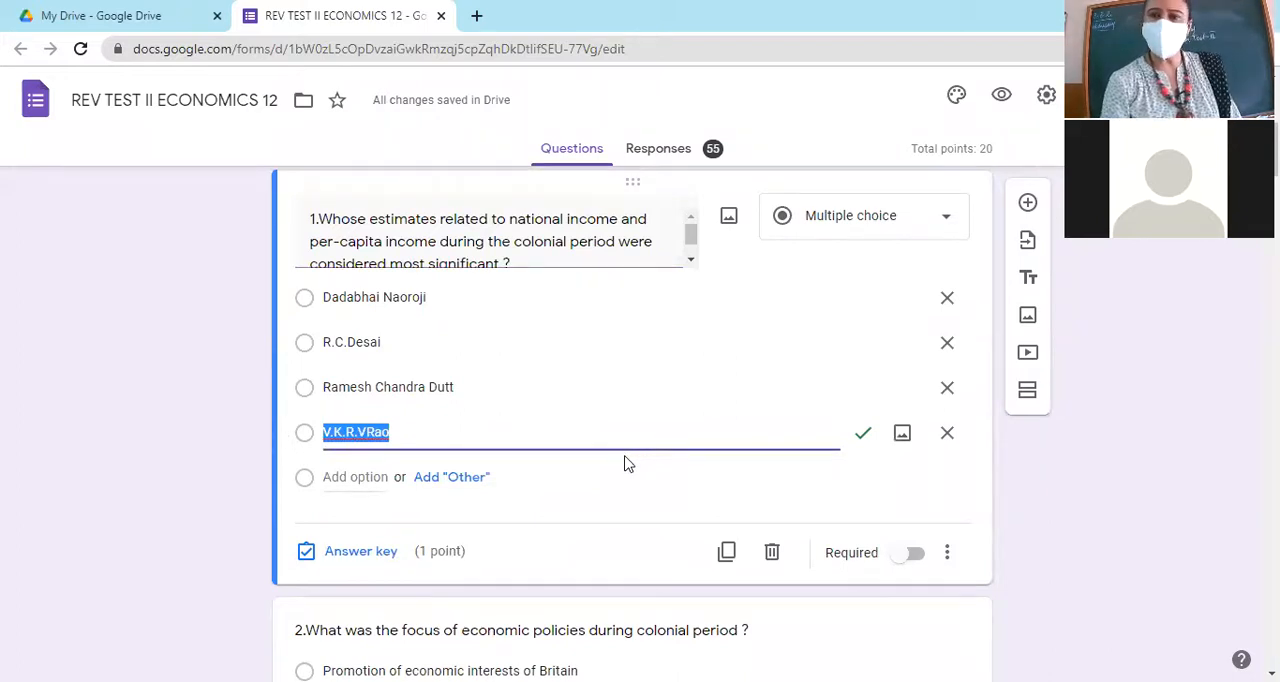
Move from question 1 to question 2 on the focus of colonial-era economic policy
{"action": "scroll", "scroll_direction": "down", "scroll_amount": 3}
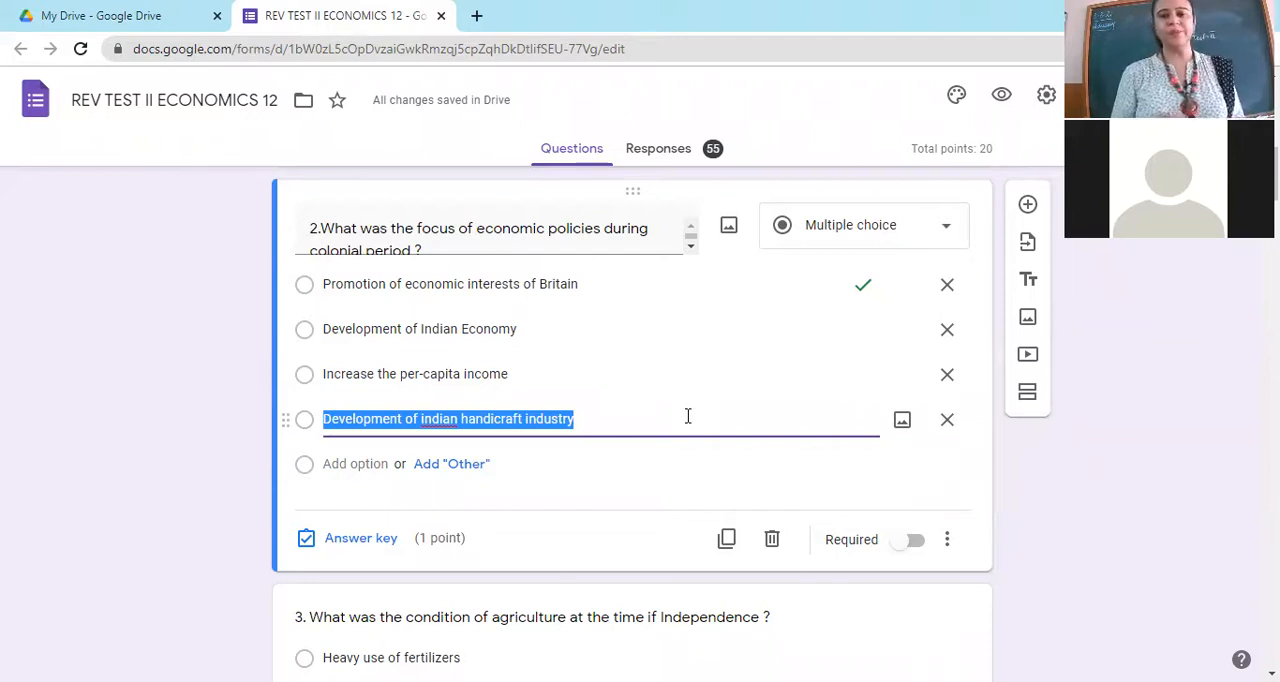
Review question 3 on agriculture at Independence with low productivity marked correct, reaching question 4
{"action": "scroll", "scroll_direction": "down", "scroll_amount": 3}
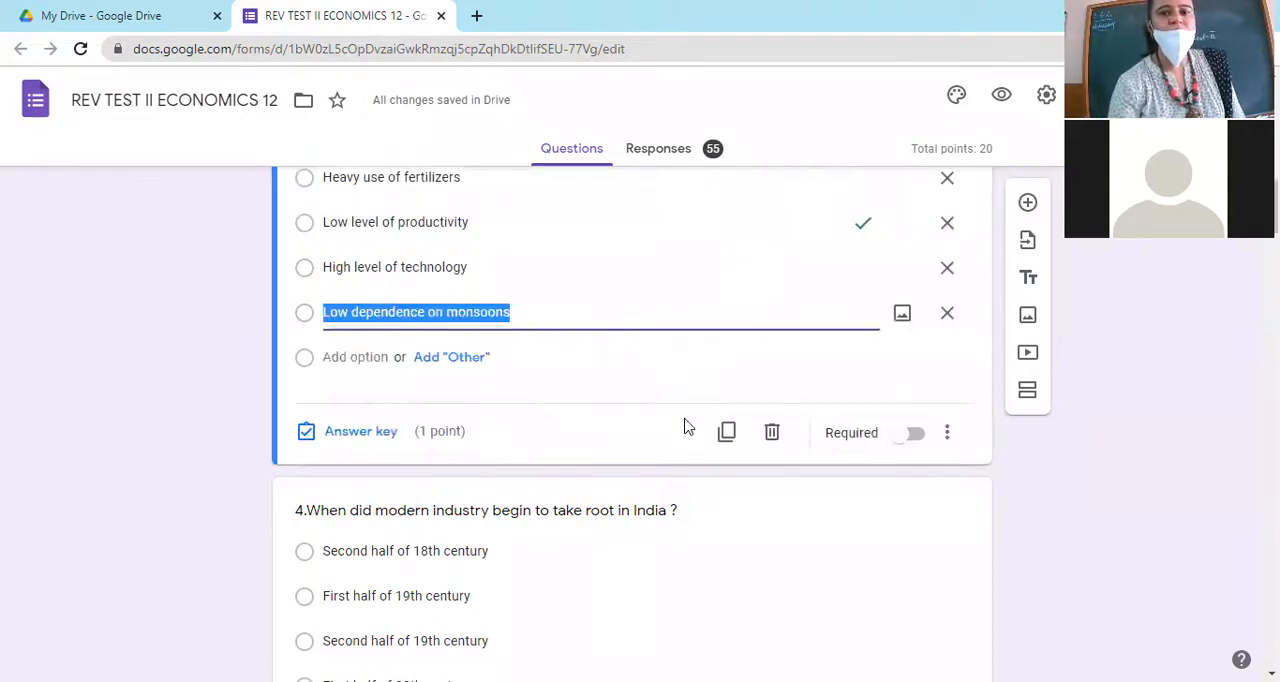
{"action": "scroll", "scroll_direction": "down", "scroll_amount": 3}
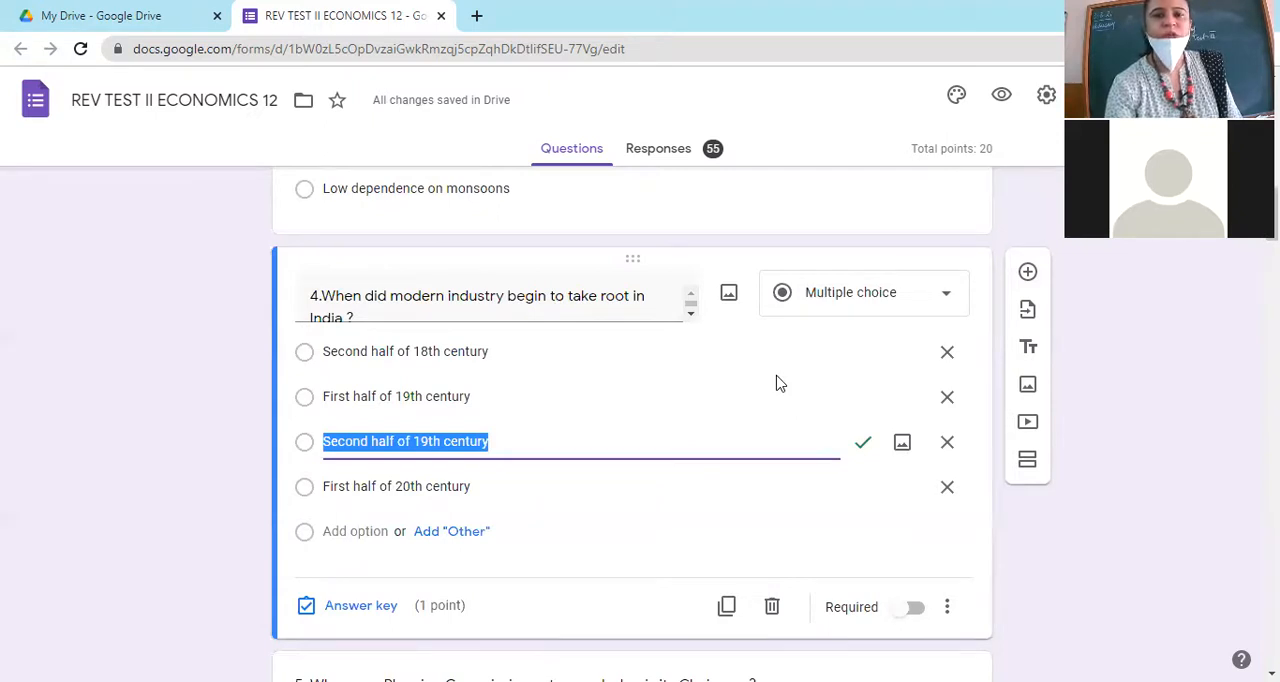
{"action": "mouse_move", "coordinate": [624, 460]}
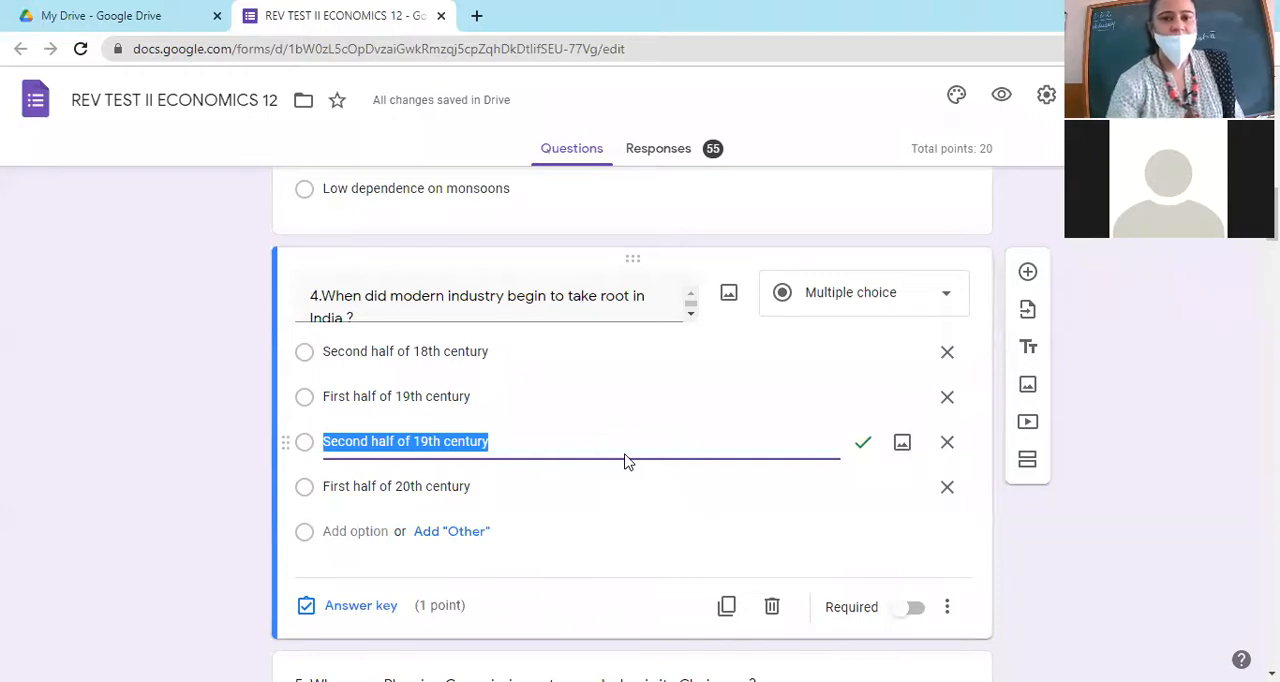
Confirm second half of 19th century is keyed correct for question 4 and bring question 5 into view
{"action": "scroll", "scroll_direction": "down", "scroll_amount": 3}
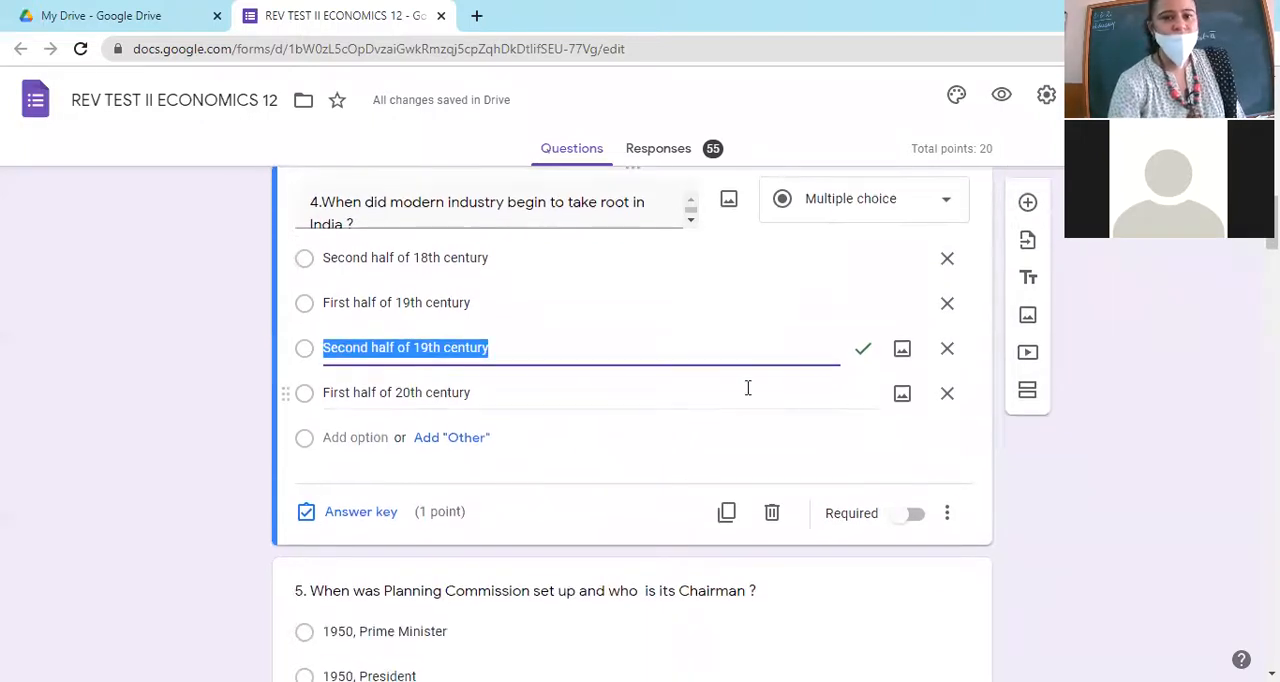
Read through questions 5 and 6 on planning to reach question 7 on Mahalanobis's contributions
{"action": "scroll", "scroll_direction": "down", "scroll_amount": 3}
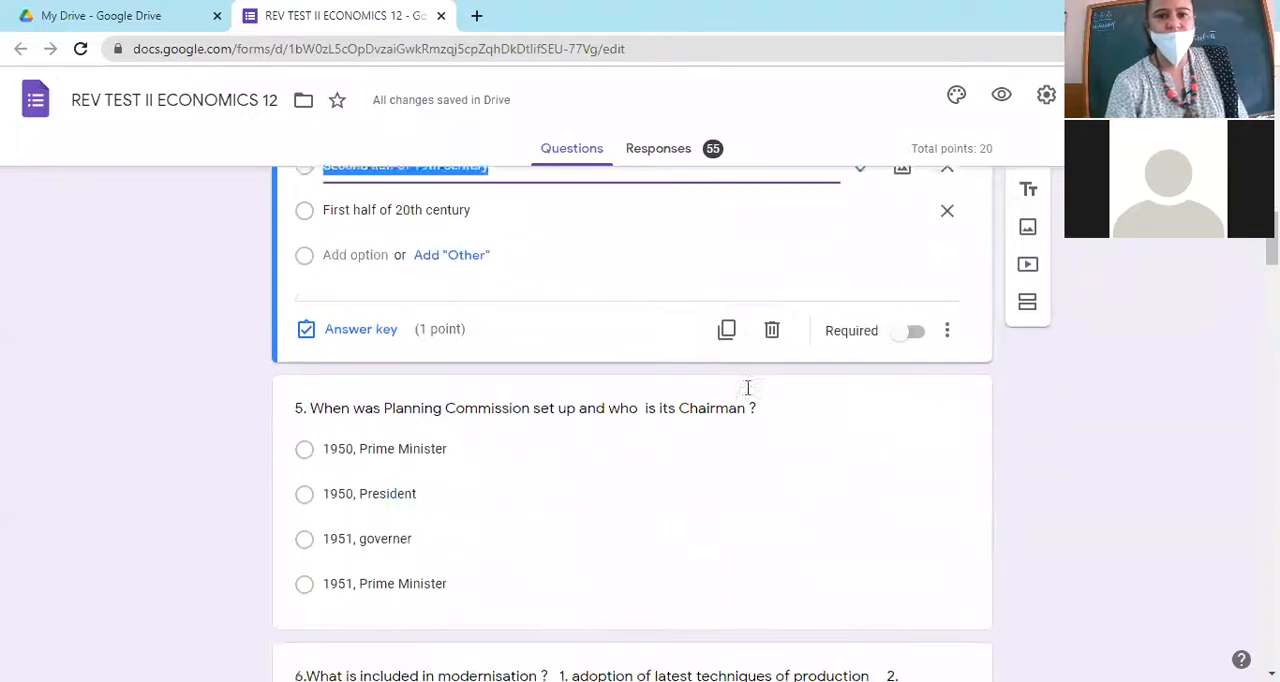
{"action": "scroll", "scroll_direction": "down", "scroll_amount": 3}
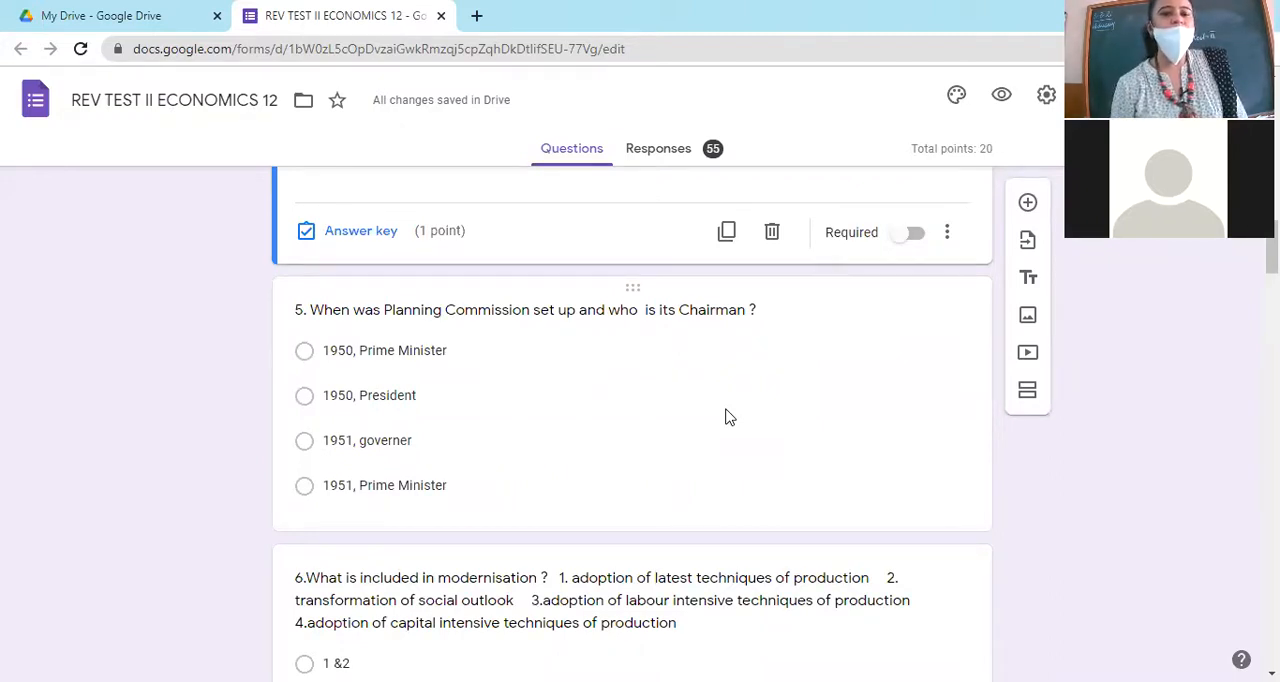
{"action": "scroll", "scroll_direction": "down", "scroll_amount": 3}
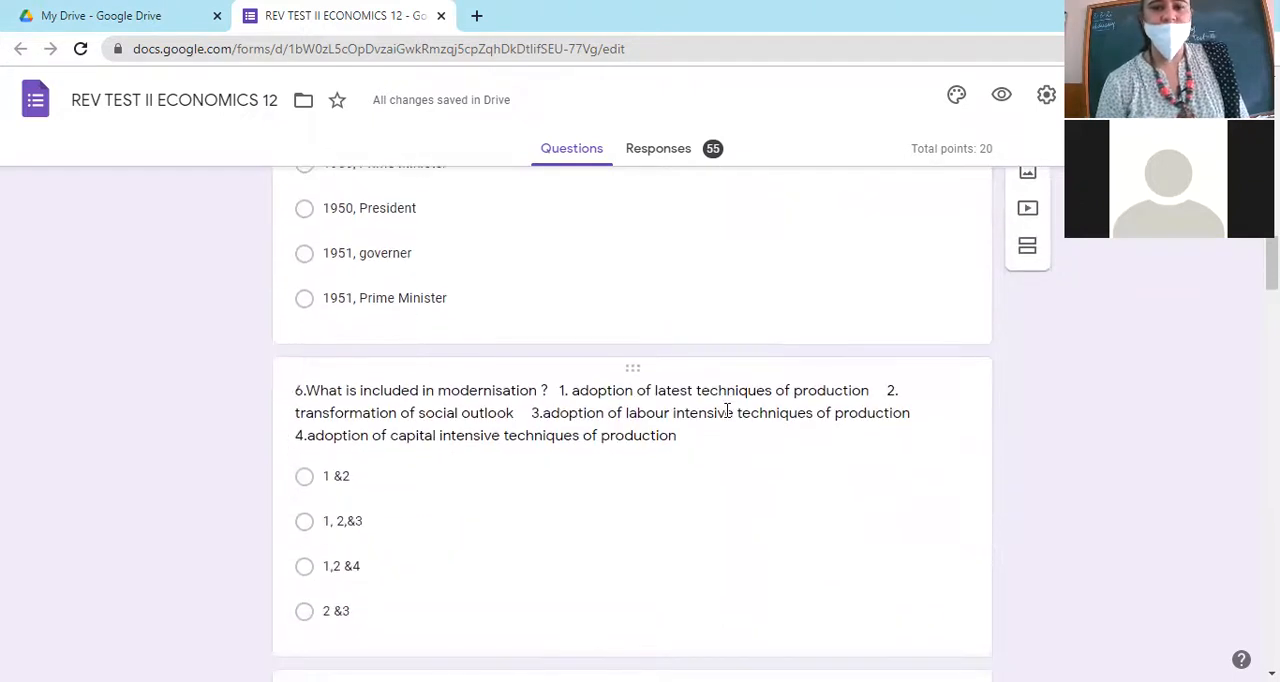
{"action": "scroll", "scroll_direction": "down", "scroll_amount": 3}
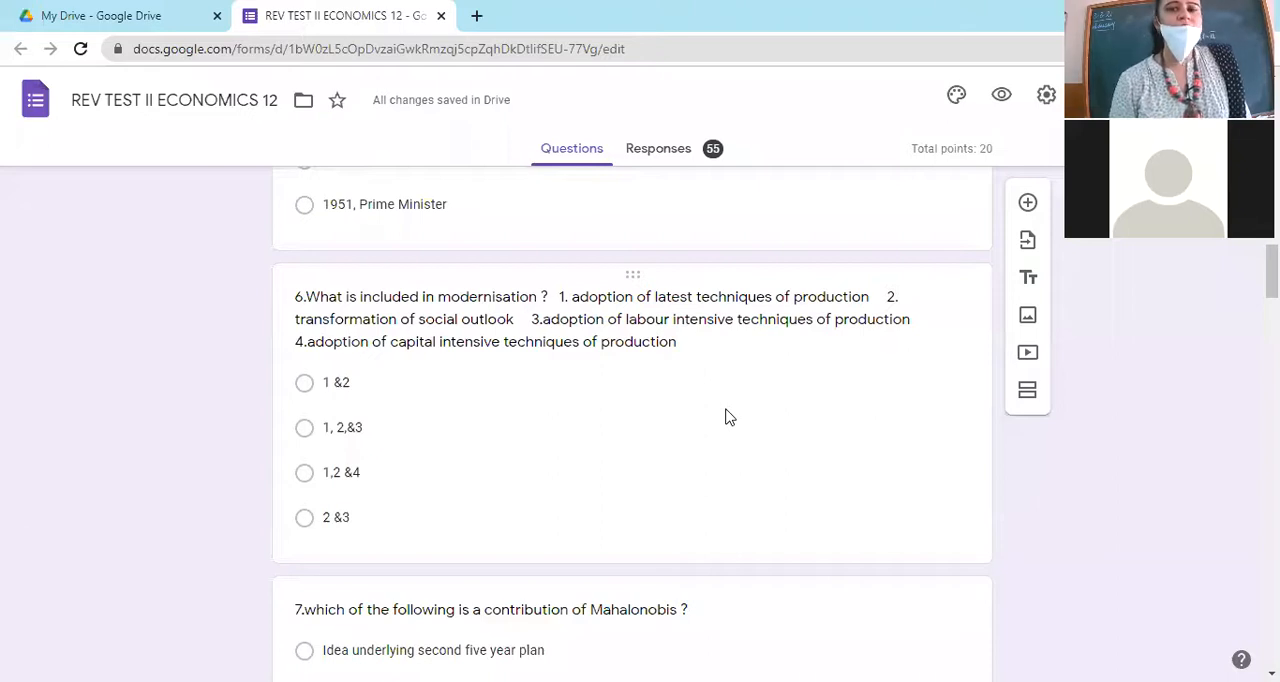
{"action": "scroll", "scroll_direction": "down", "scroll_amount": 3}
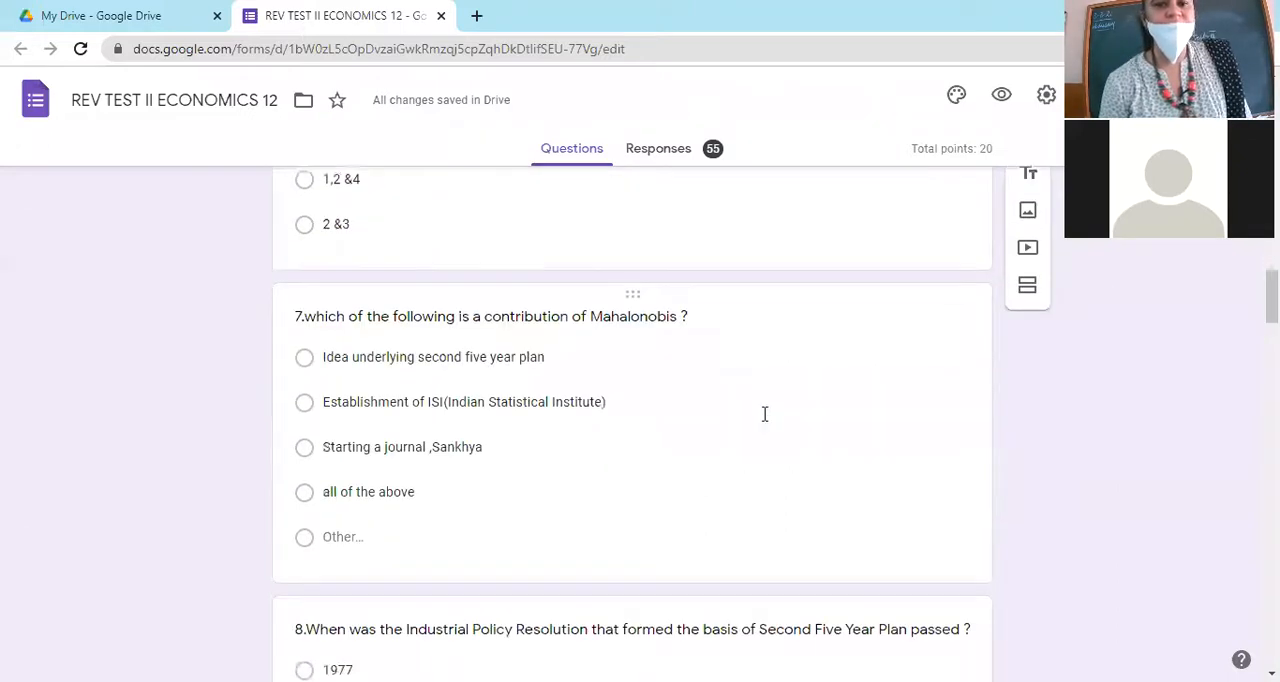
Review question 7 on Mahalanobis with all of the above keyed correct, then reach question 8 on Industrial Policy Resolution
{"action": "left_click", "coordinate": [490, 316]}
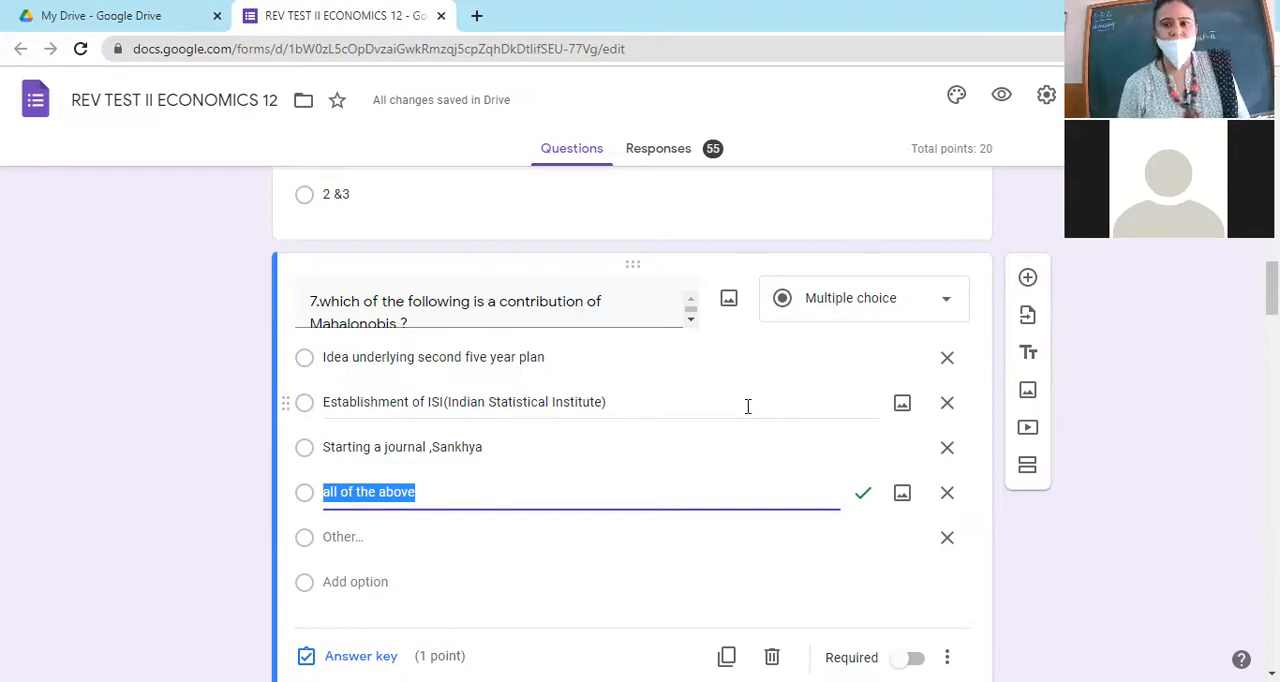
{"action": "scroll", "scroll_direction": "down", "scroll_amount": 3}
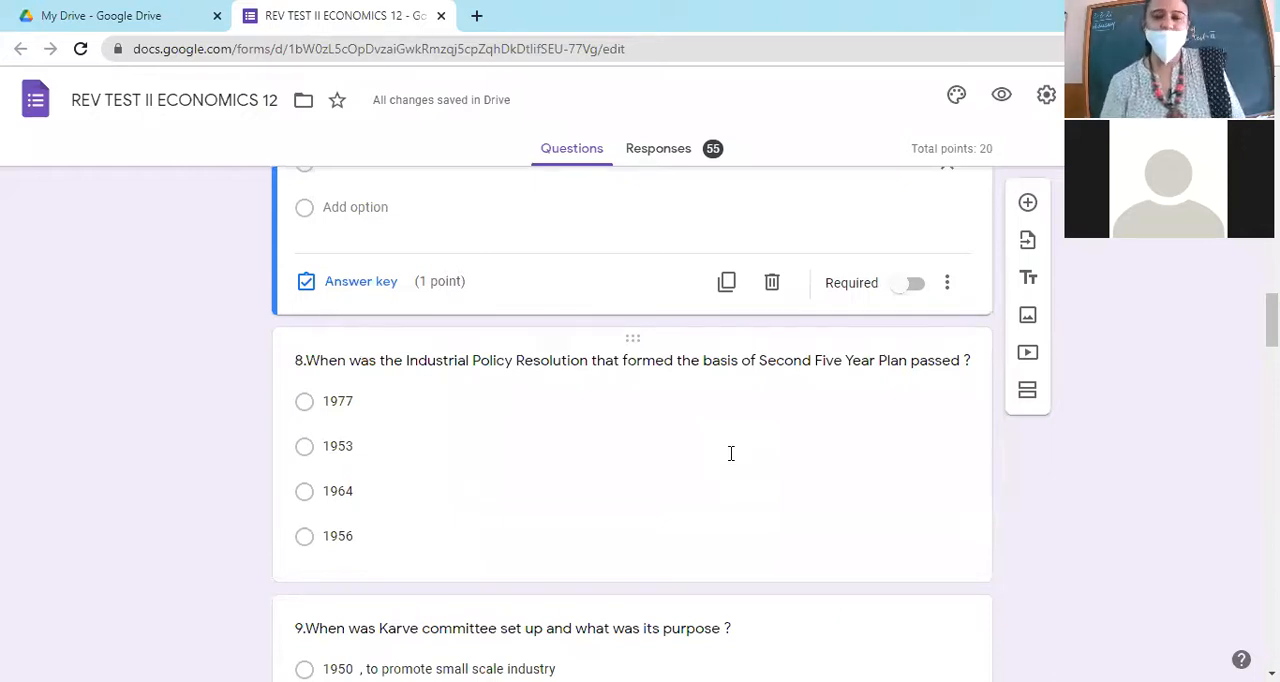
Key question 9 on the Karve committee to 1955, to promote small scale industry only, unmarking the large scale option
{"action": "scroll", "scroll_direction": "down", "scroll_amount": 3}
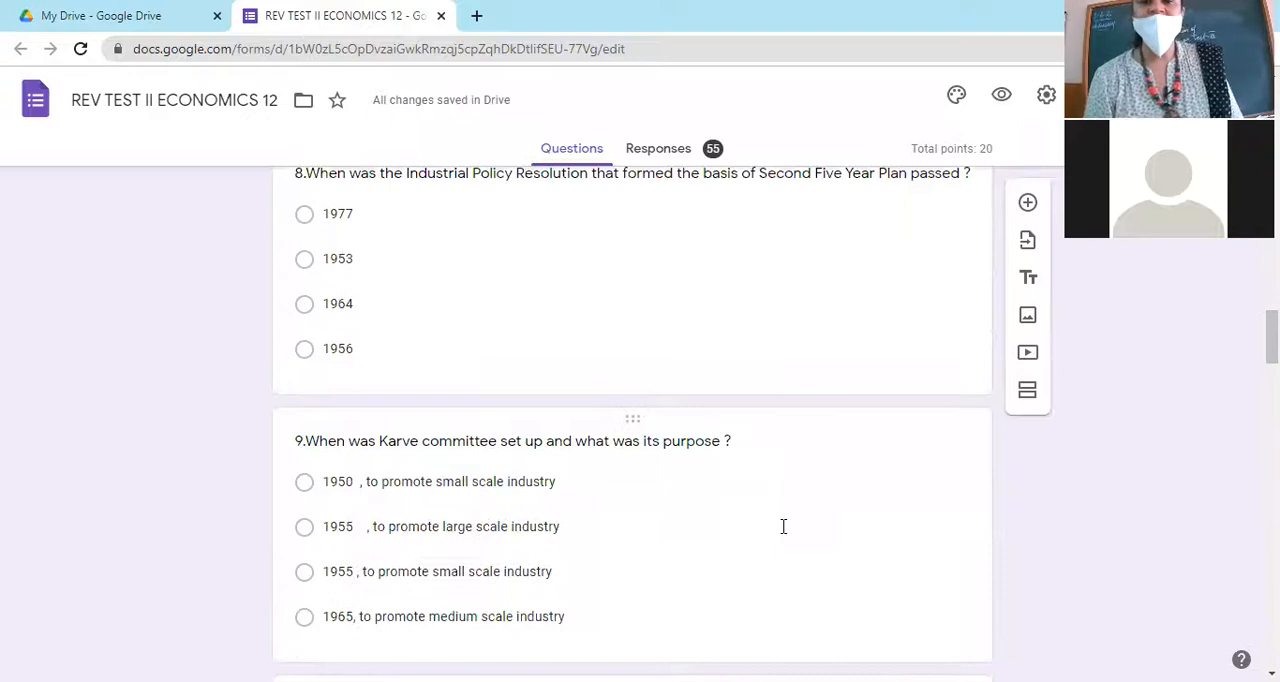
{"action": "scroll", "scroll_direction": "down", "scroll_amount": 3}
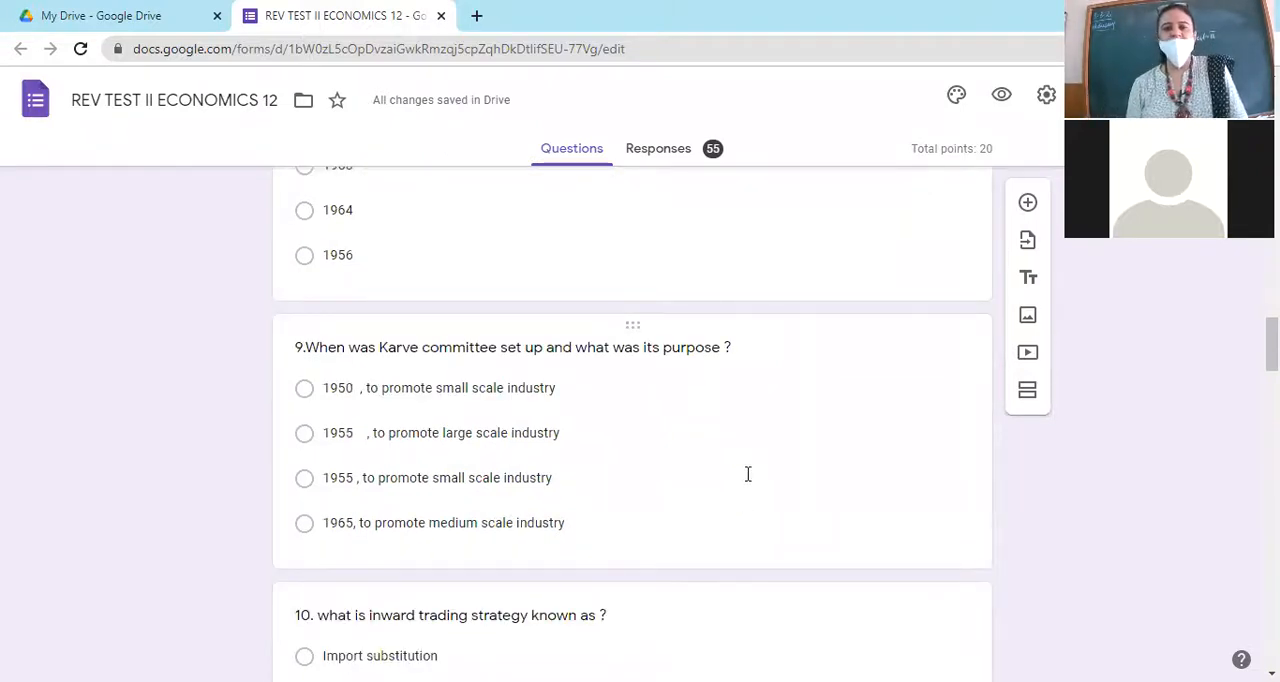
{"action": "mouse_move", "coordinate": [750, 480]}
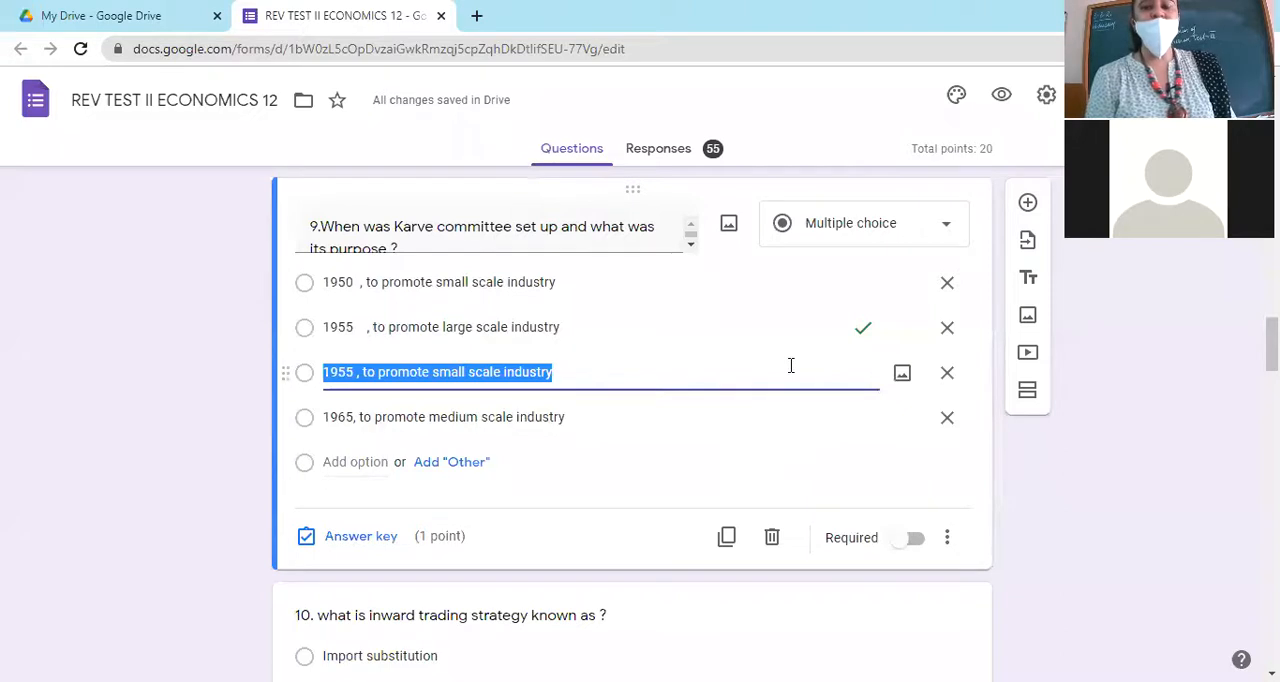
{"action": "mouse_move", "coordinate": [716, 196]}
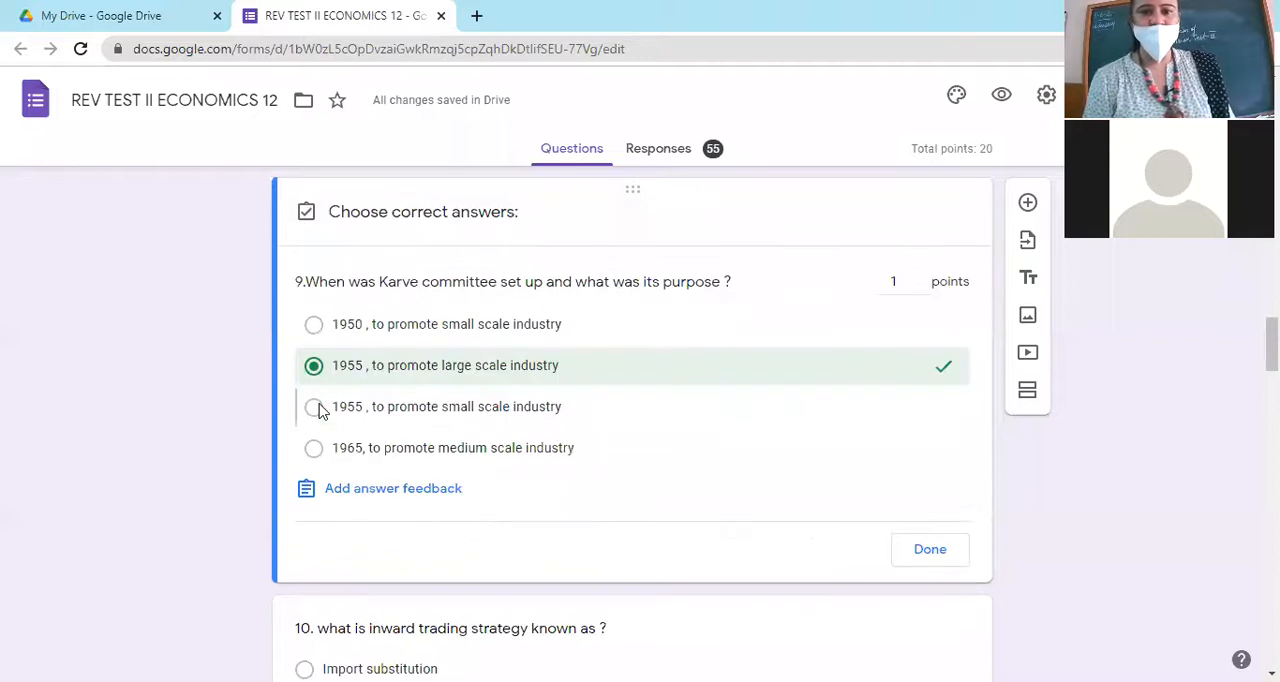
{"action": "left_click", "coordinate": [312, 406]}
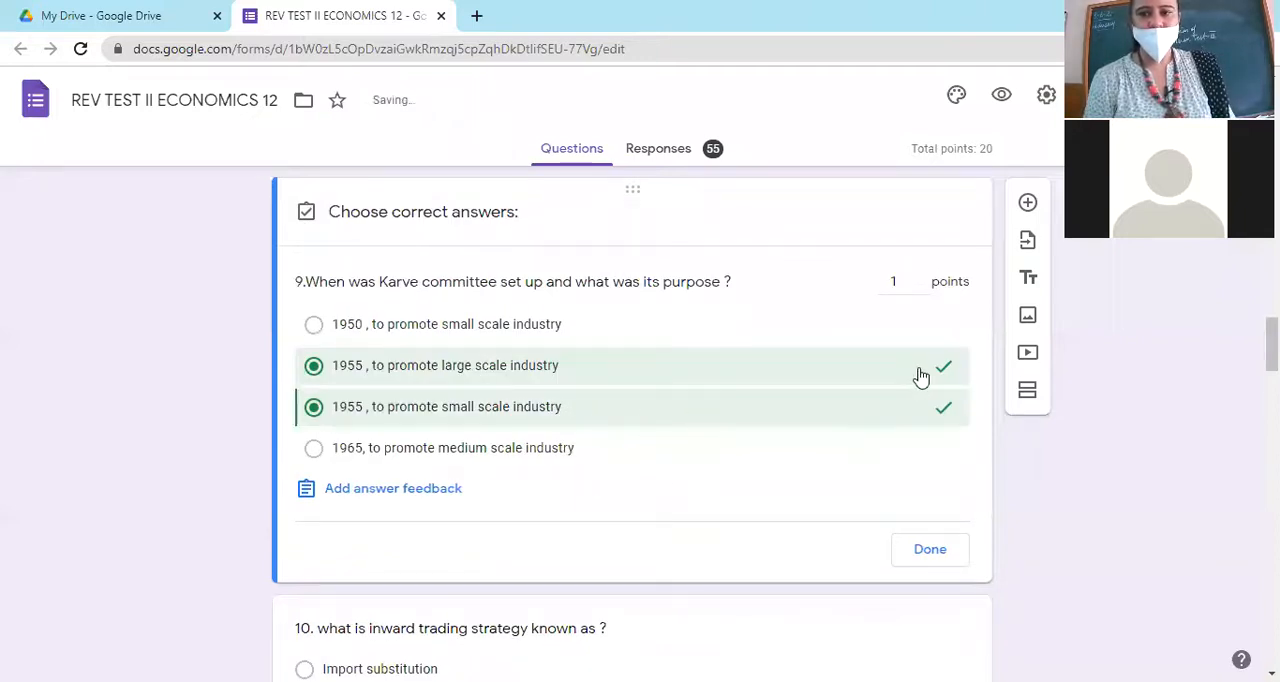
{"action": "left_click", "coordinate": [312, 364]}
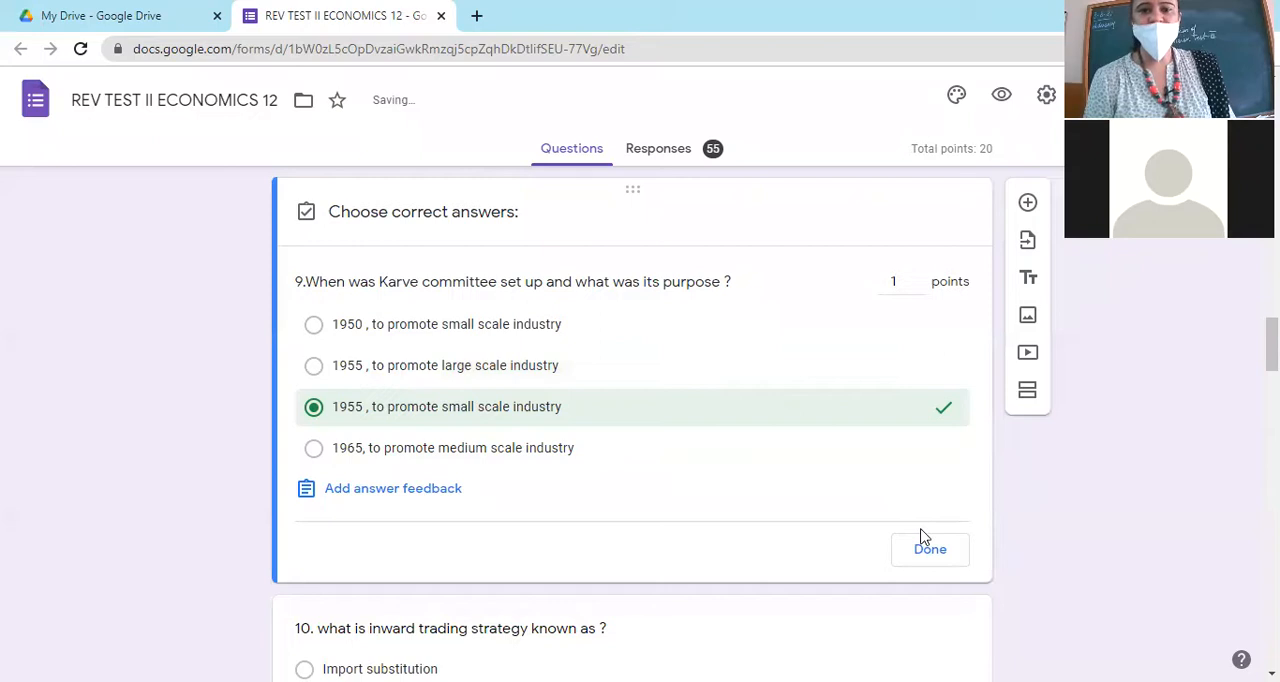
{"action": "left_click", "coordinate": [928, 548]}
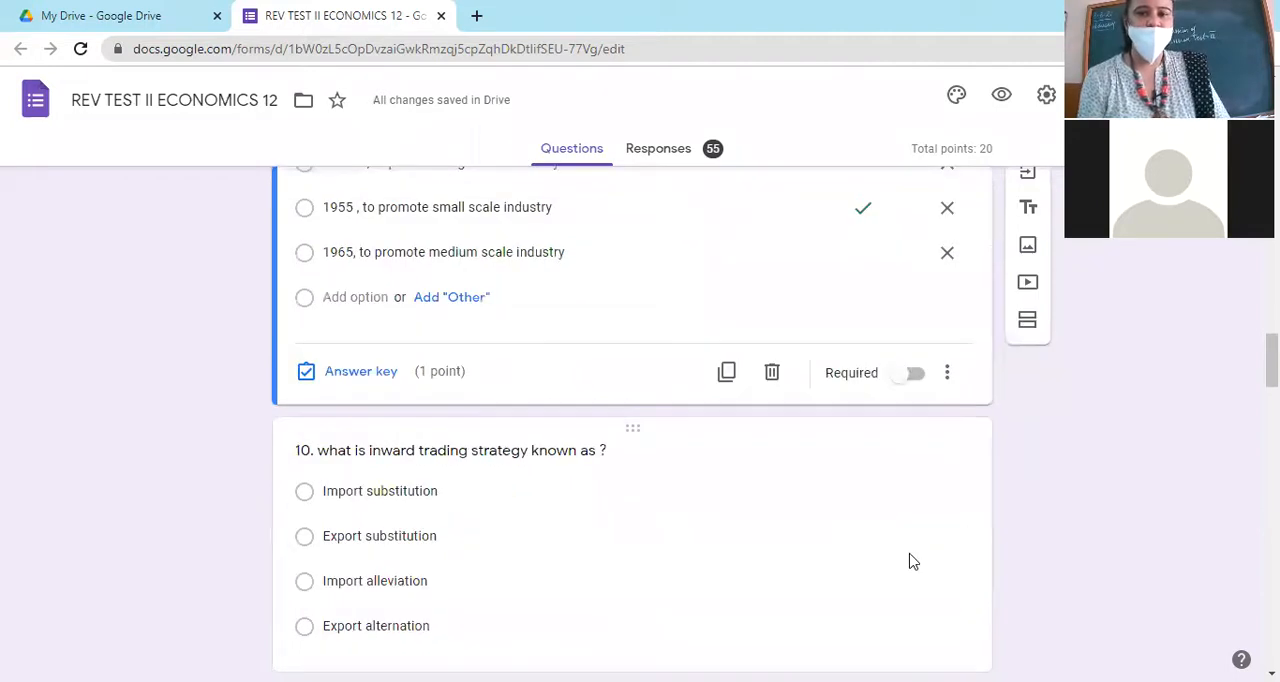
{"action": "scroll", "scroll_direction": "down", "scroll_amount": 3}
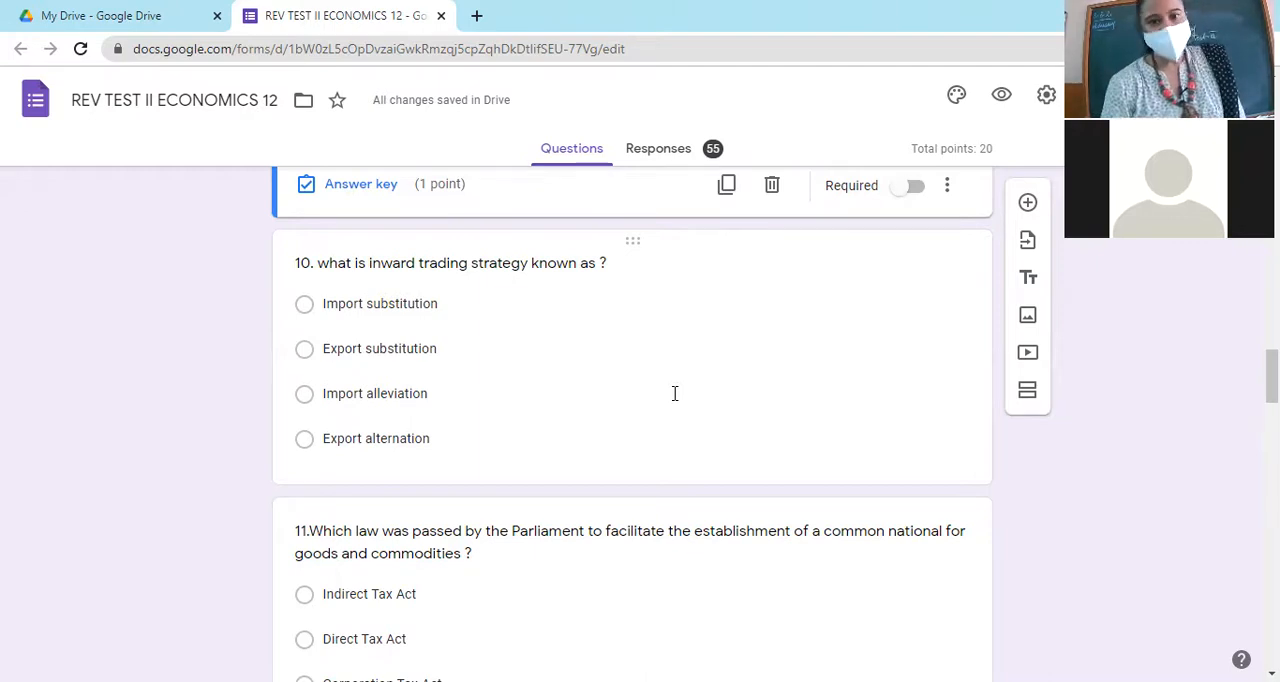
{"action": "scroll", "scroll_direction": "down", "scroll_amount": 3}
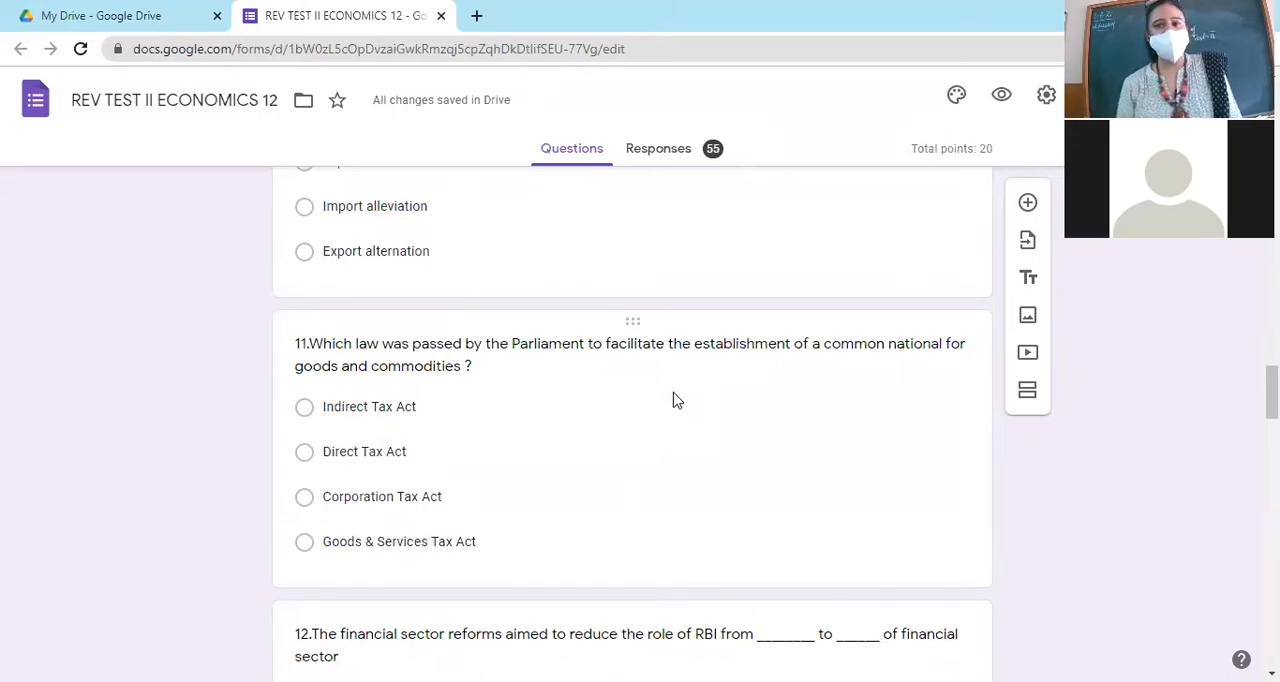
{"action": "mouse_move", "coordinate": [684, 396]}
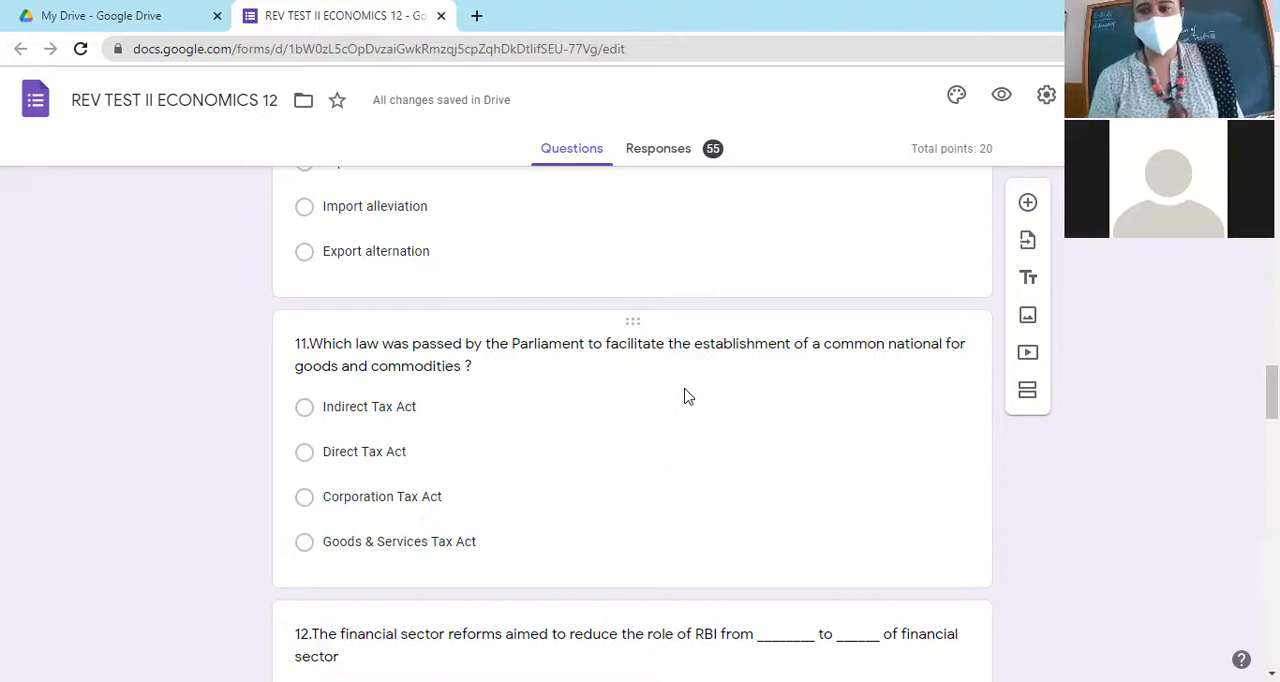
{"action": "mouse_move", "coordinate": [696, 390]}
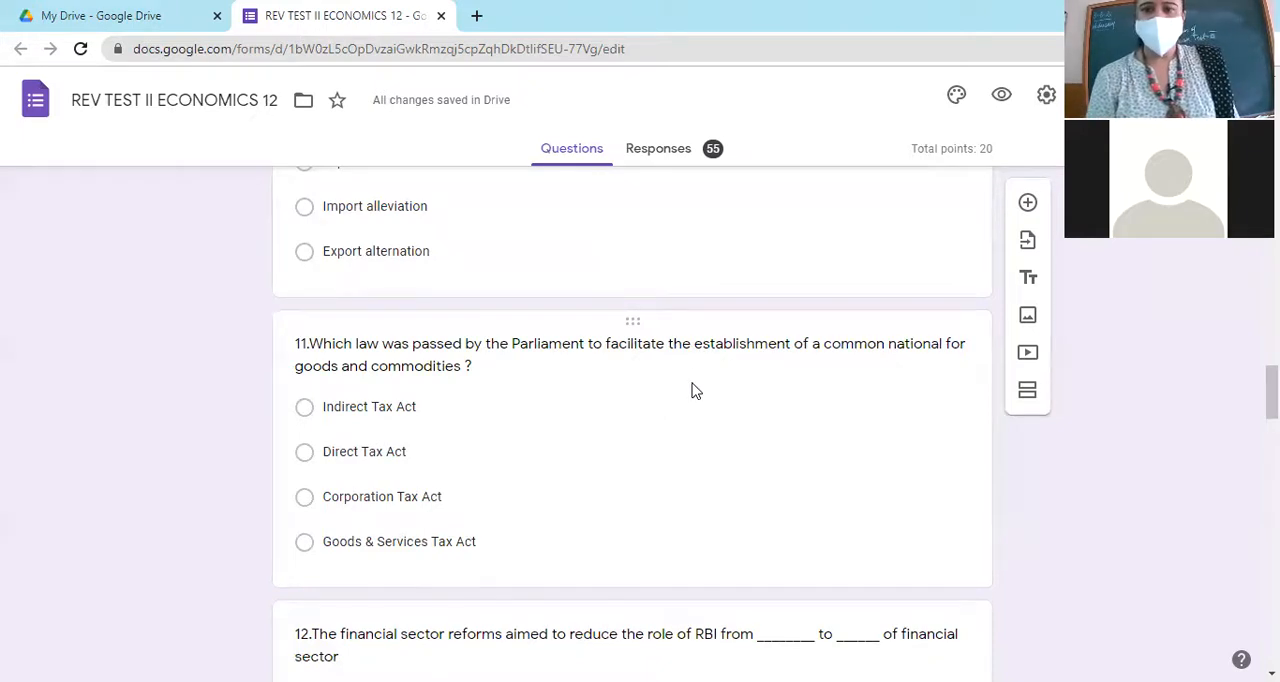
{"action": "scroll", "scroll_direction": "down", "scroll_amount": 3}
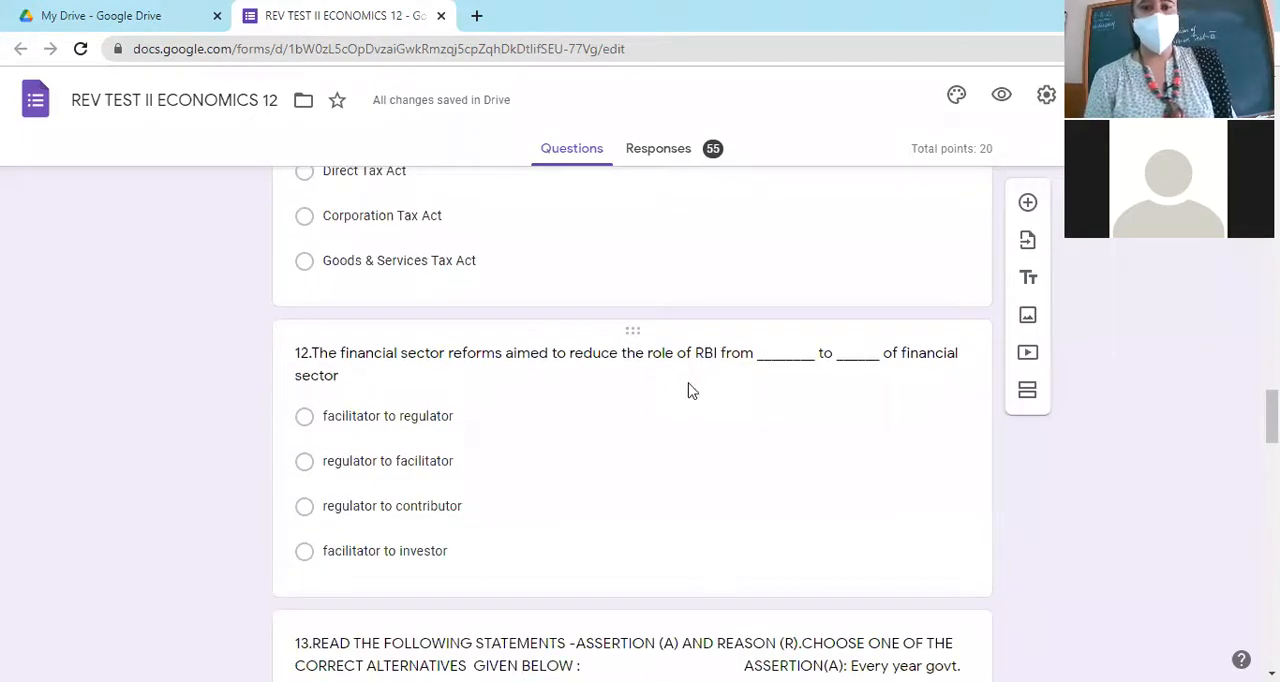
{"action": "scroll", "scroll_direction": "down", "scroll_amount": 3}
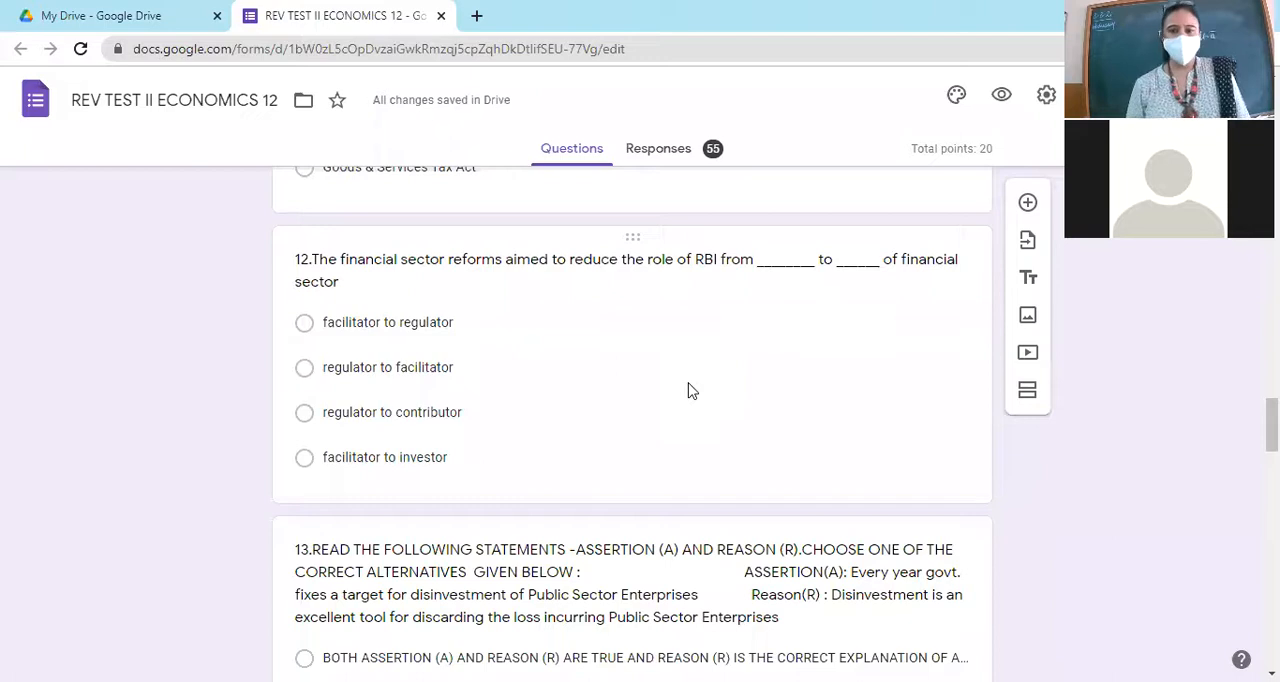
{"action": "scroll", "scroll_direction": "down", "scroll_amount": 3}
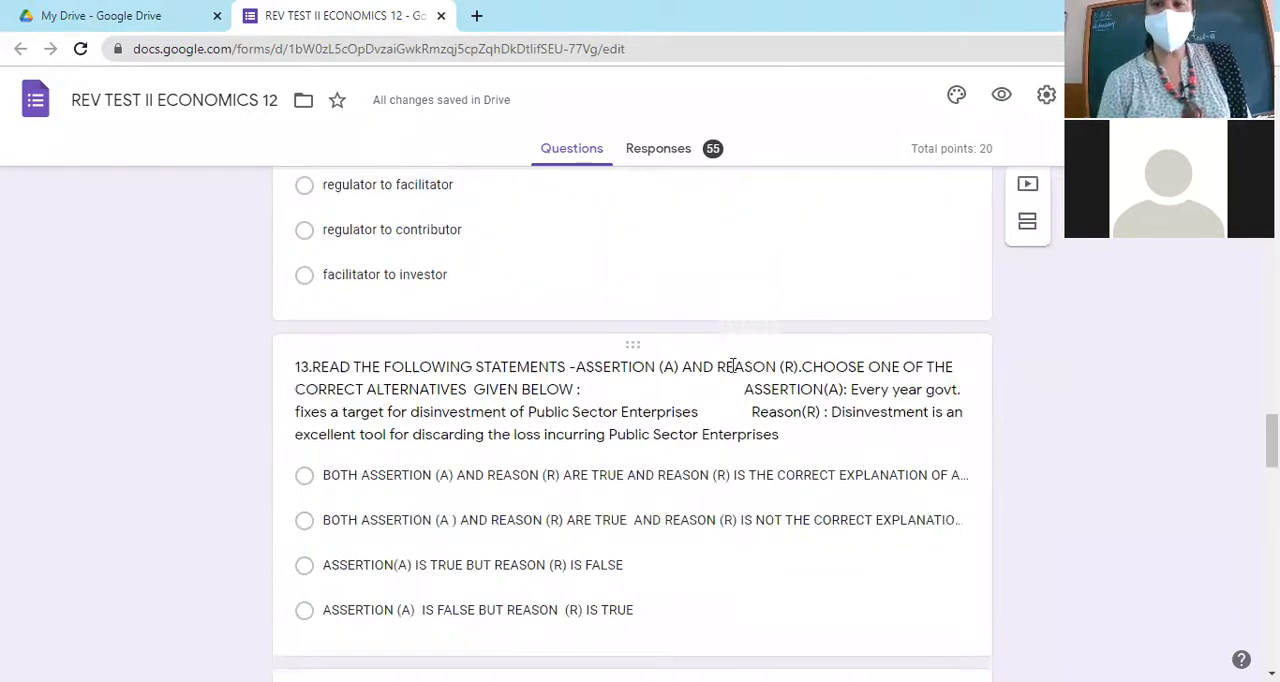
{"action": "scroll", "scroll_direction": "down", "scroll_amount": 3}
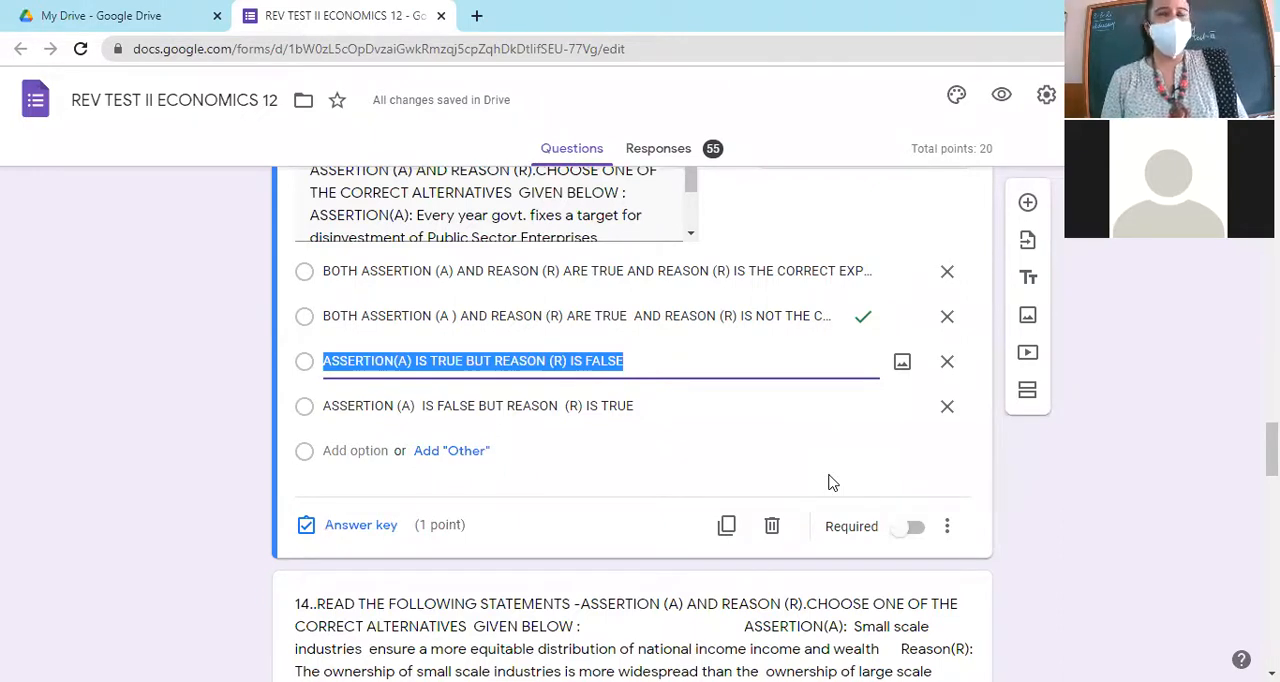
{"action": "mouse_move", "coordinate": [896, 430]}
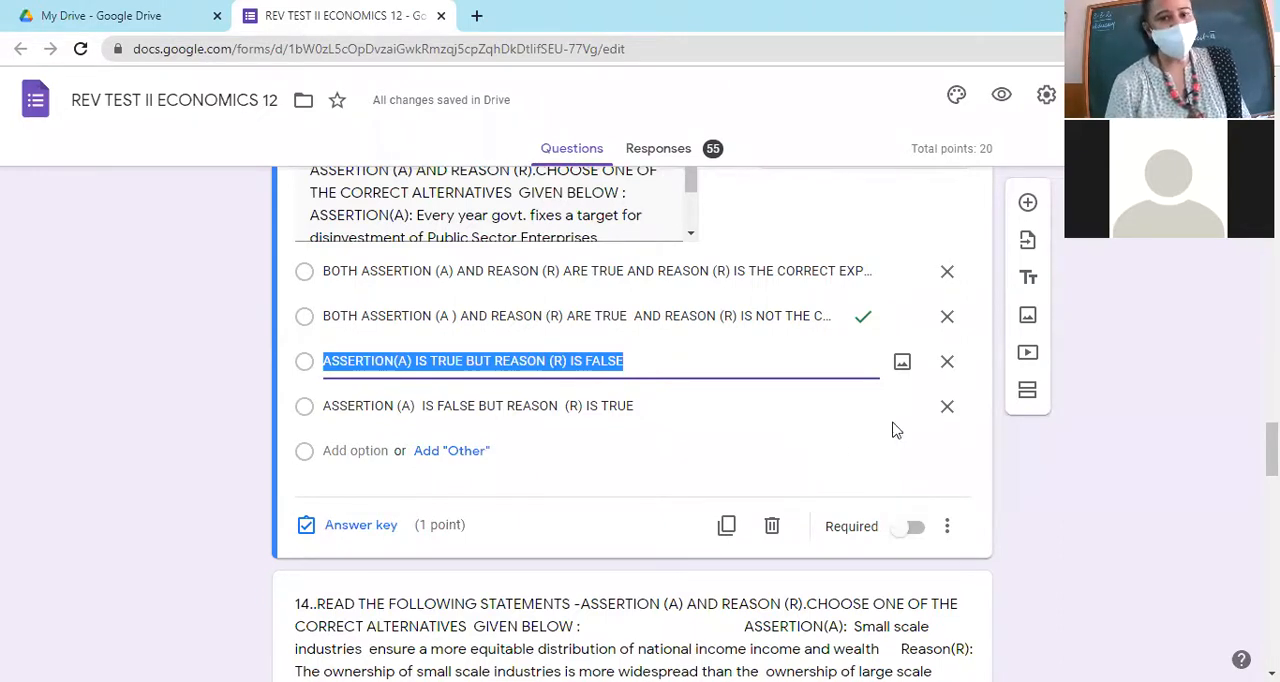
{"action": "scroll", "scroll_direction": "down", "scroll_amount": 3}
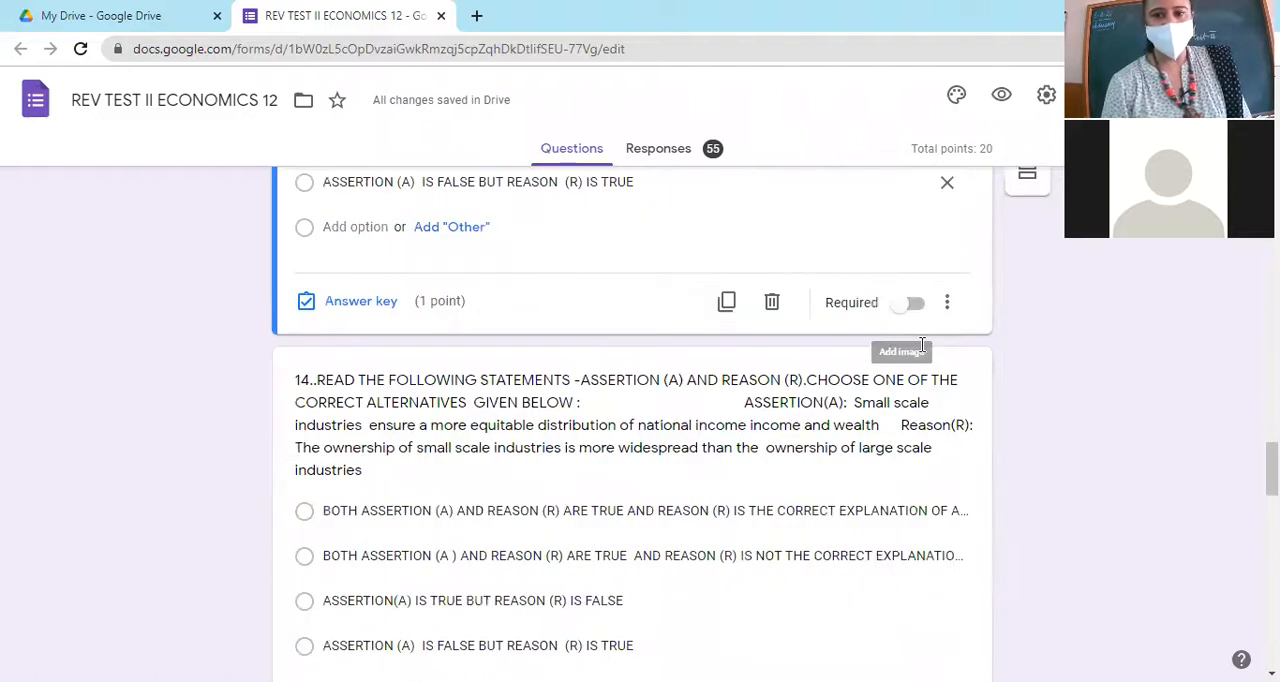
{"action": "scroll", "scroll_direction": "down", "scroll_amount": 3}
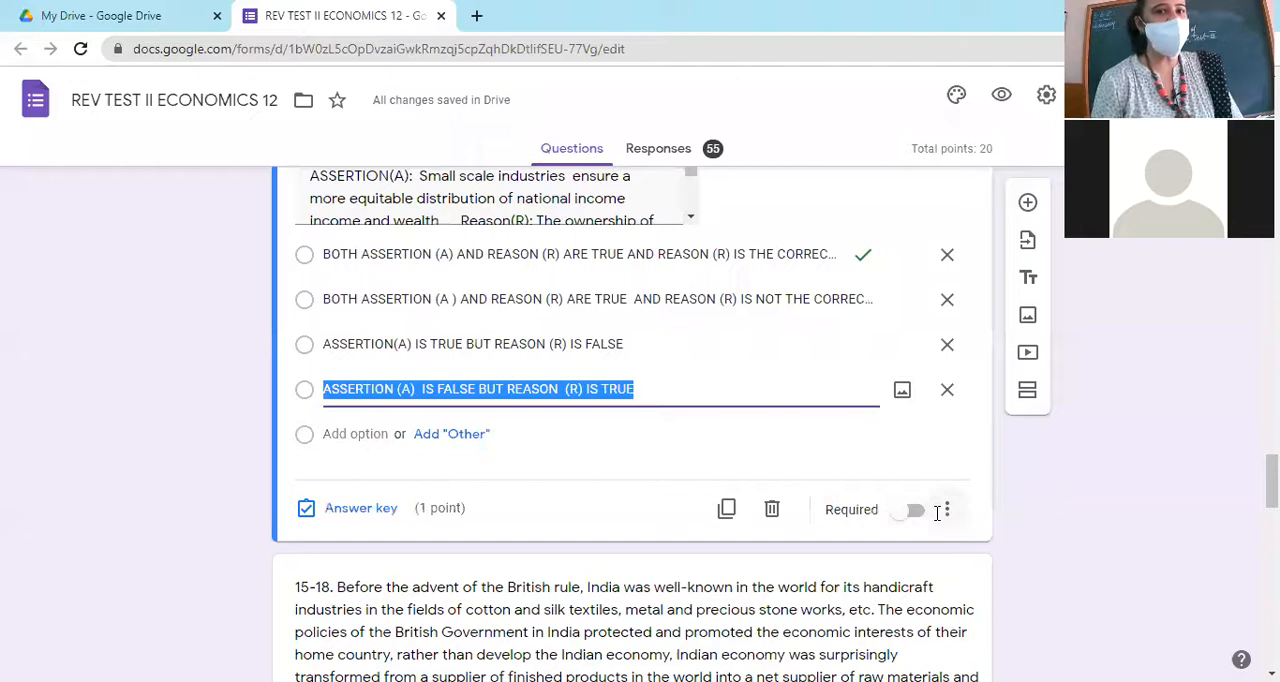
{"action": "scroll", "scroll_direction": "down", "scroll_amount": 3}
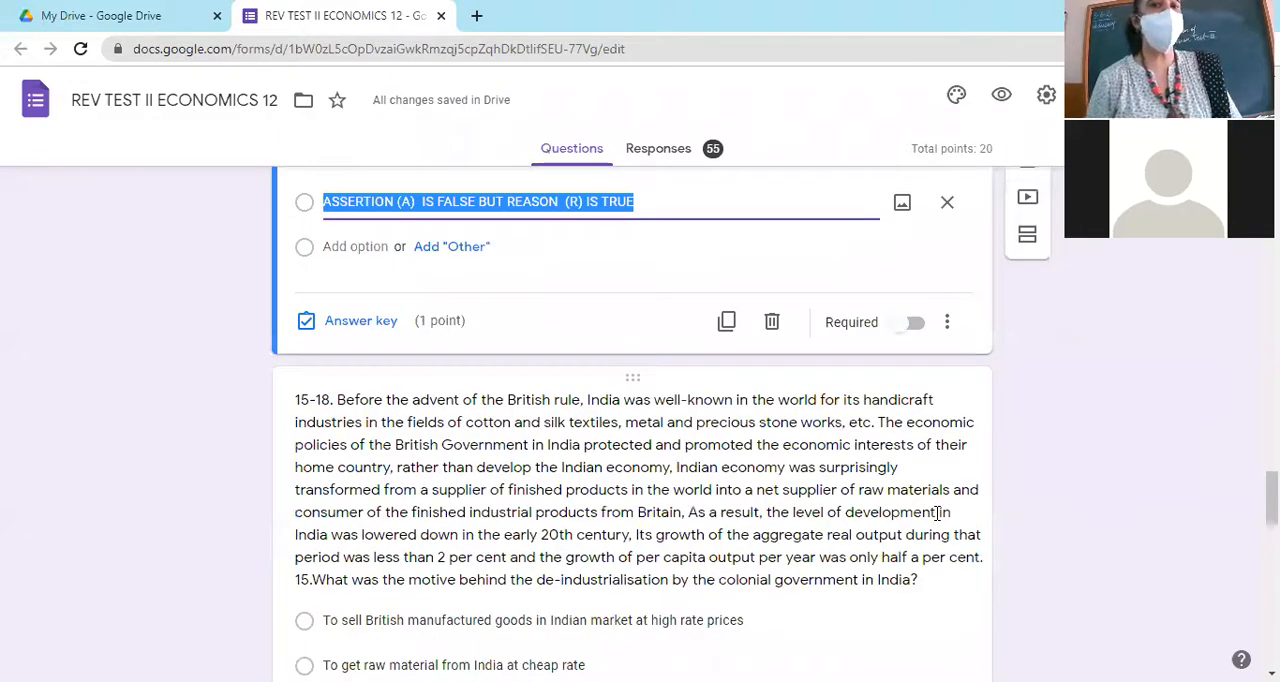
{"action": "scroll", "scroll_direction": "down", "scroll_amount": 3}
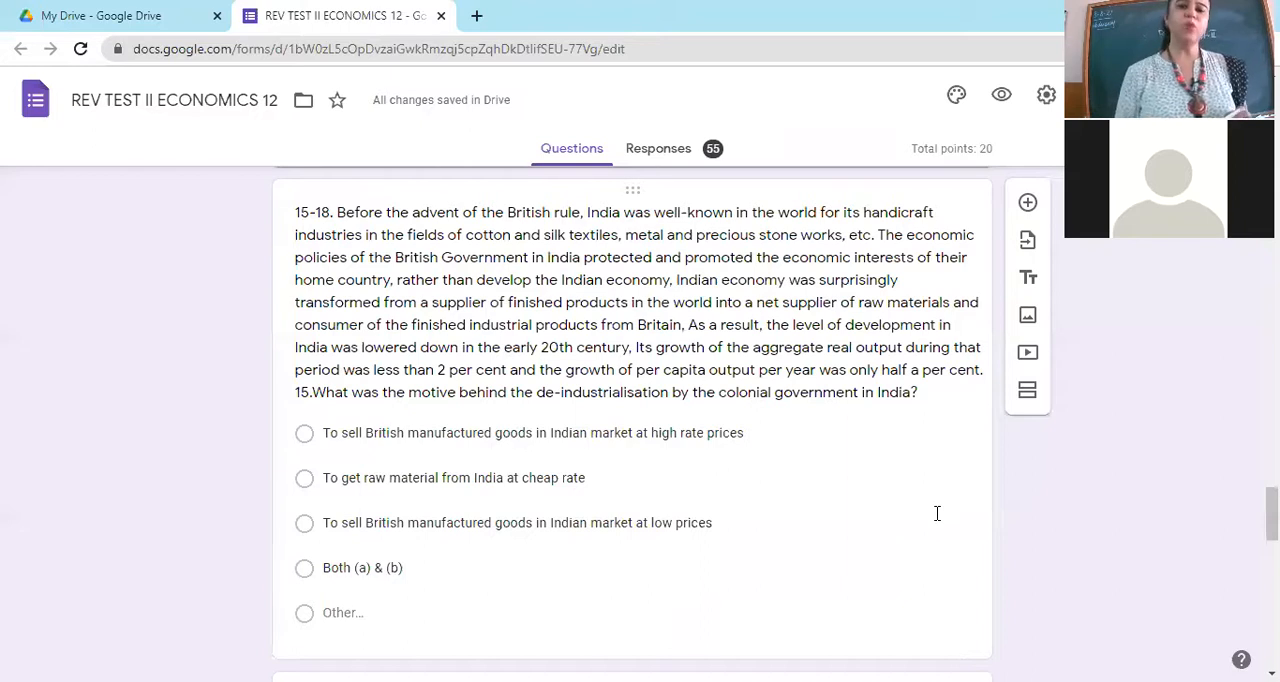
{"action": "mouse_move", "coordinate": [956, 500]}
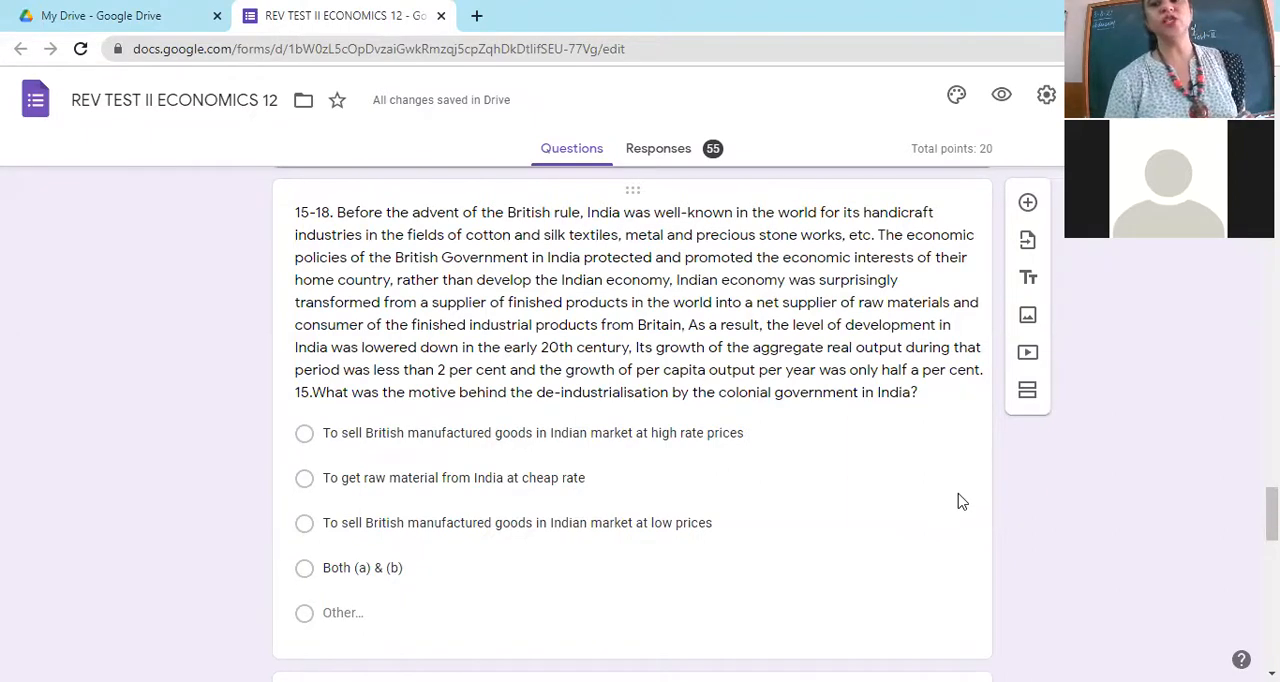
{"action": "scroll", "scroll_direction": "down", "scroll_amount": 3}
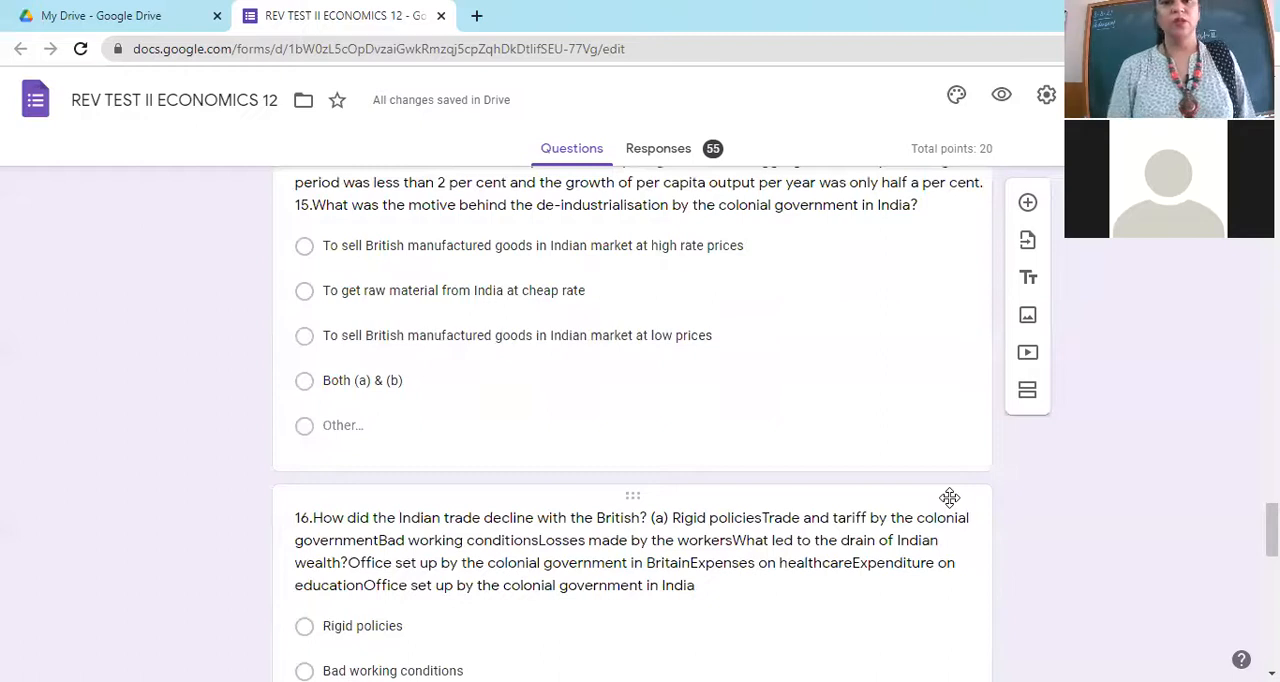
Review question 16 on the decline of Indian trade with trade and tariff by the colonial government keyed correct
{"action": "scroll", "scroll_direction": "down", "scroll_amount": 3}
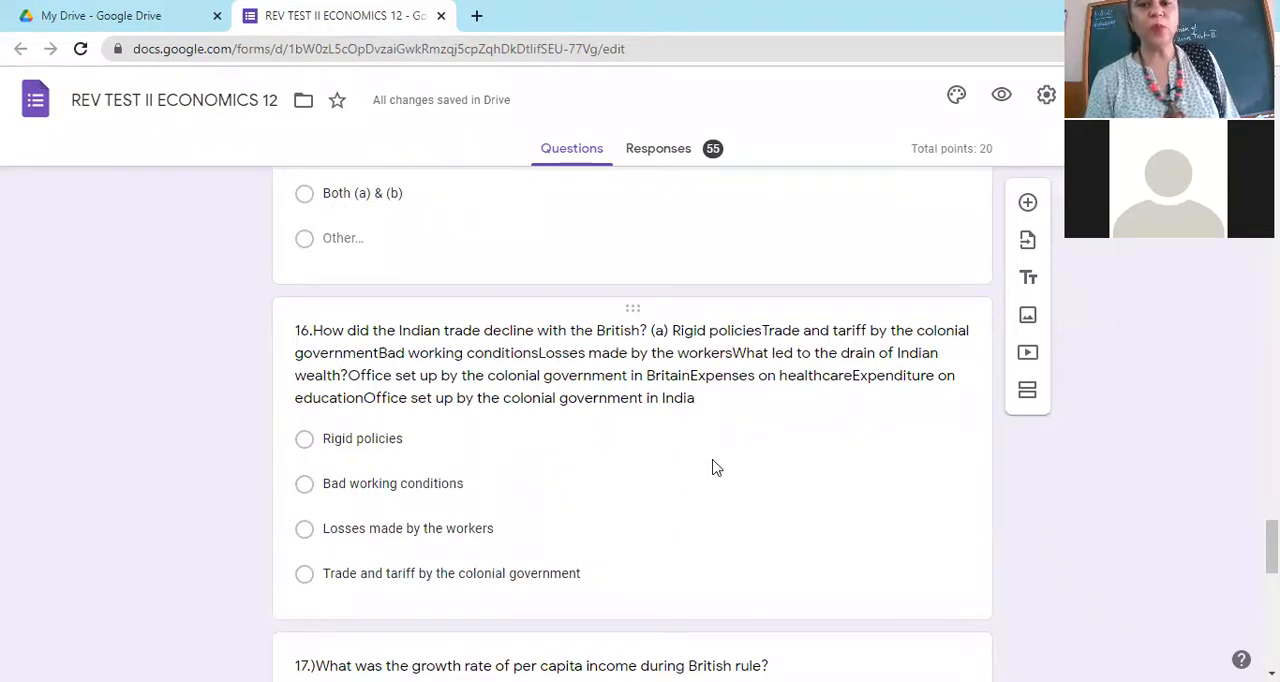
{"action": "mouse_move", "coordinate": [724, 488]}
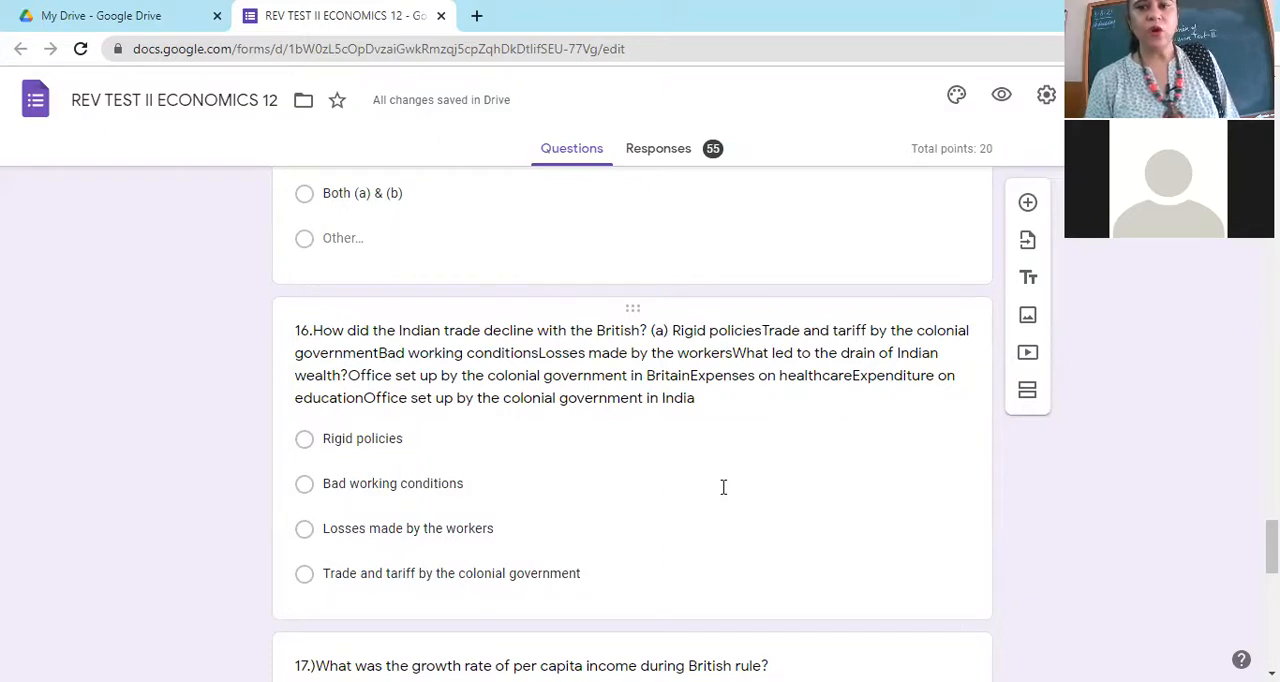
{"action": "left_click", "coordinate": [392, 484]}
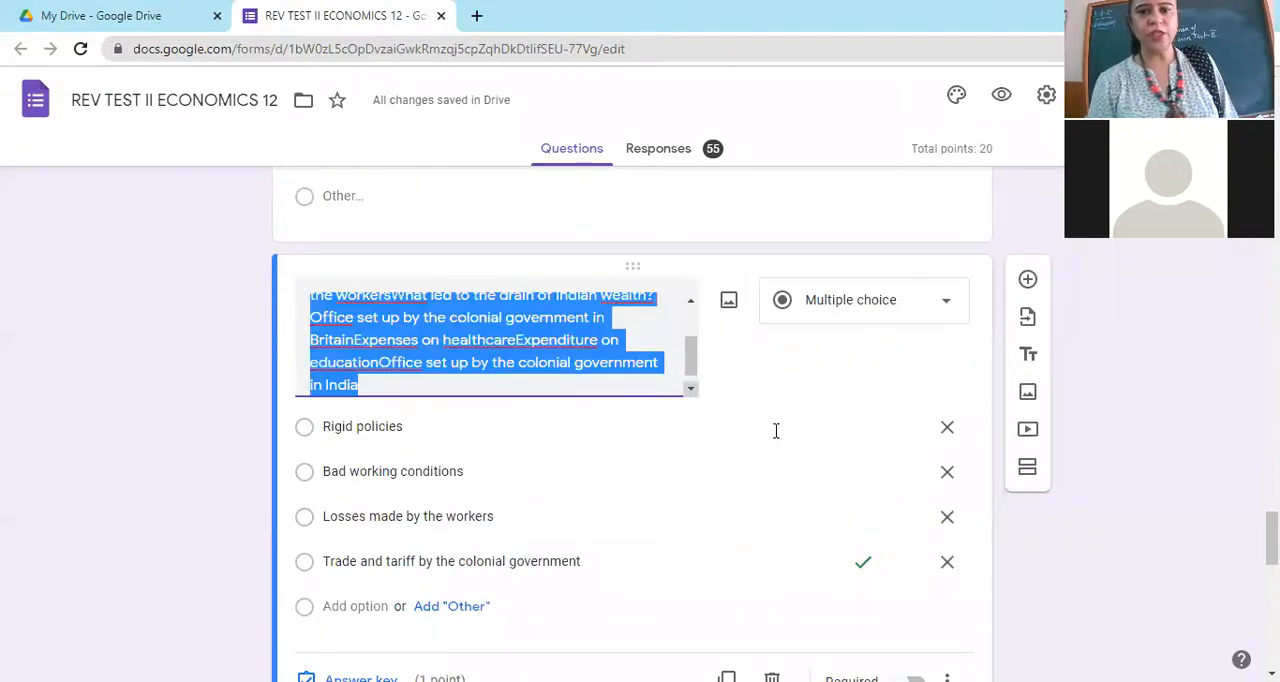
{"action": "scroll", "scroll_direction": "down", "scroll_amount": 3}
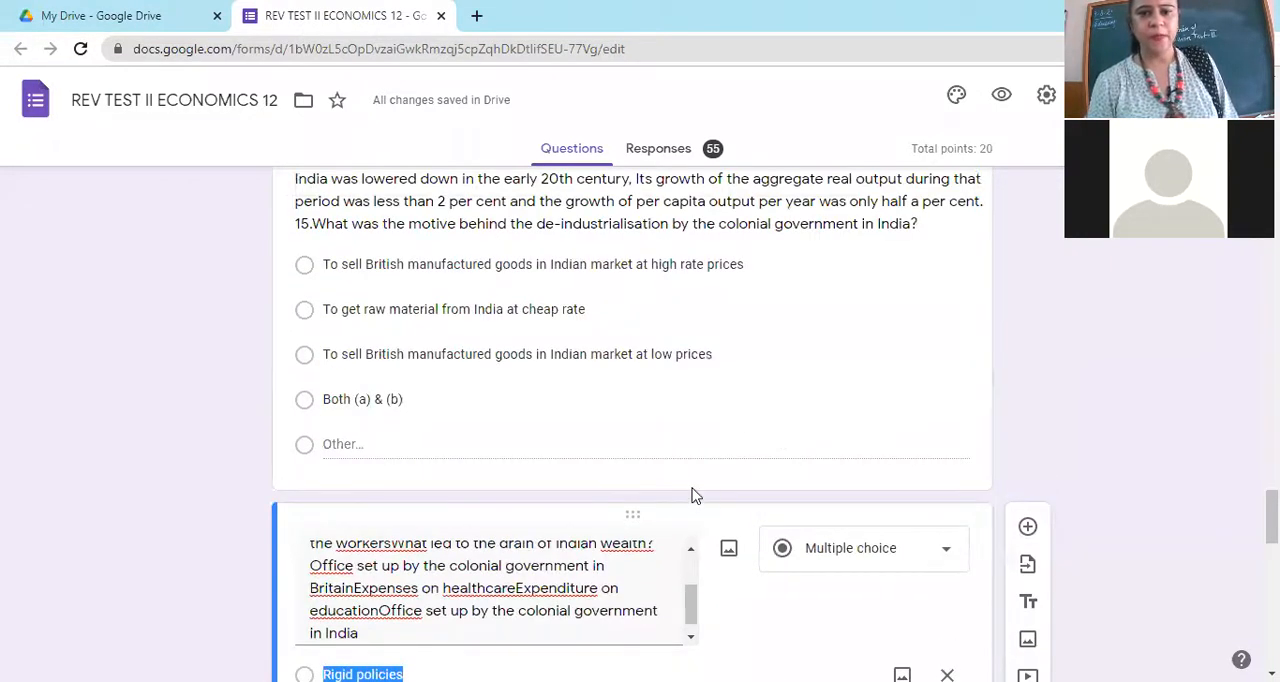
{"action": "scroll", "scroll_direction": "down", "scroll_amount": 3}
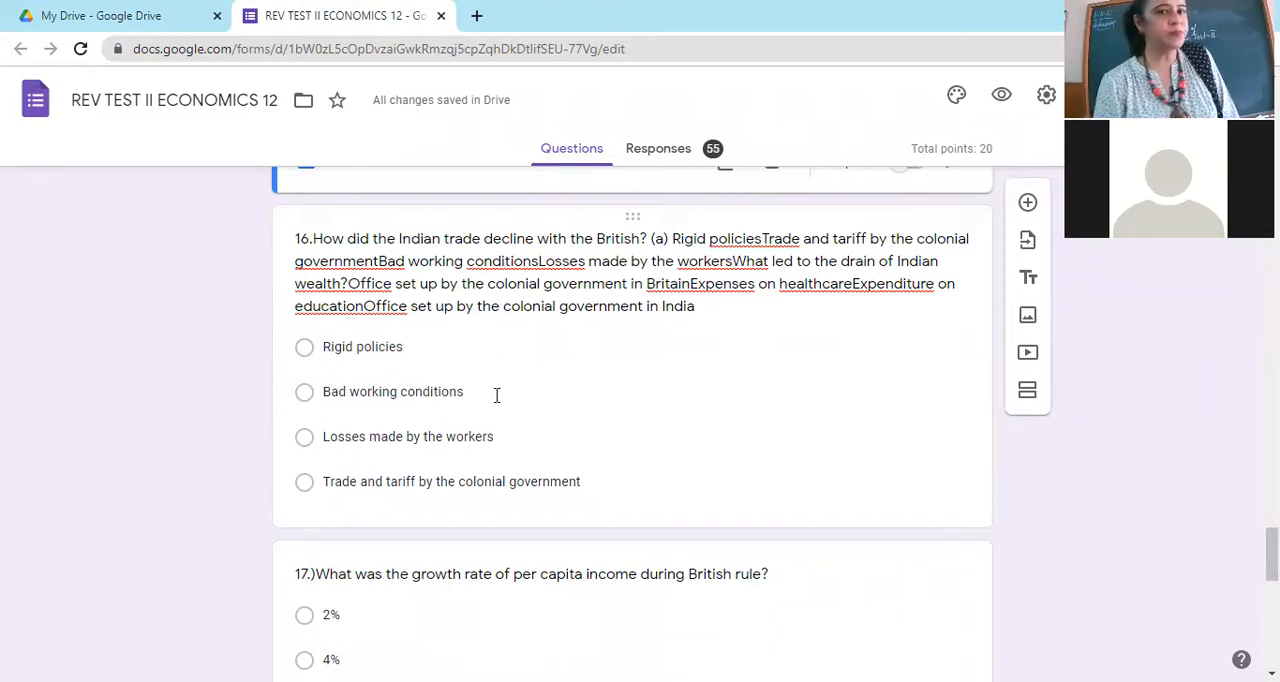
{"action": "mouse_move", "coordinate": [532, 444]}
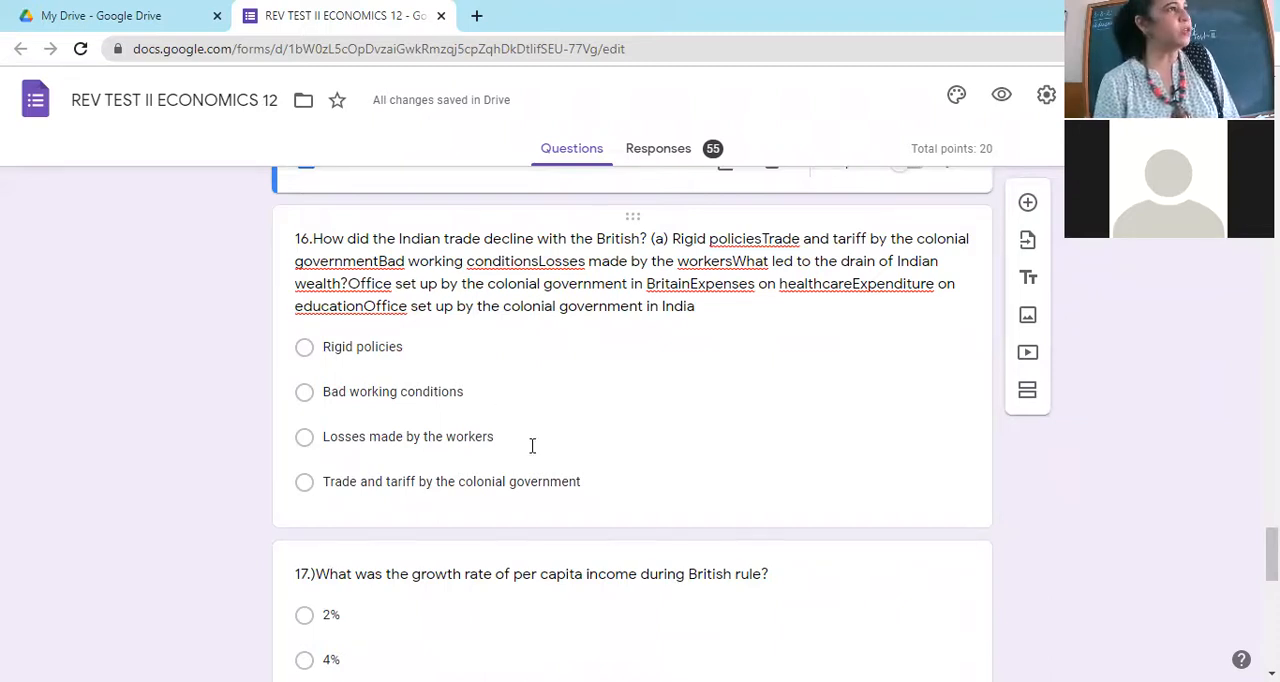
{"action": "mouse_move", "coordinate": [572, 492]}
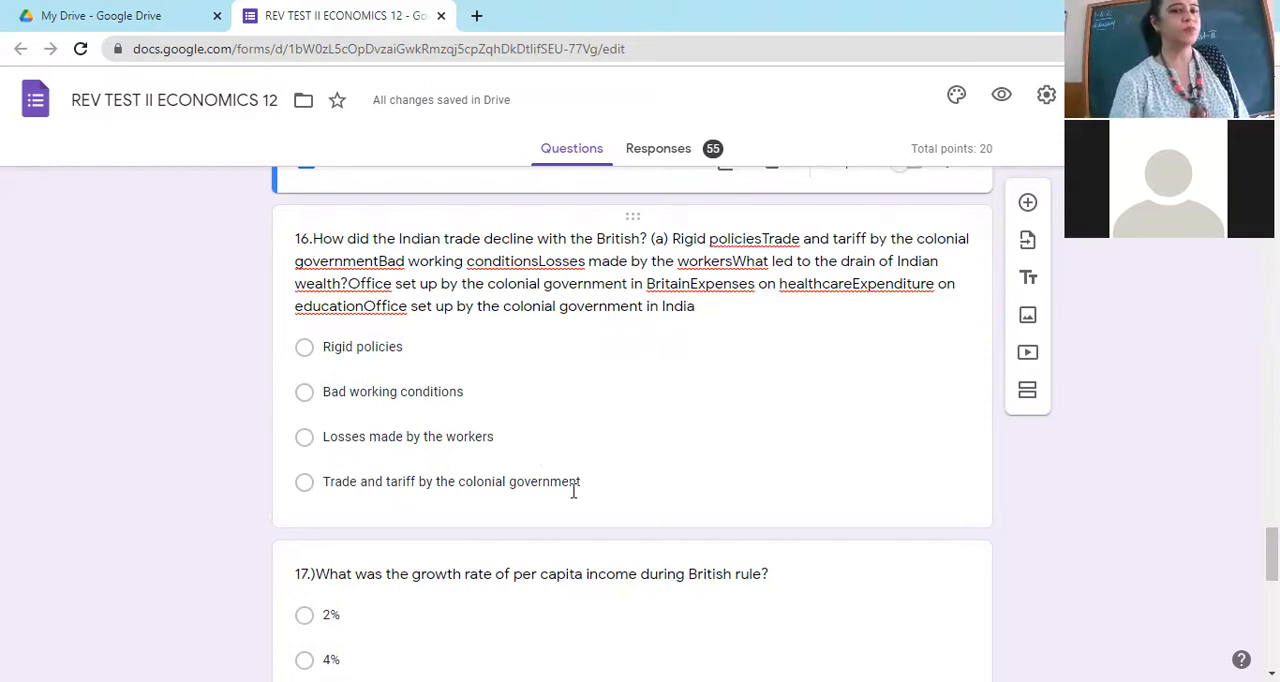
Recheck question 16's keyed answer, then reach question 17 on per capita income growth with options 2%, 4%, 3%, 0.5%
{"action": "left_click", "coordinate": [452, 480]}
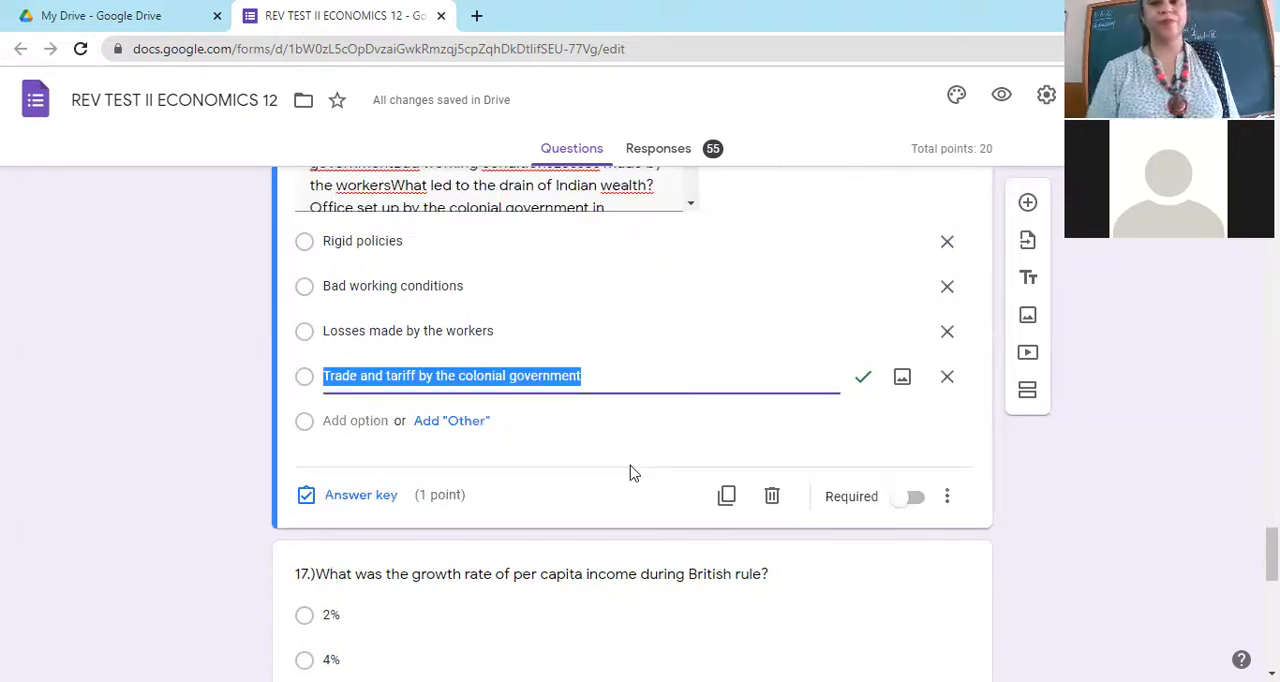
{"action": "scroll", "scroll_direction": "down", "scroll_amount": 3}
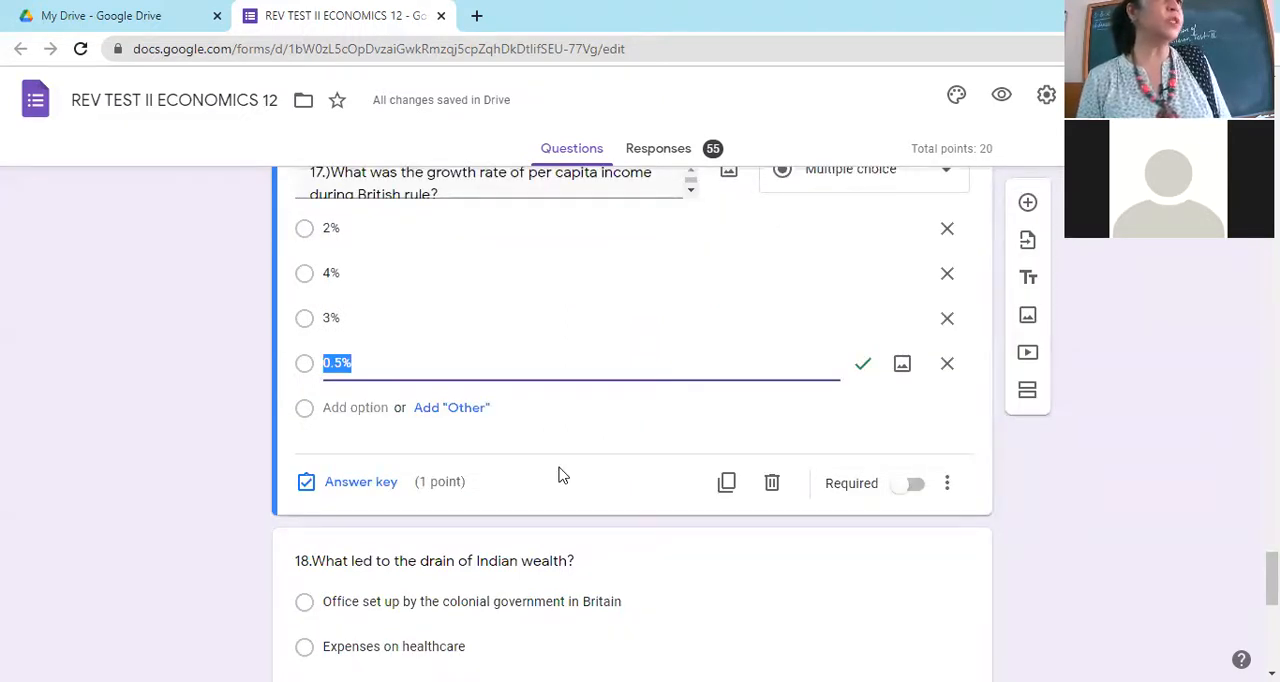
Review question 17 keyed 0.5% and question 18 keyed Office set up by the colonial government in Britain, reaching questions 19 and 20
{"action": "scroll", "scroll_direction": "down", "scroll_amount": 3}
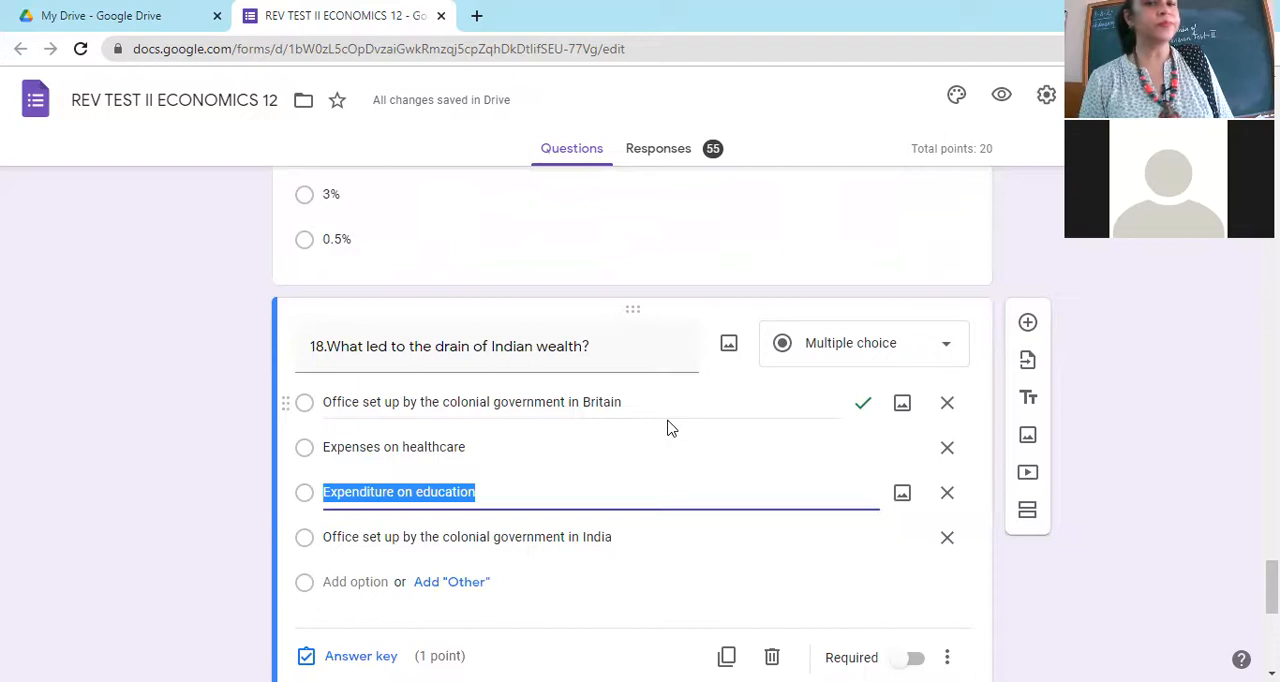
{"action": "mouse_move", "coordinate": [408, 424]}
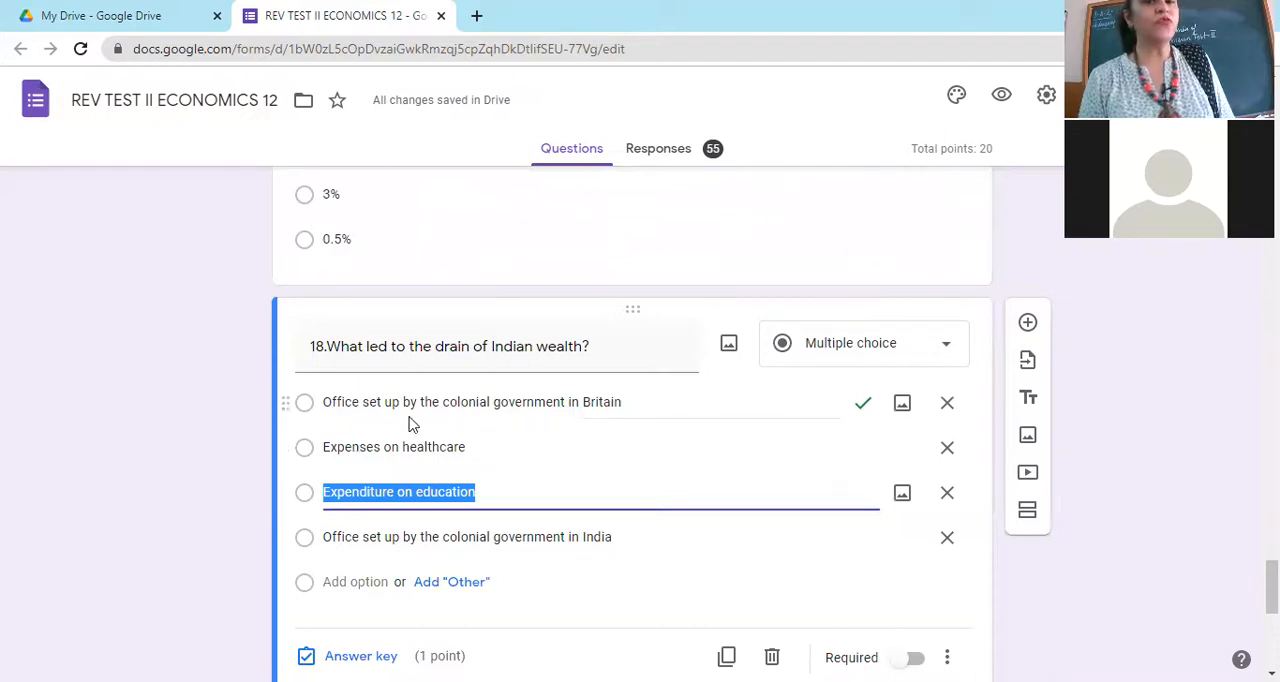
{"action": "mouse_move", "coordinate": [640, 436]}
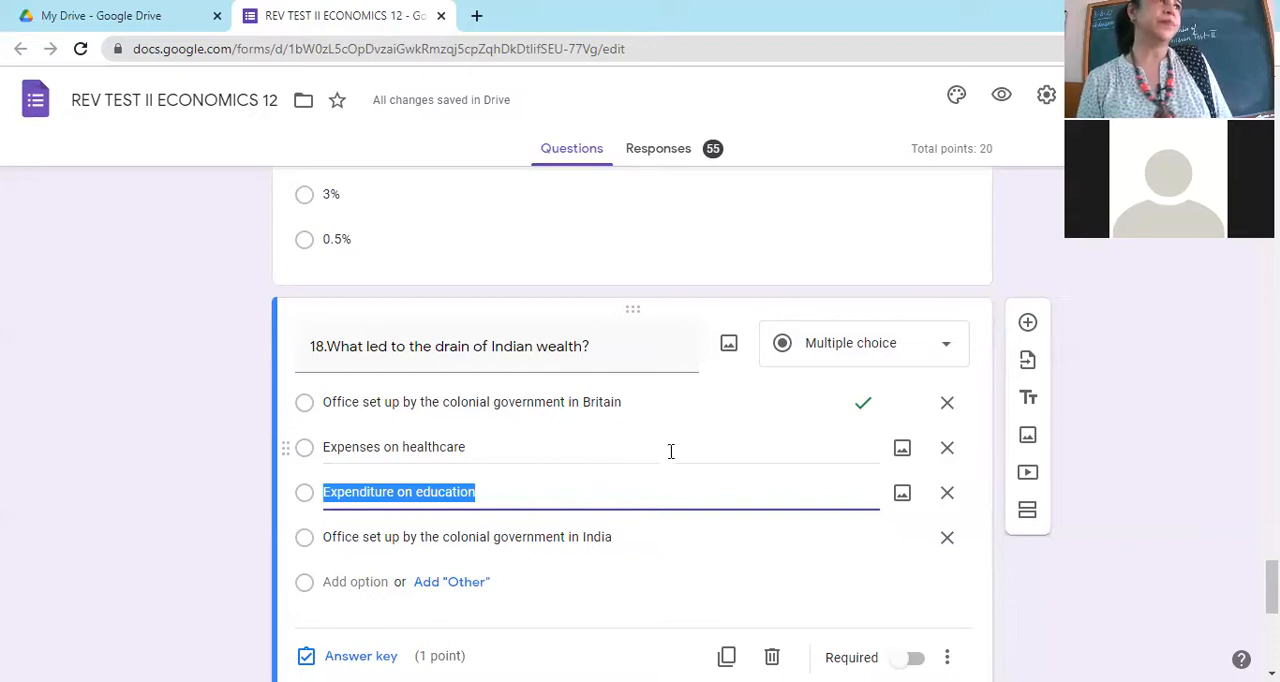
{"action": "scroll", "scroll_direction": "down", "scroll_amount": 3}
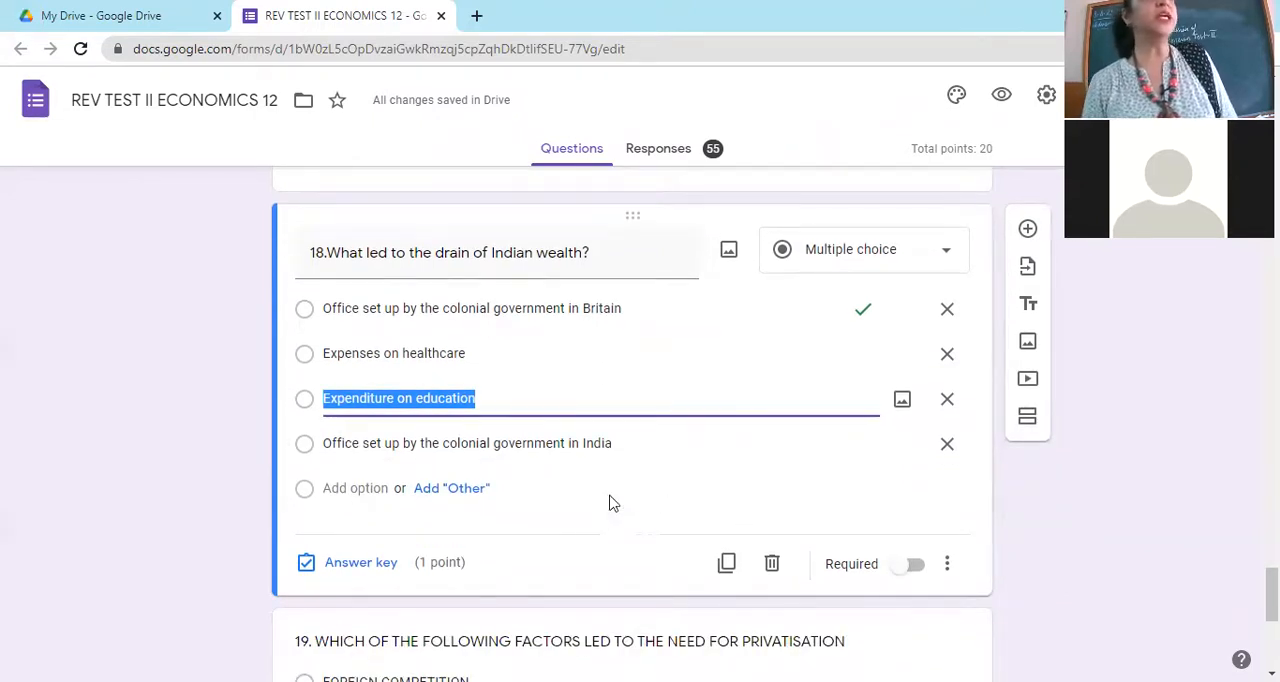
{"action": "mouse_move", "coordinate": [656, 500]}
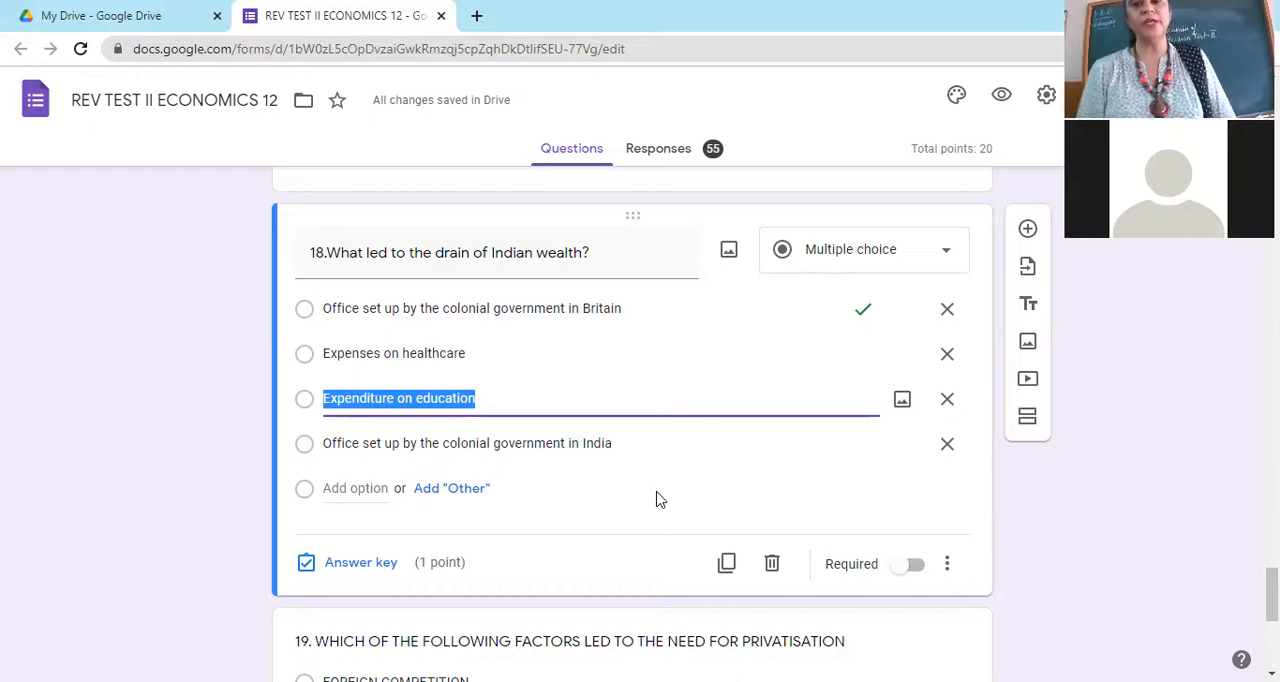
{"action": "scroll", "scroll_direction": "down", "scroll_amount": 3}
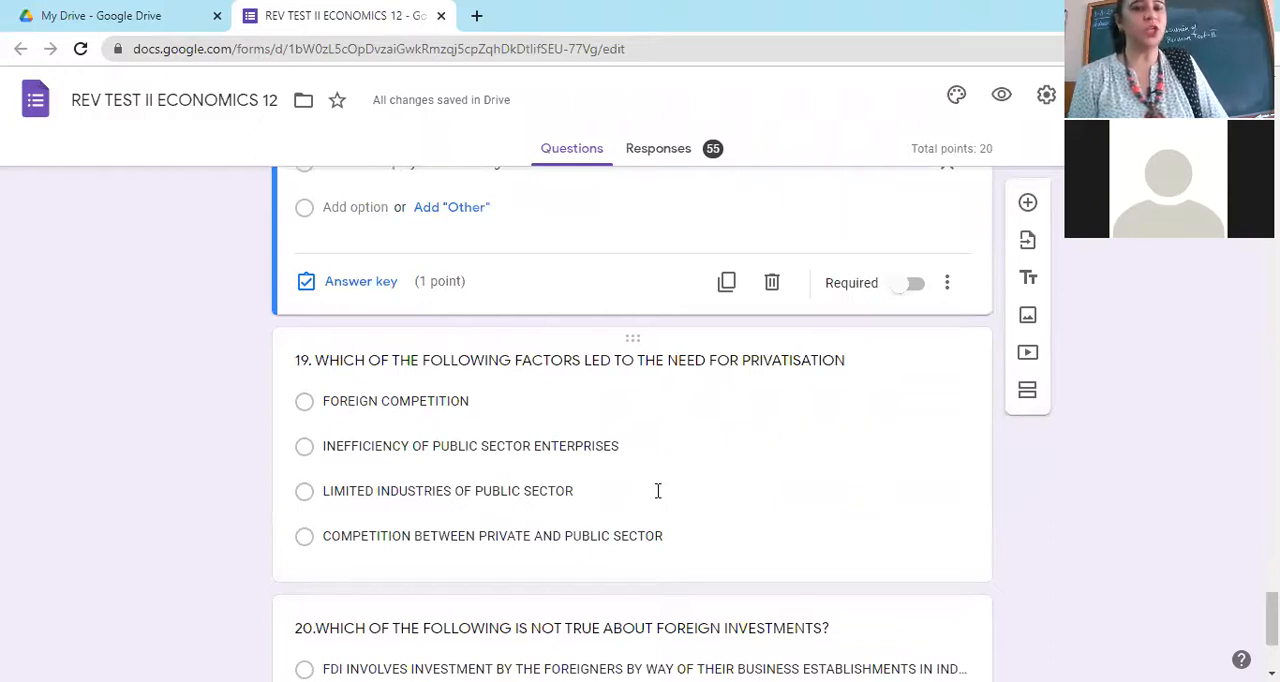
{"action": "mouse_move", "coordinate": [676, 500]}
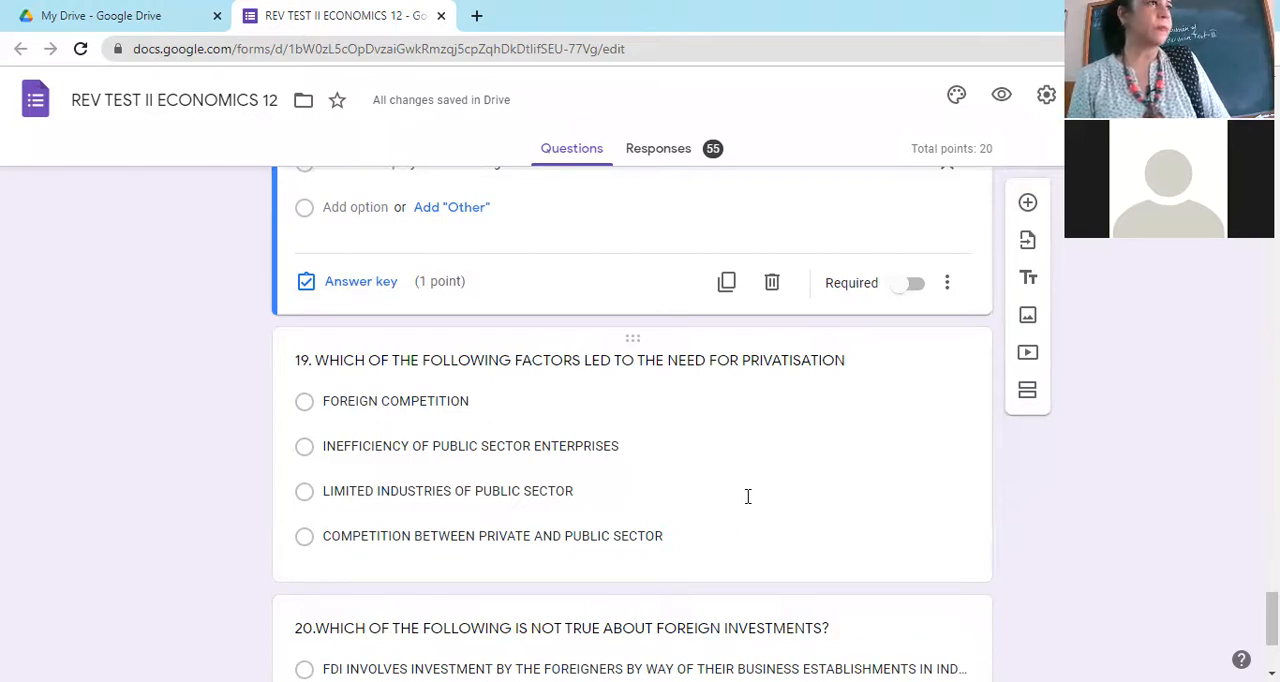
{"action": "mouse_move", "coordinate": [752, 500]}
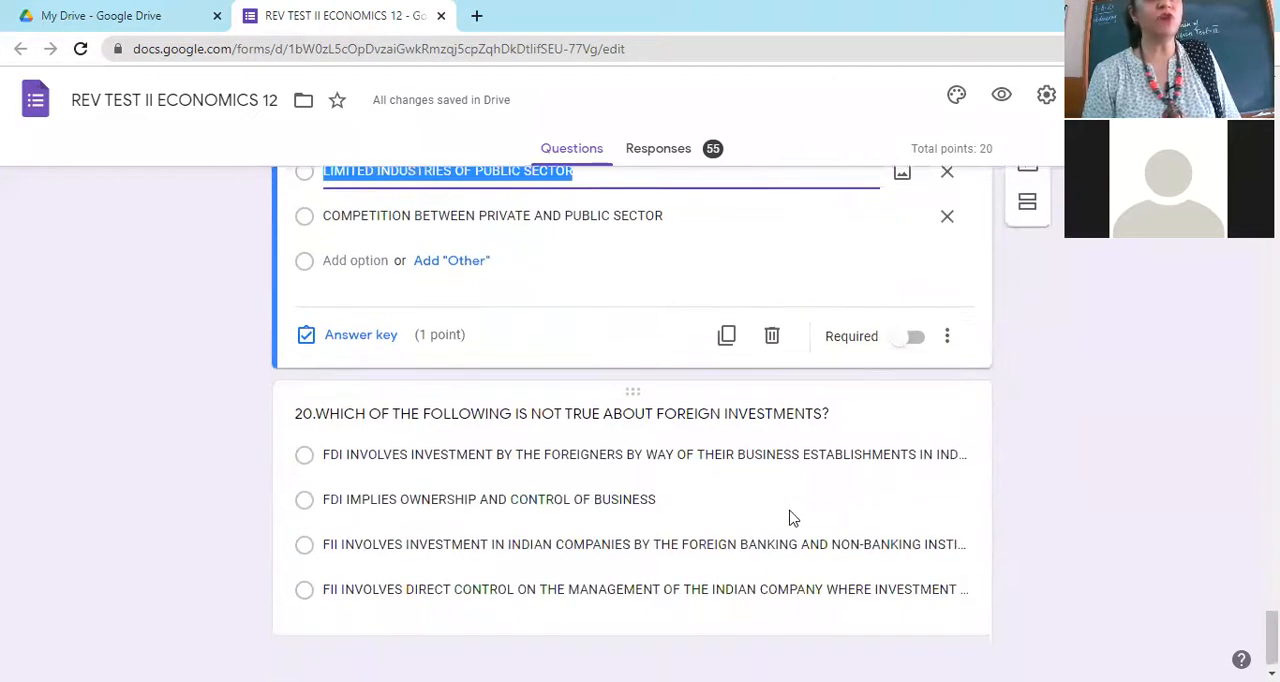
Scroll down to question 19 on privatisation so question 20 on foreign investments shows
{"action": "scroll", "scroll_direction": "down", "scroll_amount": 3}
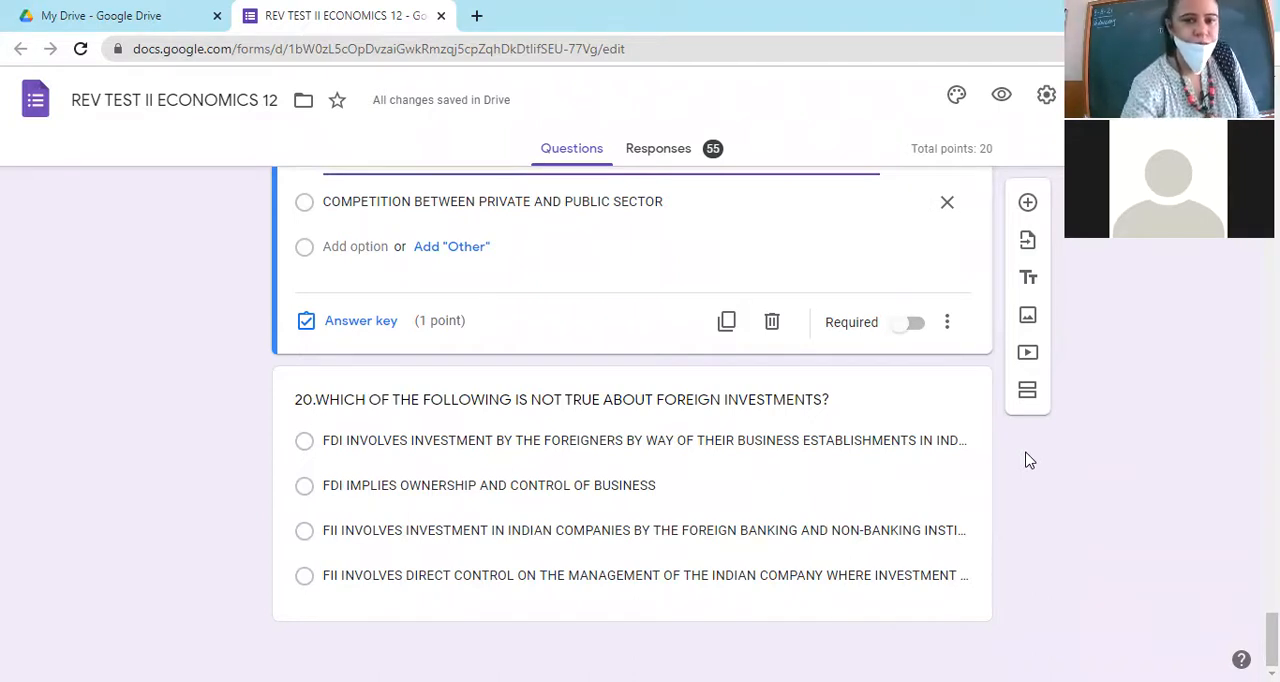
{"action": "mouse_move", "coordinate": [932, 394]}
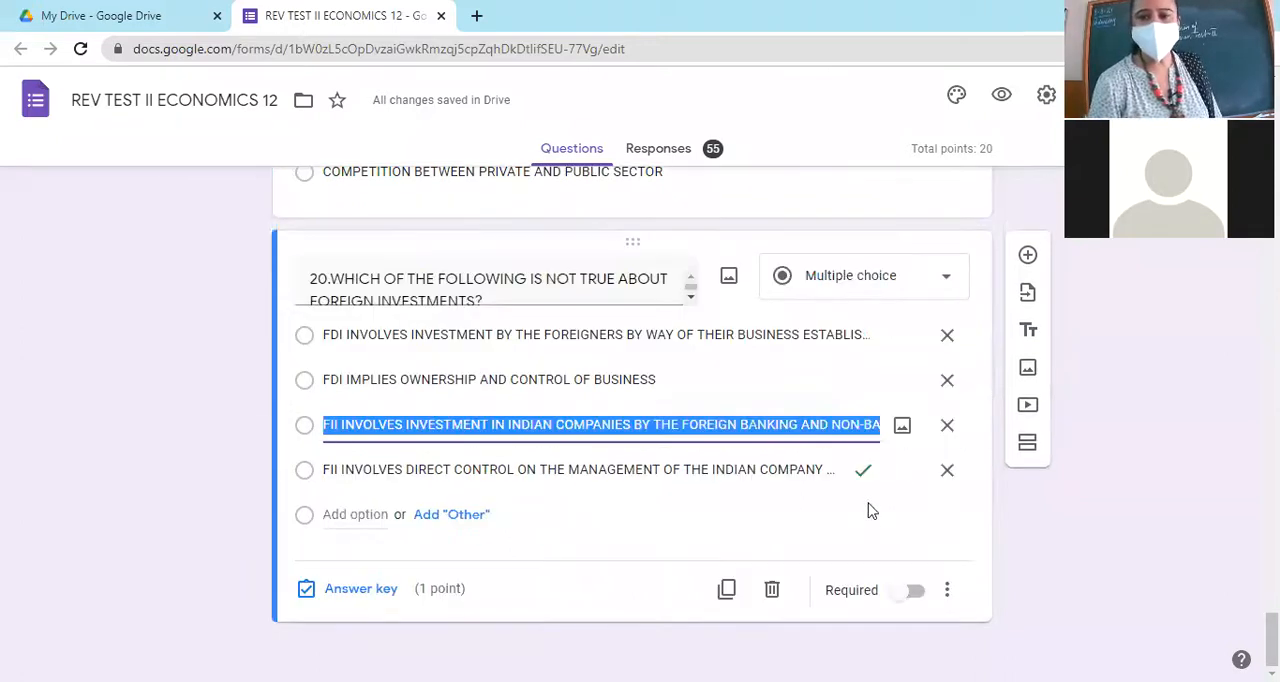
{"action": "left_click", "coordinate": [900, 424]}
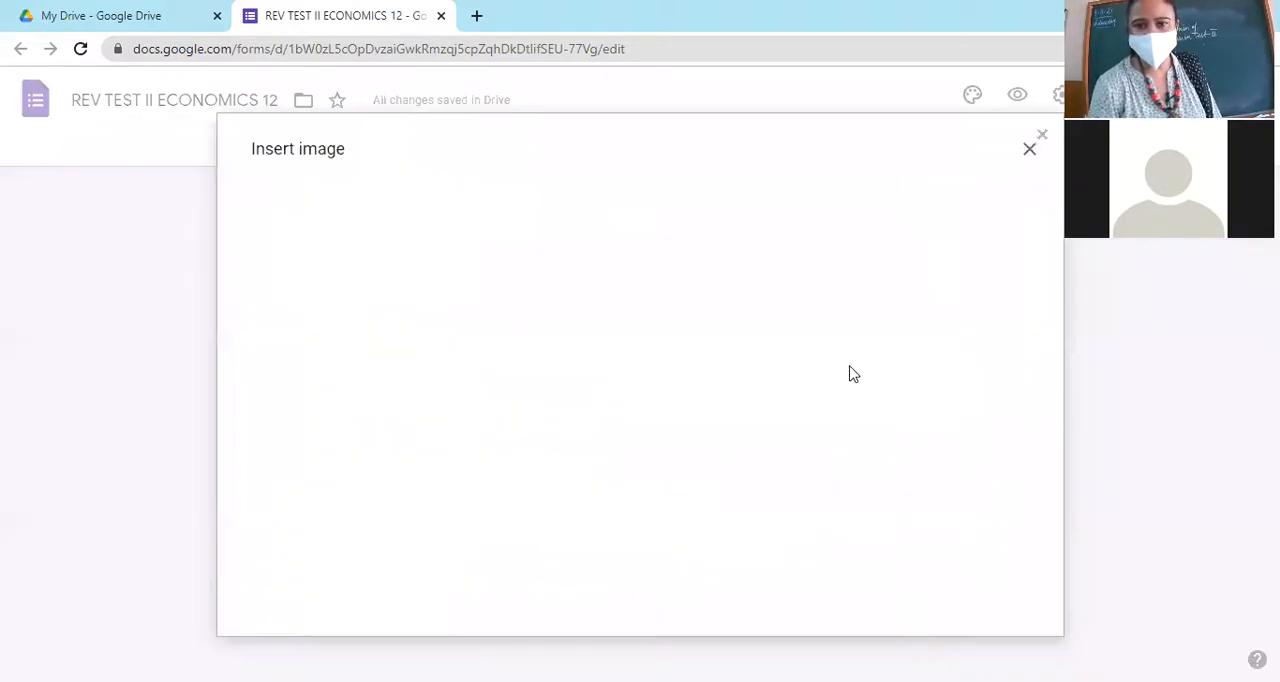
{"action": "left_click", "coordinate": [1028, 148]}
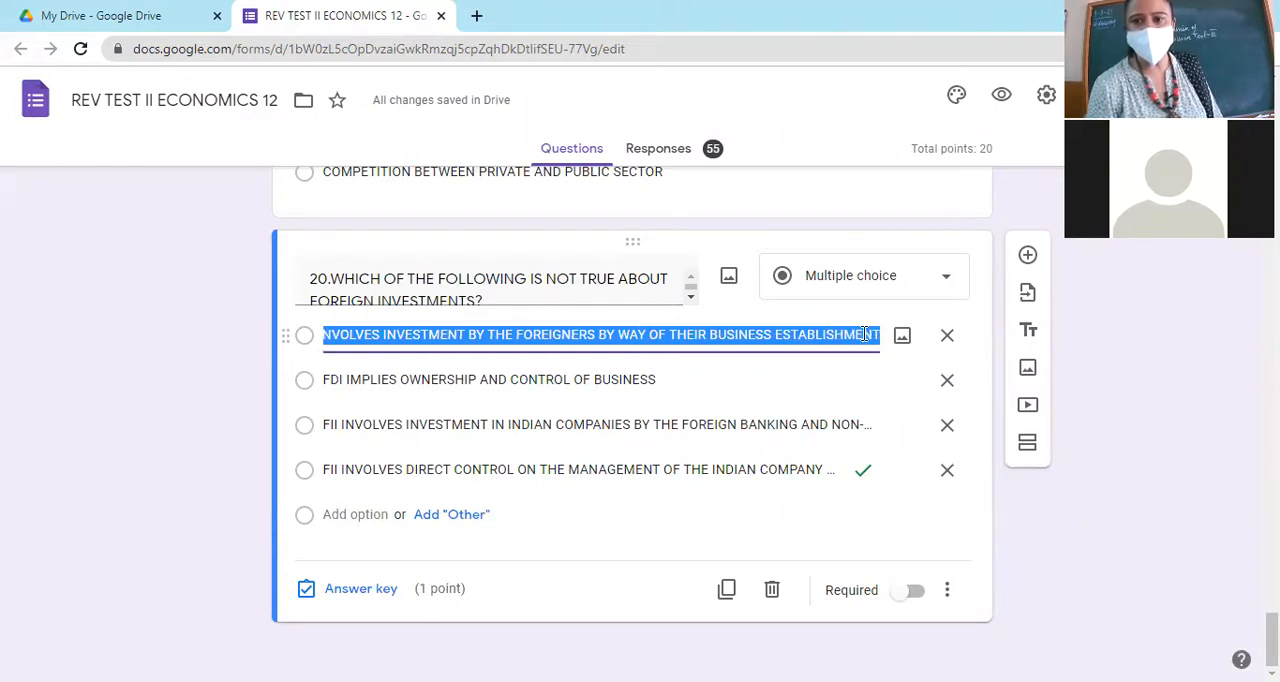
{"action": "mouse_move", "coordinate": [744, 374]}
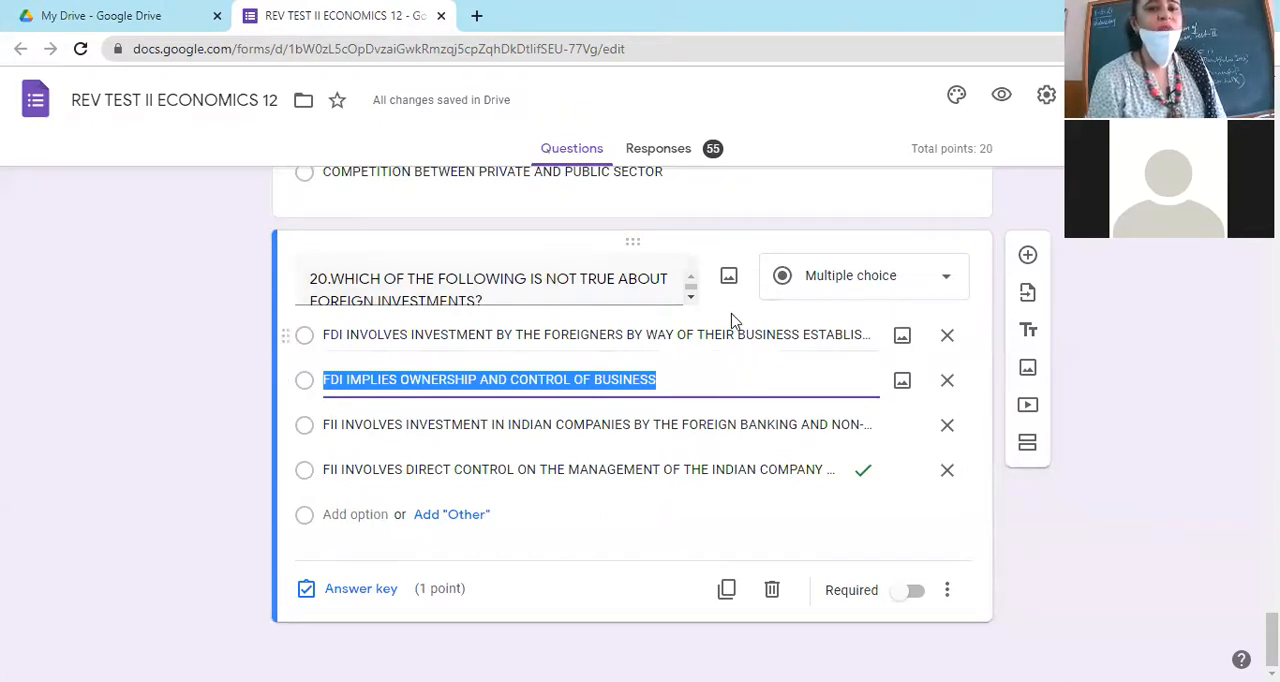
{"action": "mouse_move", "coordinate": [528, 356]}
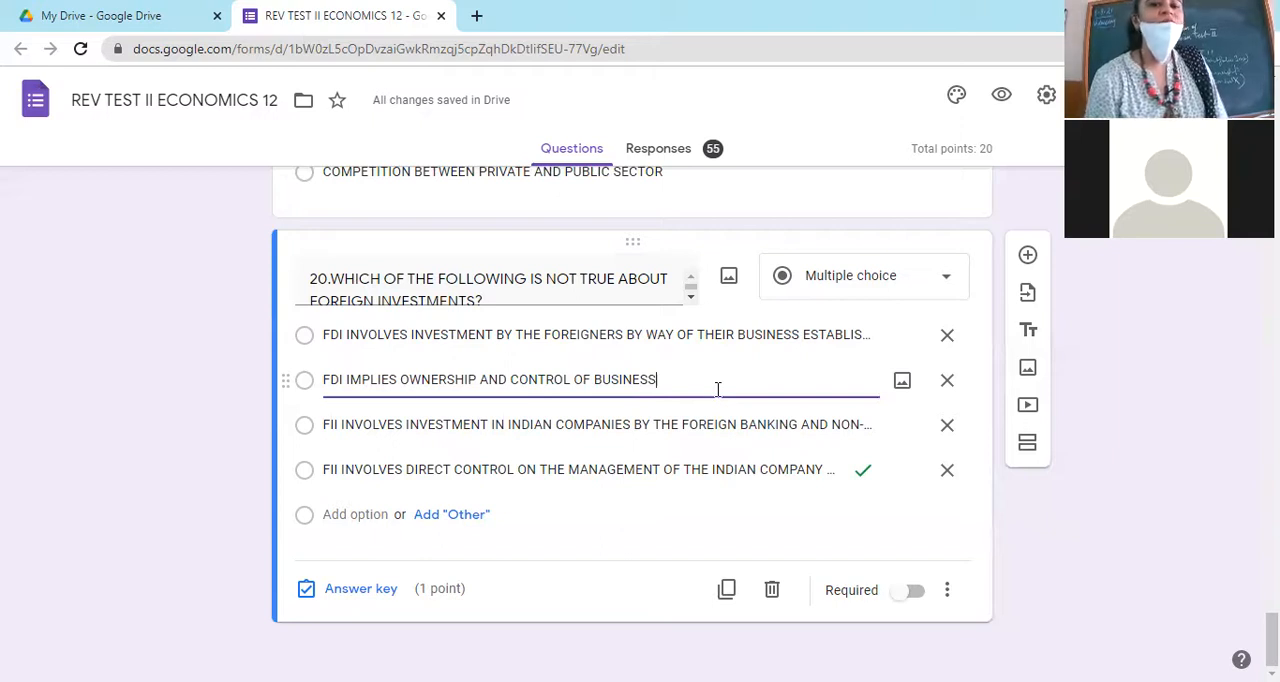
{"action": "mouse_move", "coordinate": [520, 444]}
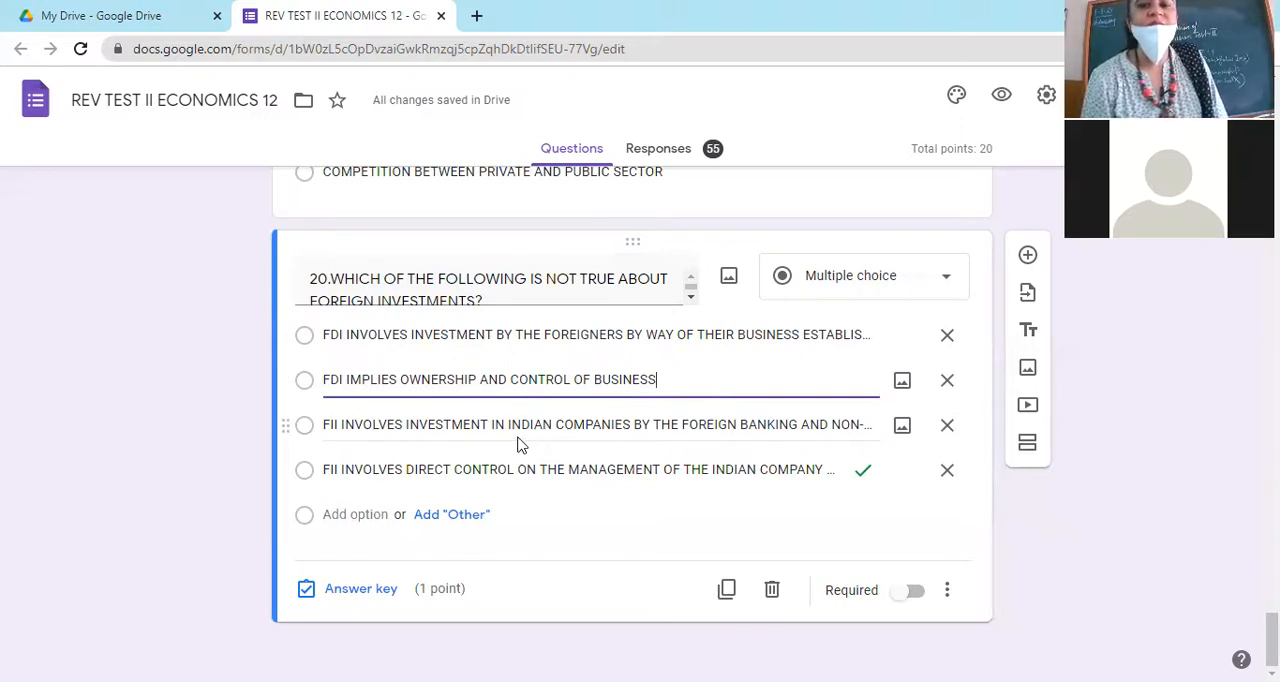
{"action": "mouse_move", "coordinate": [884, 444]}
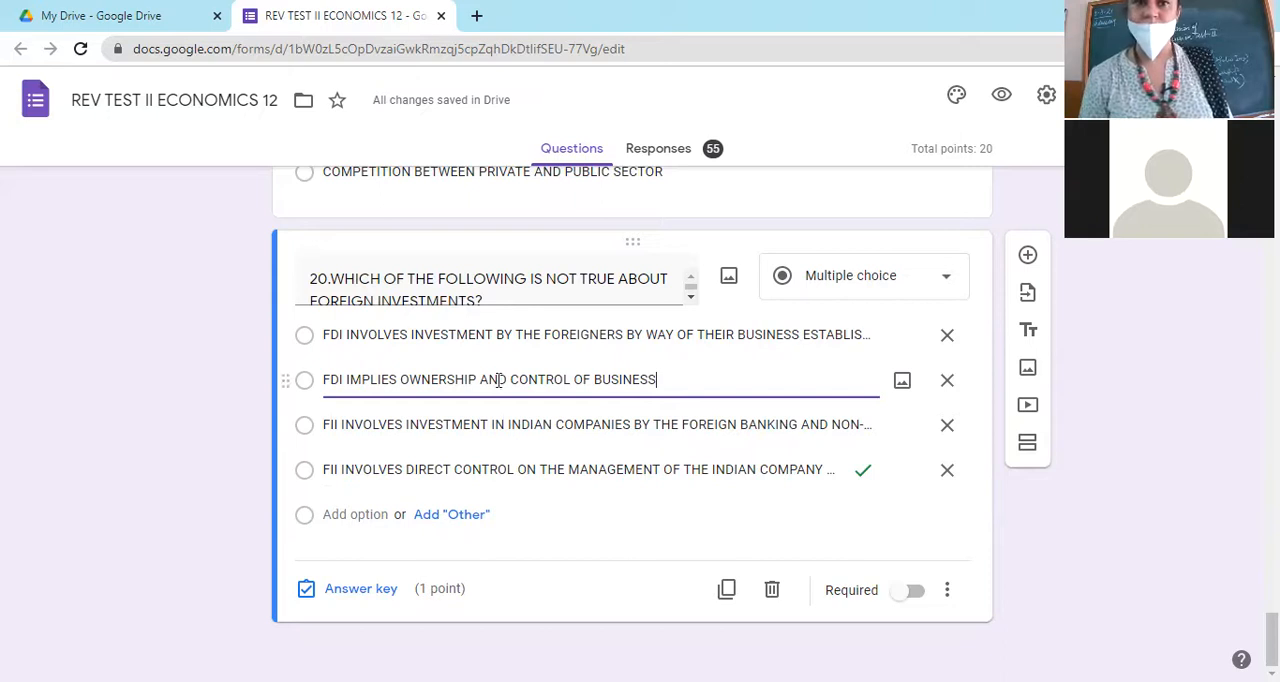
{"action": "mouse_move", "coordinate": [728, 588]}
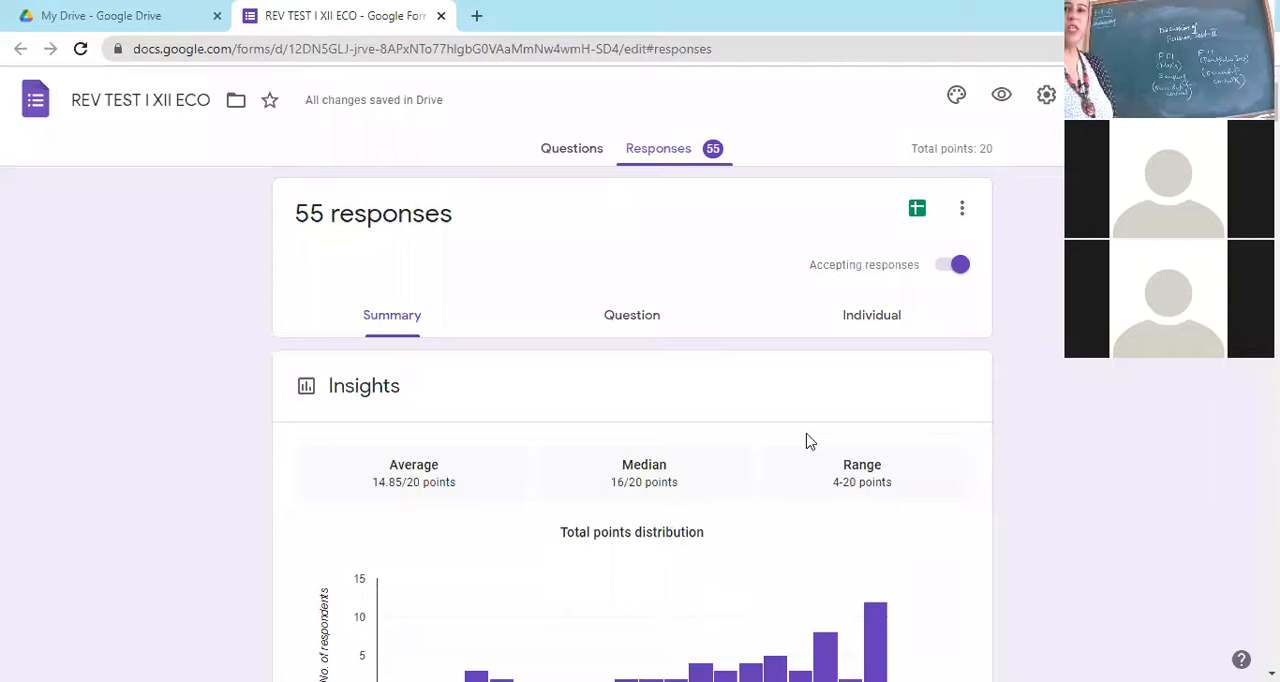
{"action": "mouse_move", "coordinate": [576, 160]}
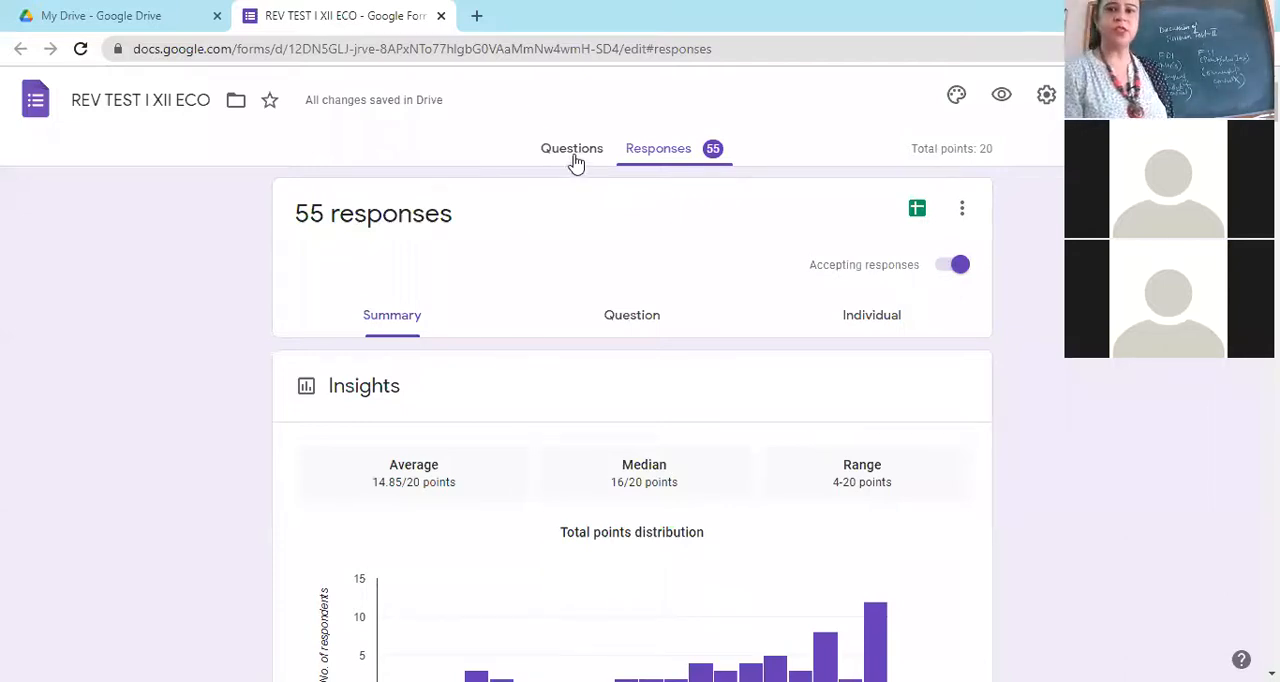
Return to the Questions view and scroll down to the gold-standard passage and question 17
{"action": "left_click", "coordinate": [572, 148]}
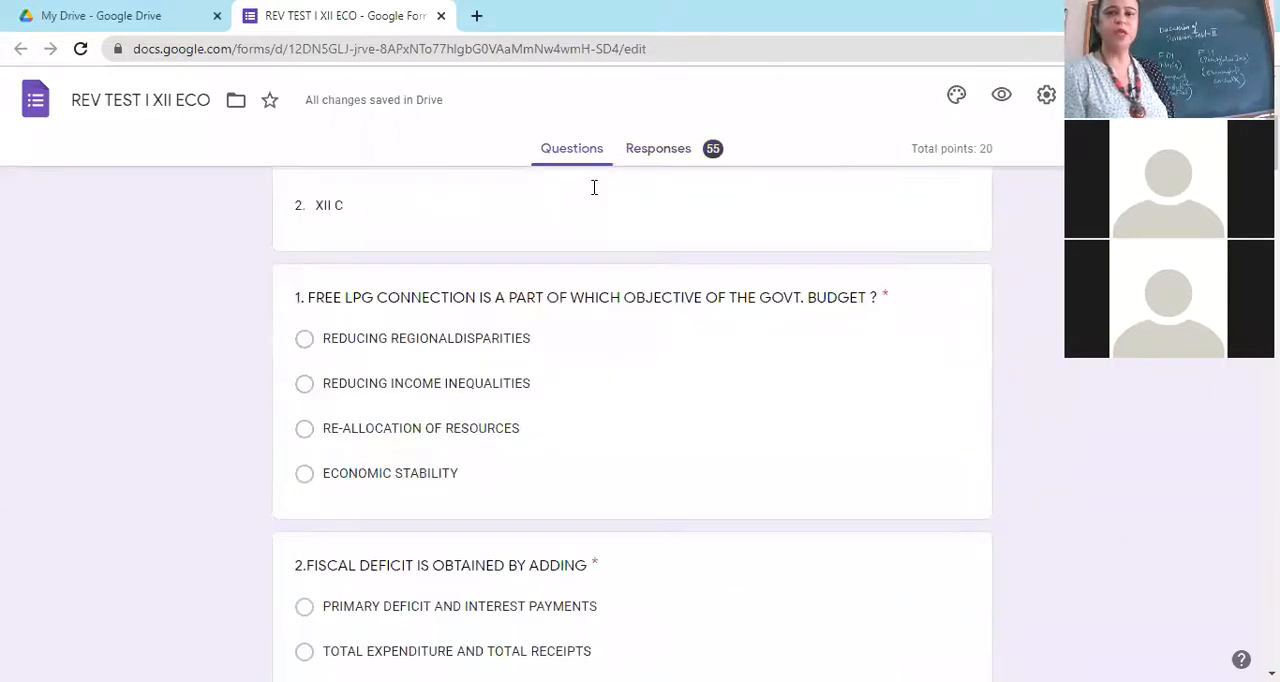
{"action": "scroll", "scroll_direction": "down", "scroll_amount": 3}
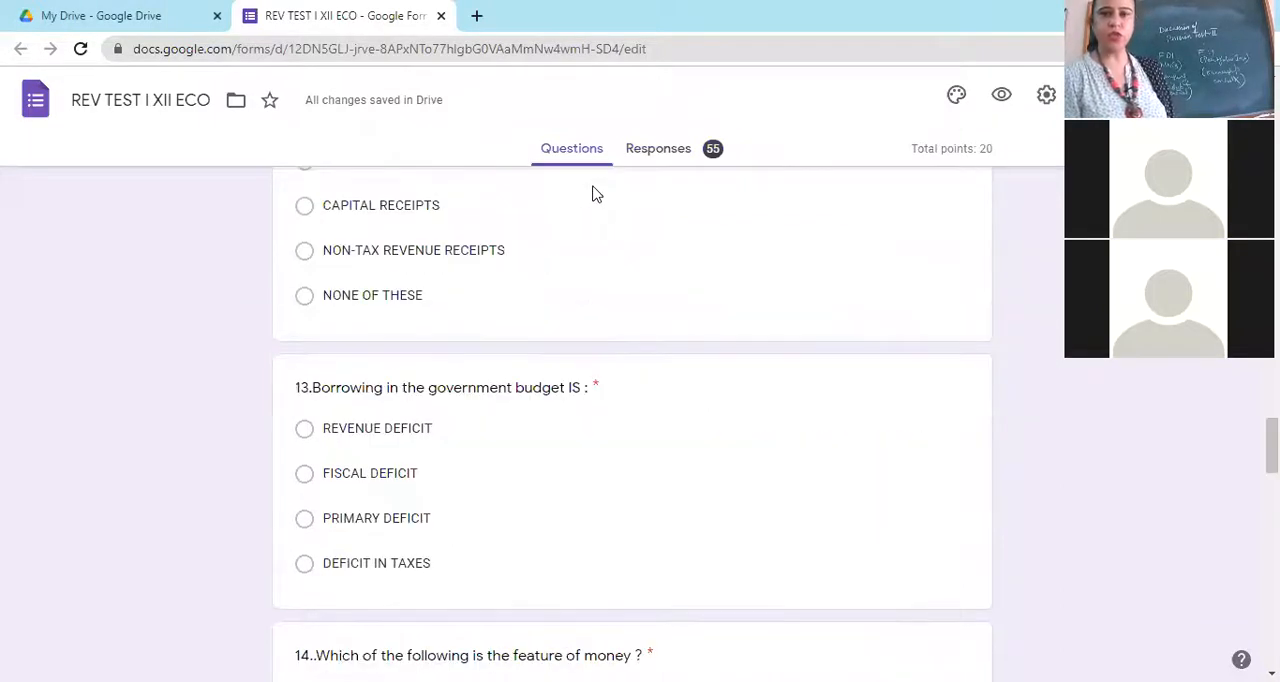
{"action": "scroll", "scroll_direction": "down", "scroll_amount": 3}
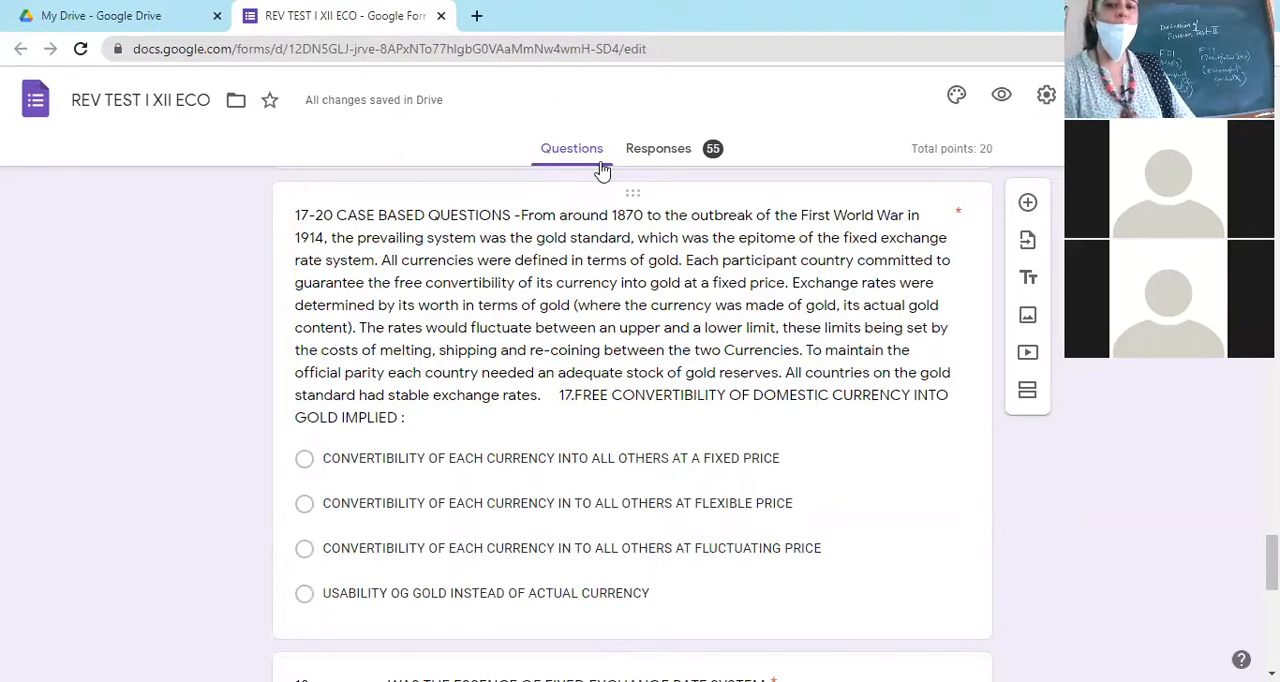
Scroll through question 17 on gold convertibility down to question 18 on fixed exchange rates
{"action": "scroll", "scroll_direction": "down", "scroll_amount": 3}
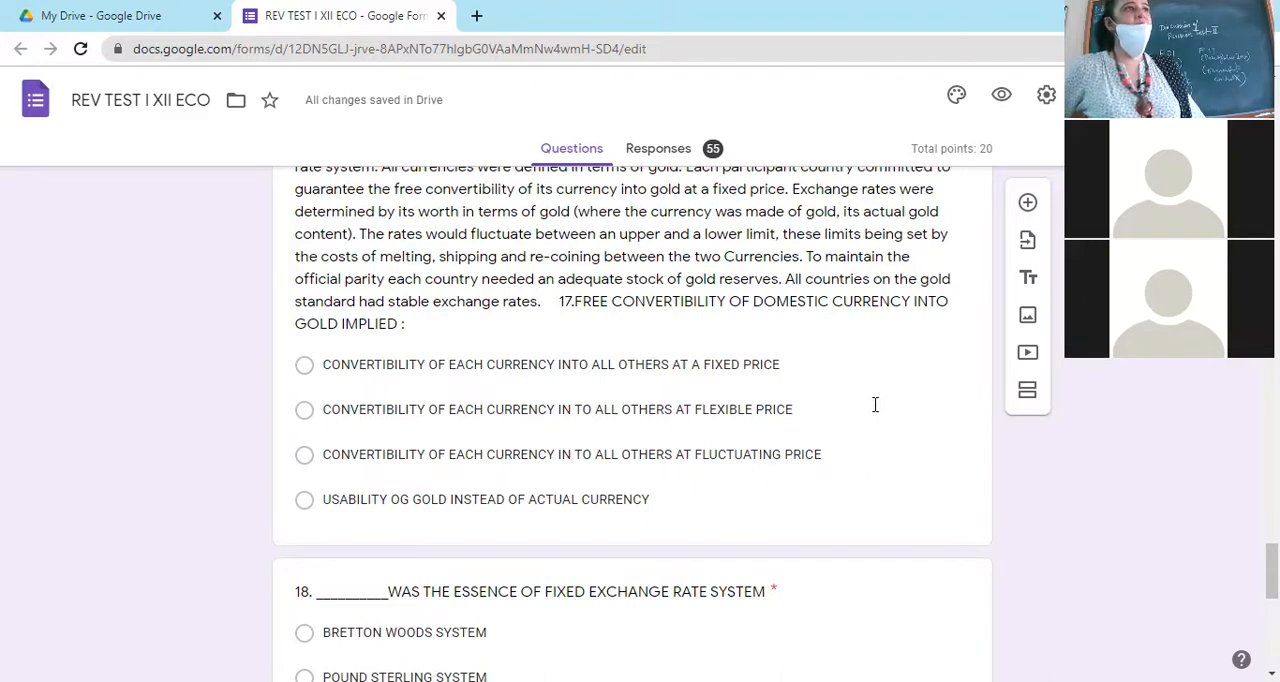
{"action": "mouse_move", "coordinate": [876, 412]}
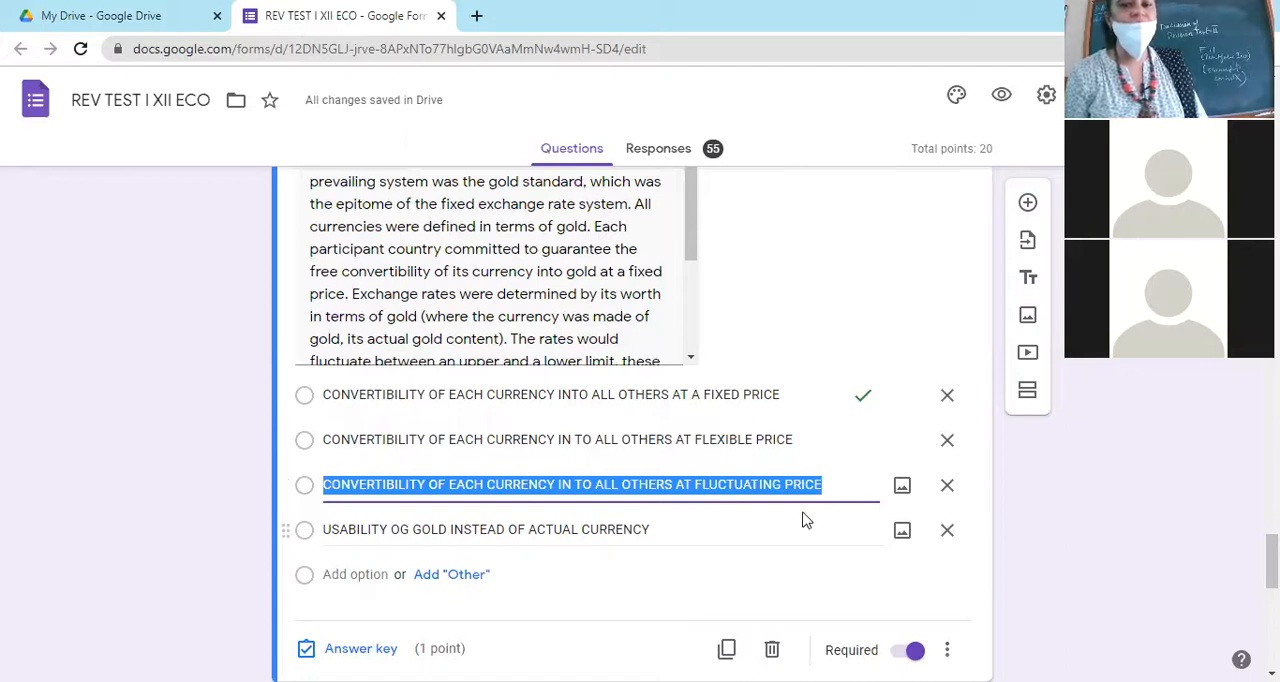
{"action": "mouse_move", "coordinate": [770, 524]}
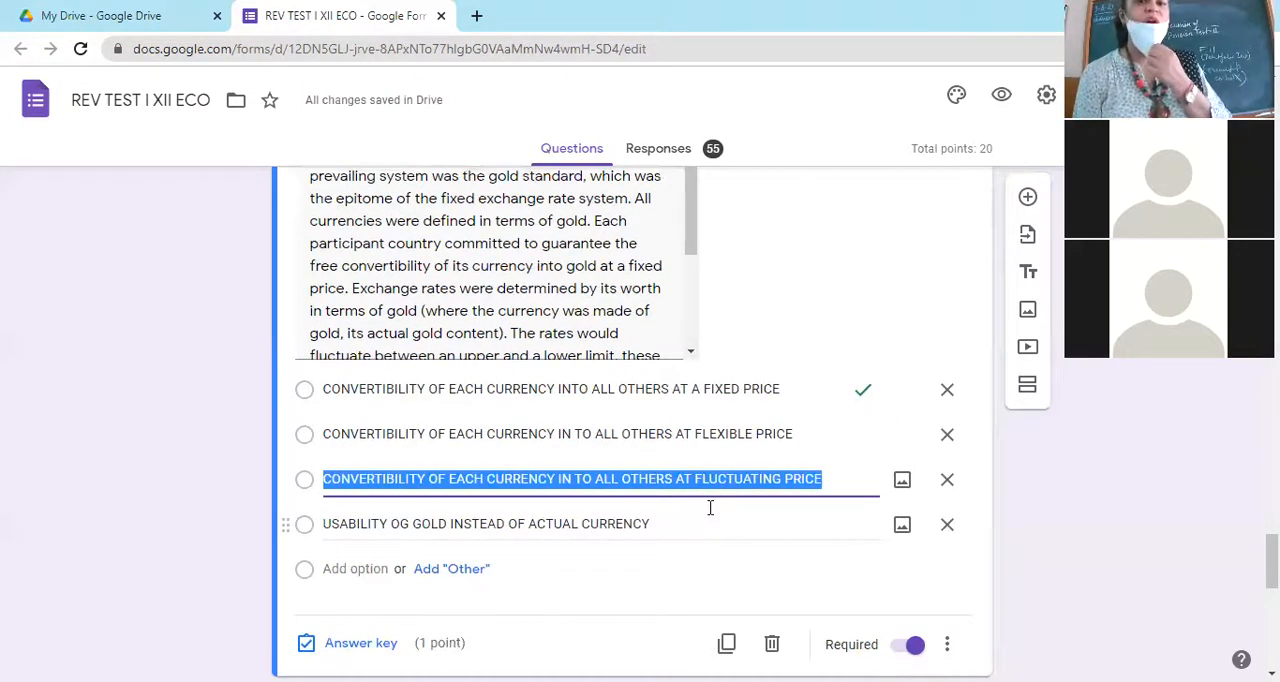
{"action": "scroll", "scroll_direction": "down", "scroll_amount": 3}
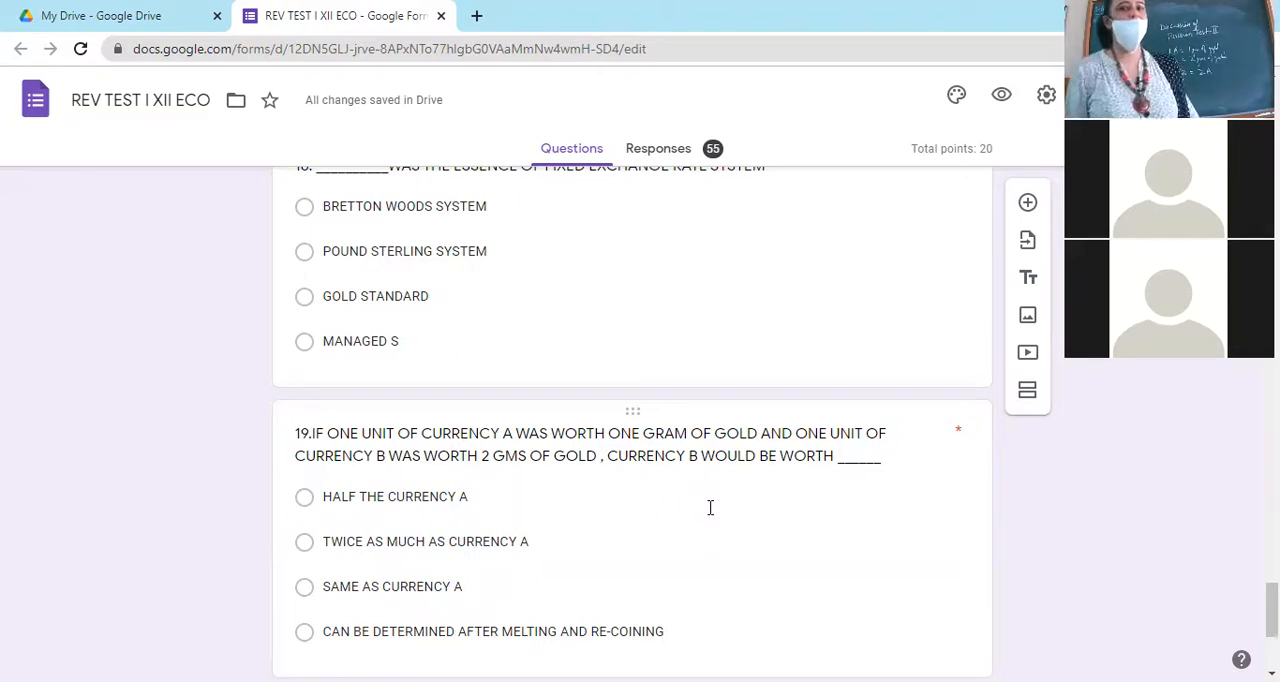
{"action": "scroll", "scroll_direction": "down", "scroll_amount": 3}
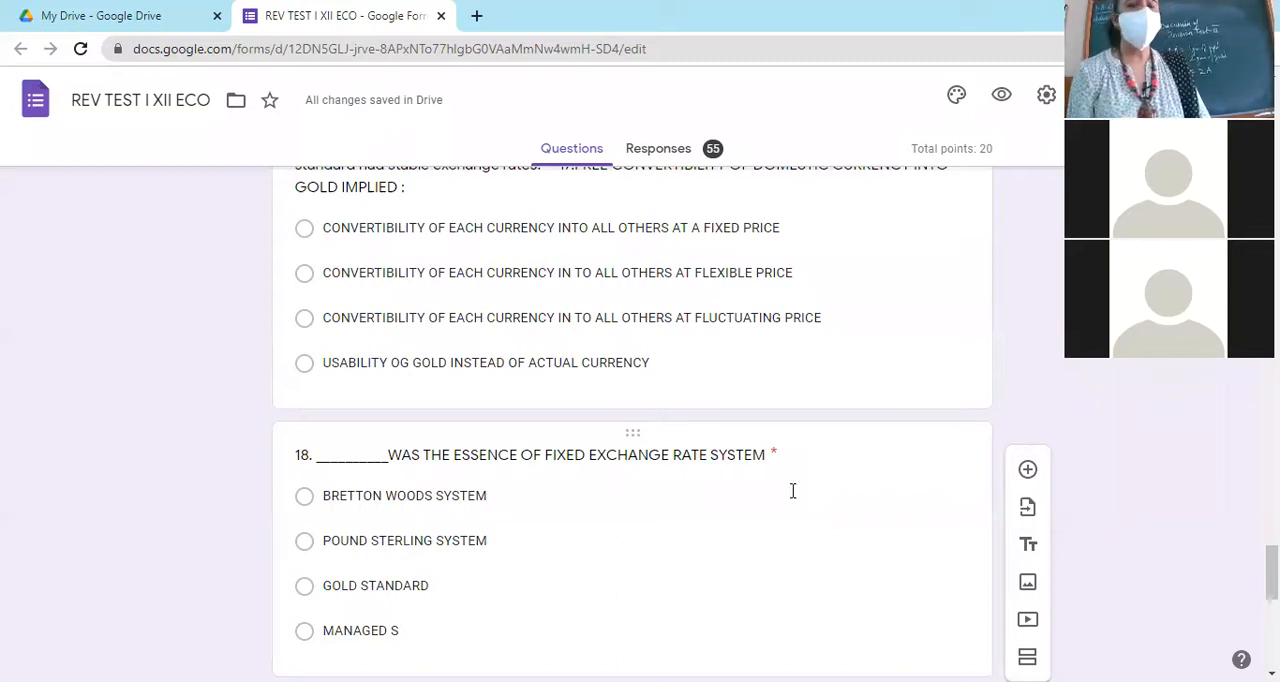
{"action": "mouse_move", "coordinate": [804, 576]}
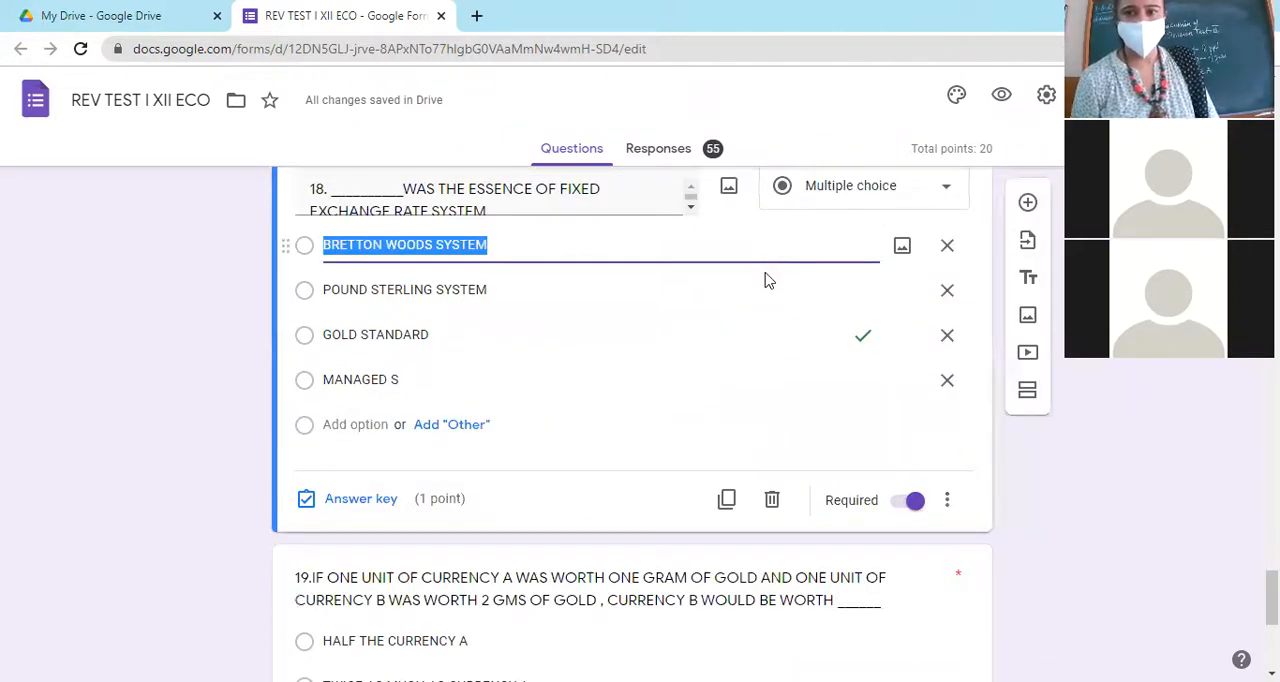
Scroll from question 18 keyed Gold Standard down to question 20 on maintaining fixed rates
{"action": "scroll", "scroll_direction": "down", "scroll_amount": 3}
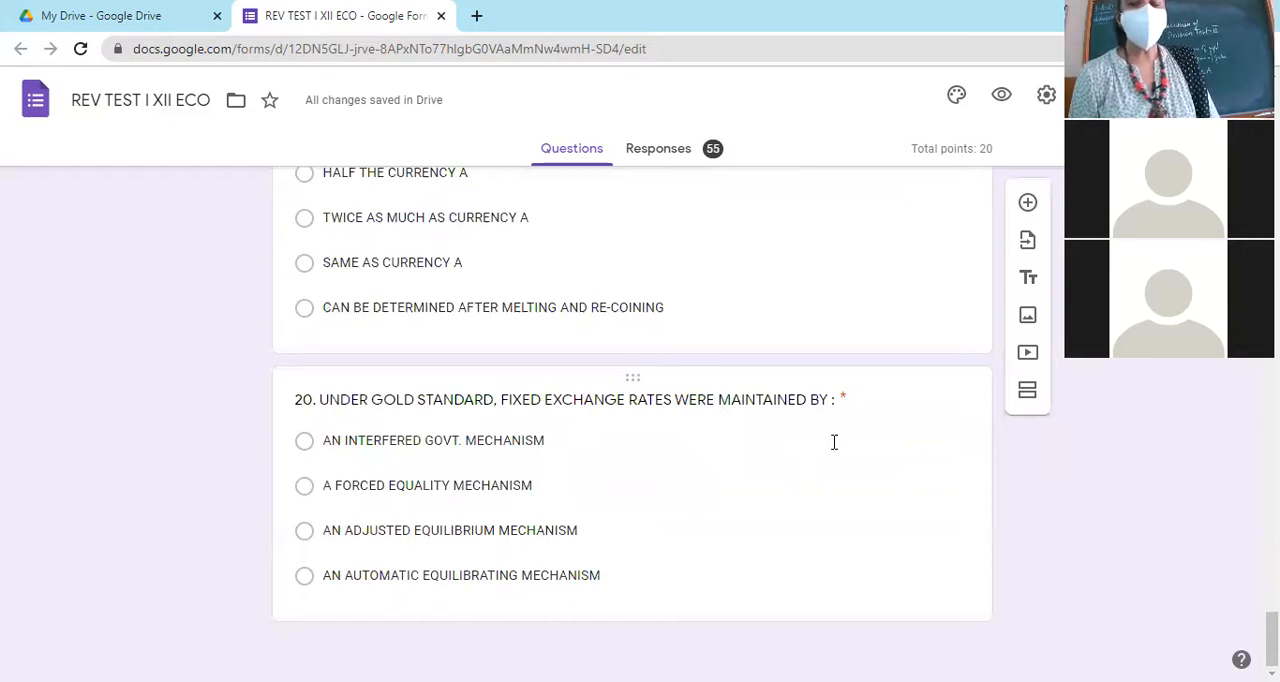
{"action": "mouse_move", "coordinate": [632, 496]}
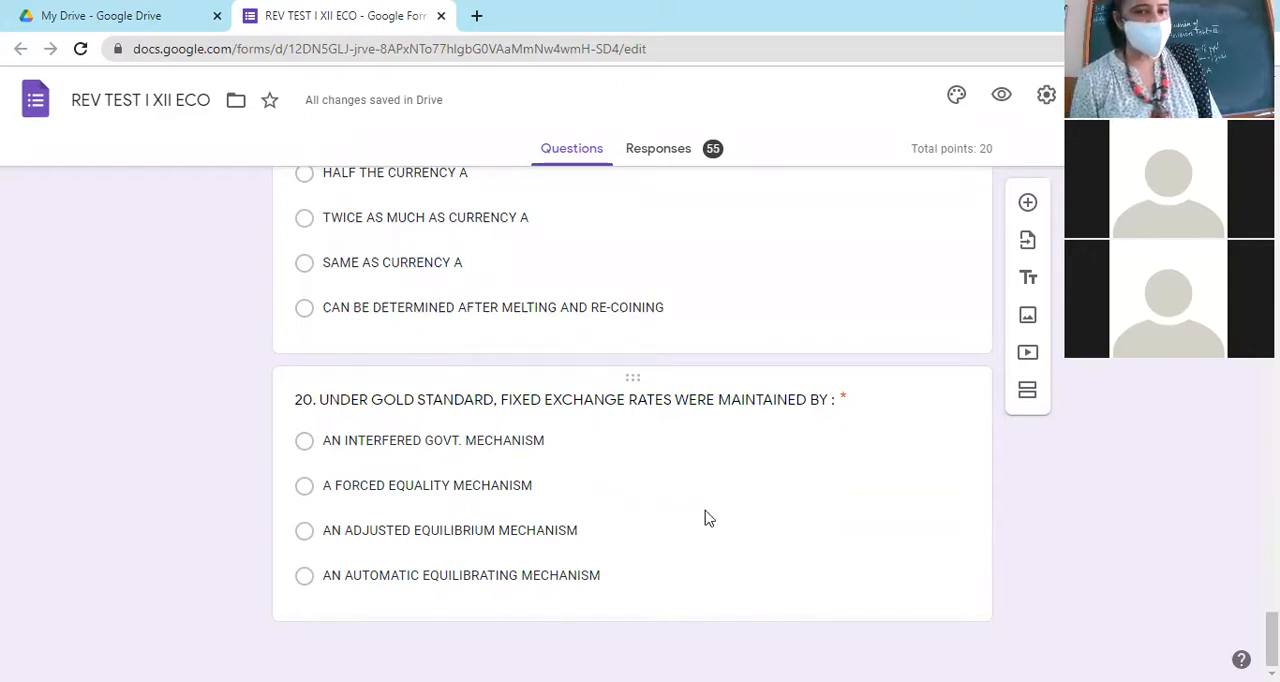
{"action": "mouse_move", "coordinate": [716, 504]}
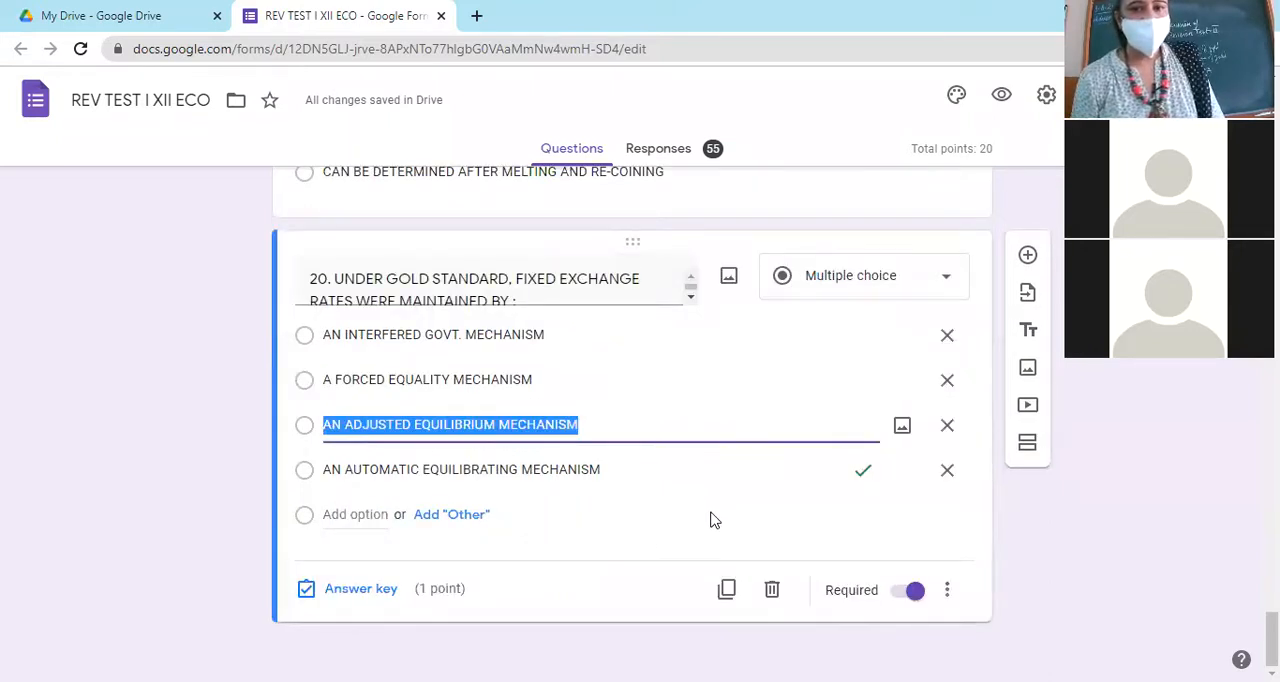
{"action": "mouse_move", "coordinate": [704, 516]}
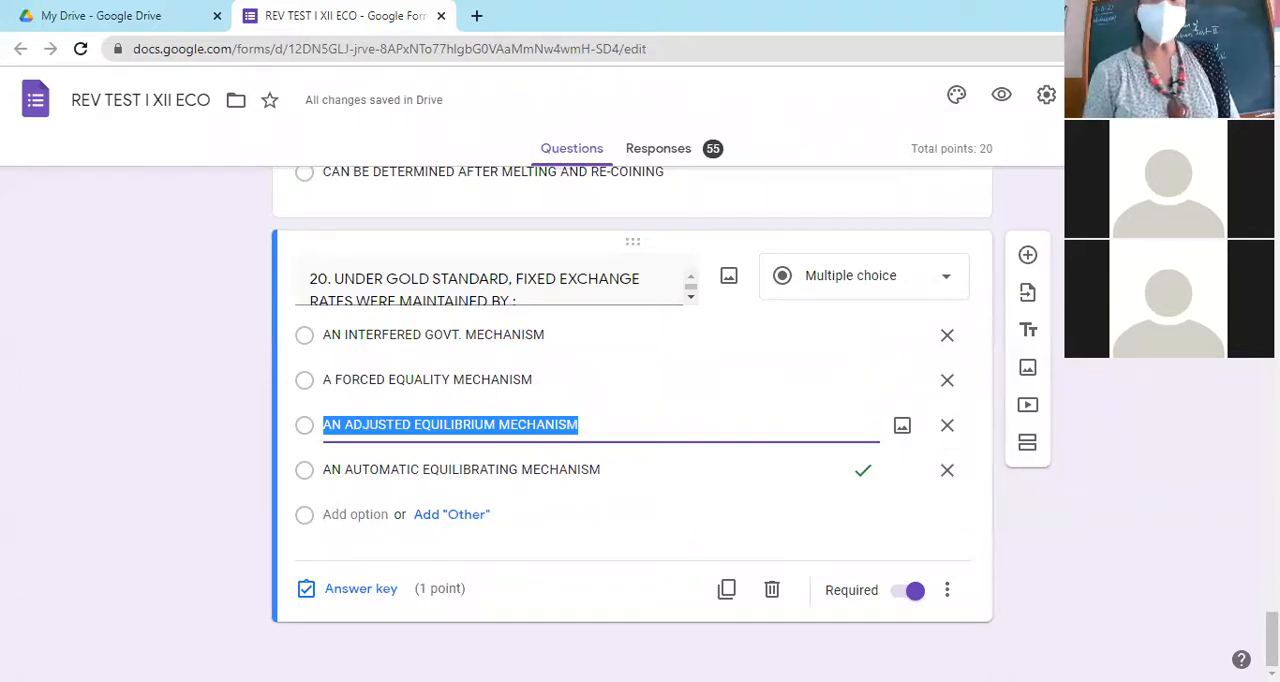
Scroll back up from question 20 to question 1 on free LPG connections
{"action": "scroll", "scroll_direction": "up", "scroll_amount": 3}
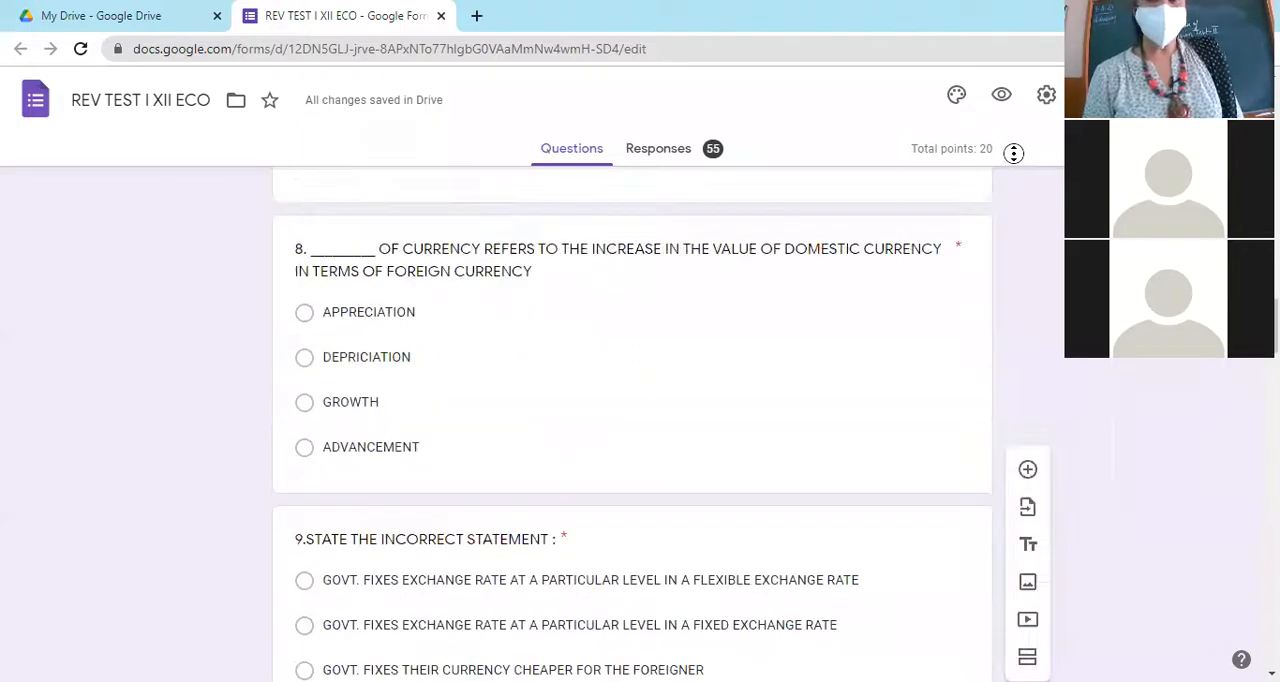
{"action": "scroll", "scroll_direction": "down", "scroll_amount": 3}
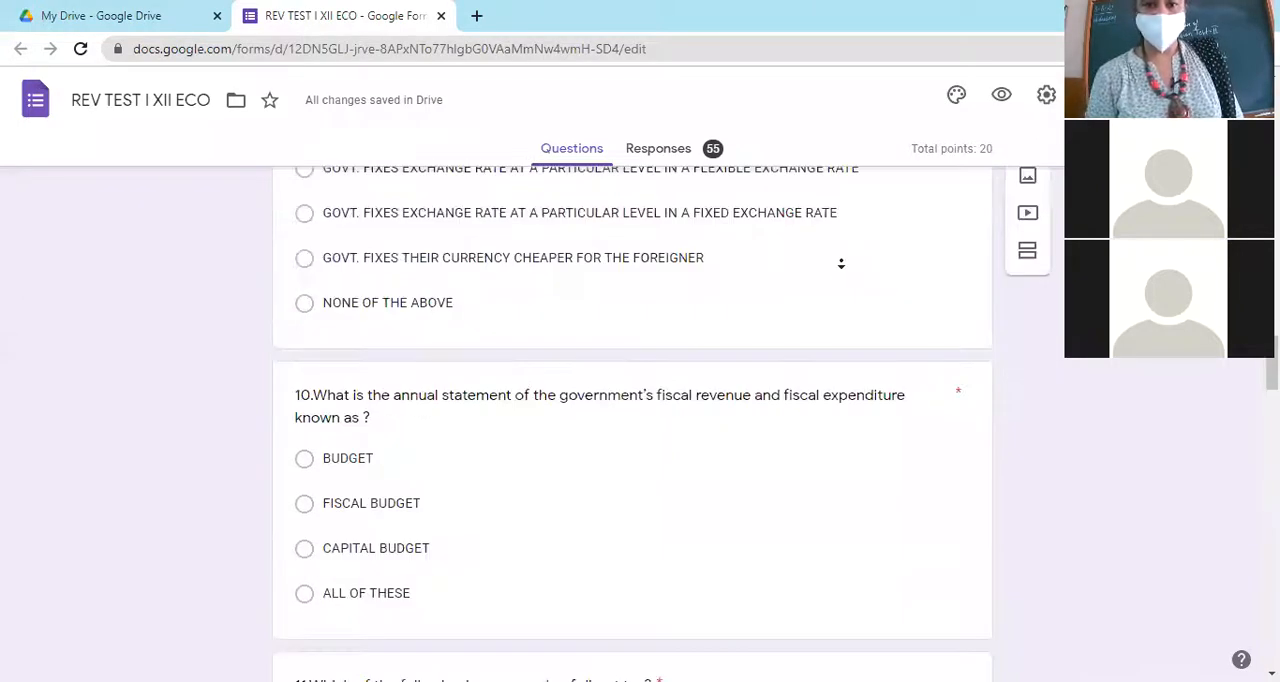
{"action": "scroll", "scroll_direction": "down", "scroll_amount": 3}
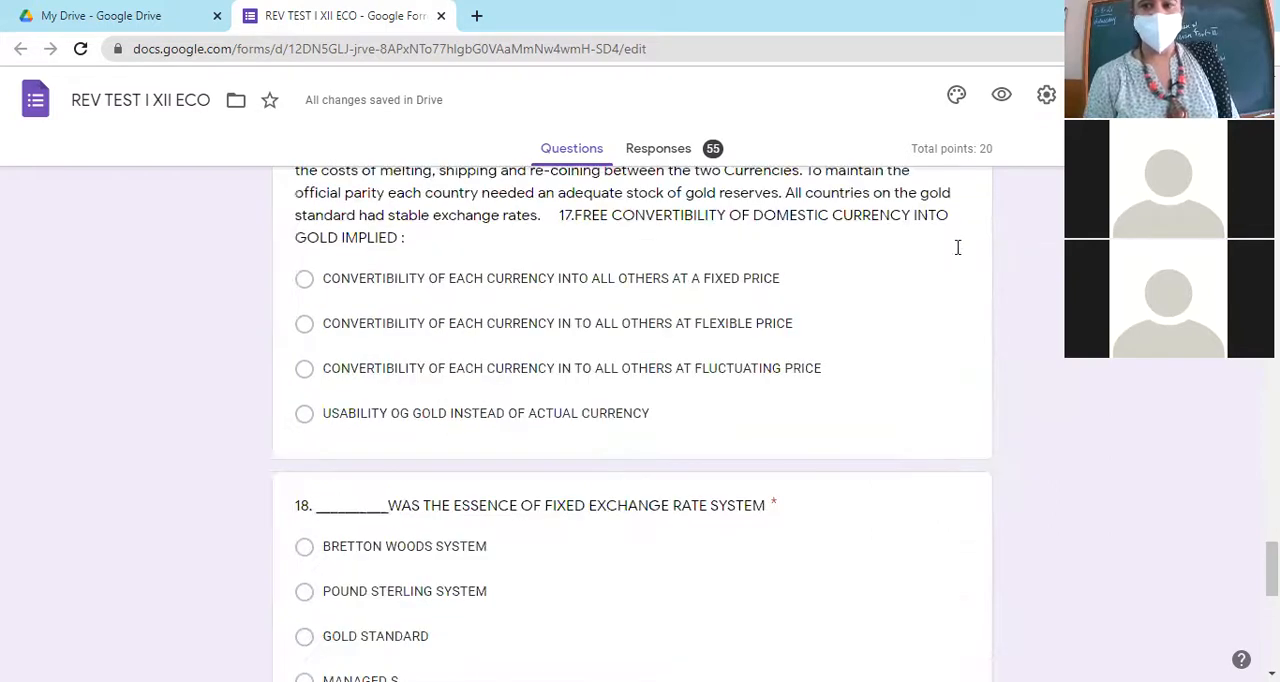
{"action": "scroll", "scroll_direction": "up", "scroll_amount": 3}
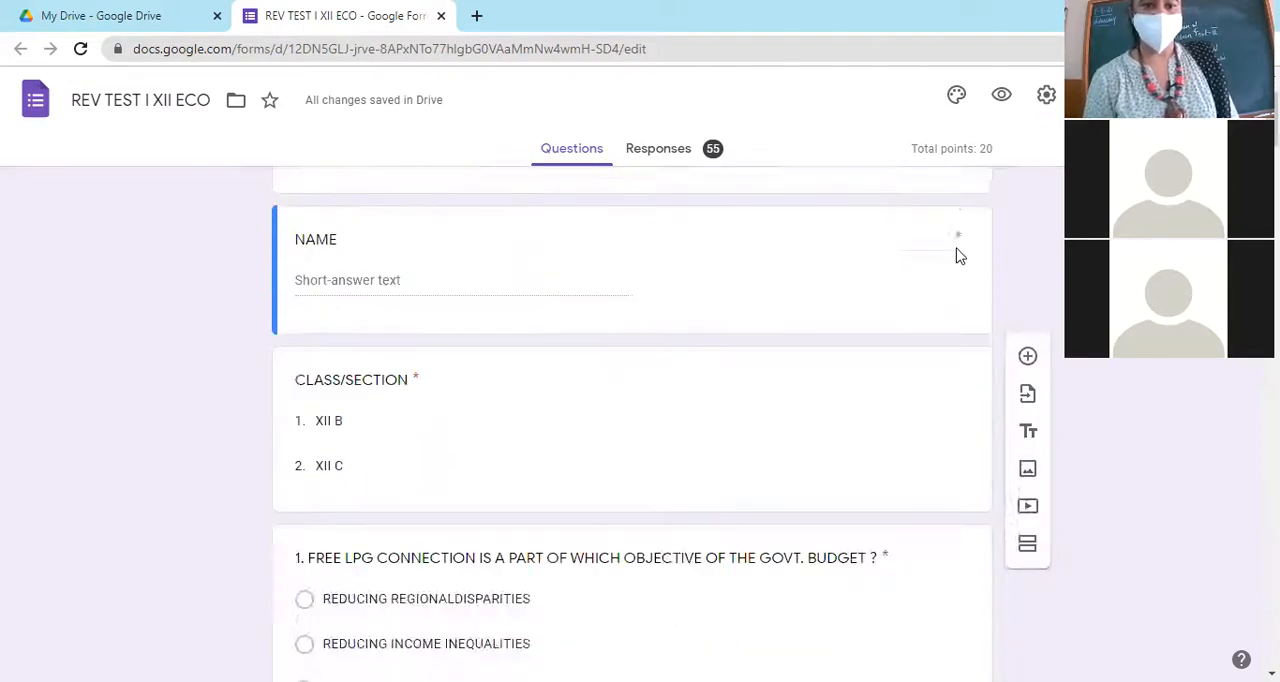
{"action": "scroll", "scroll_direction": "down", "scroll_amount": 3}
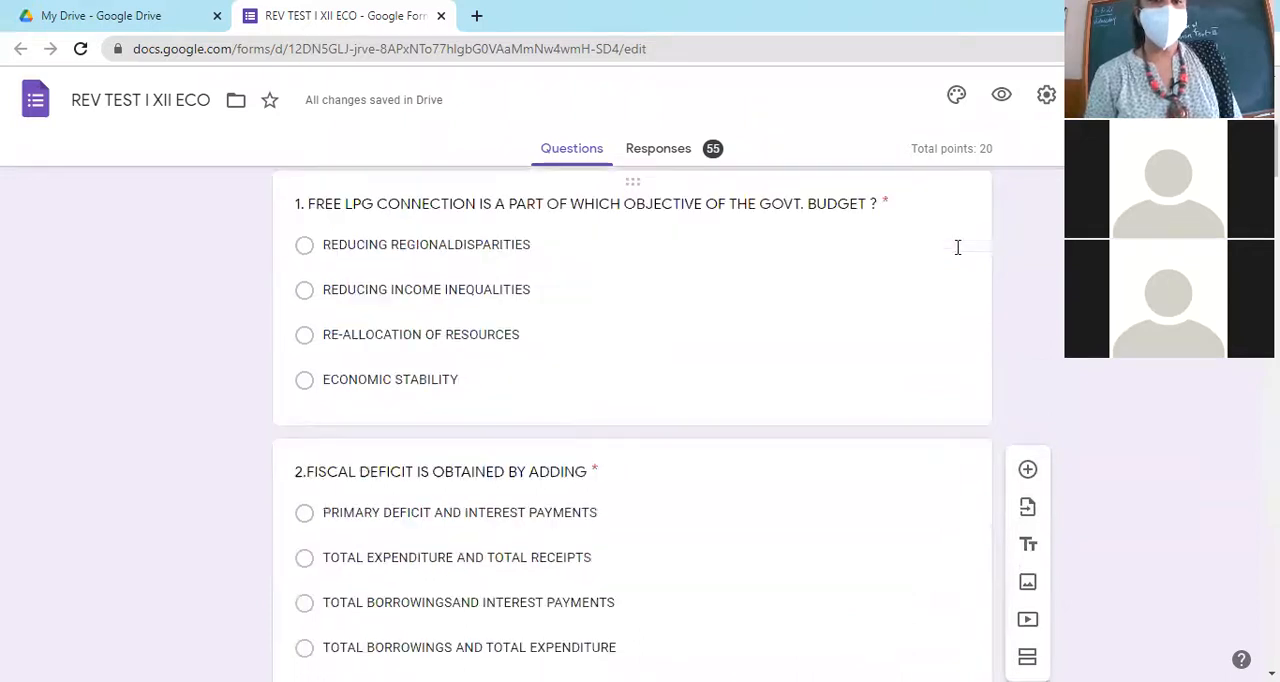
{"action": "mouse_move", "coordinate": [990, 252]}
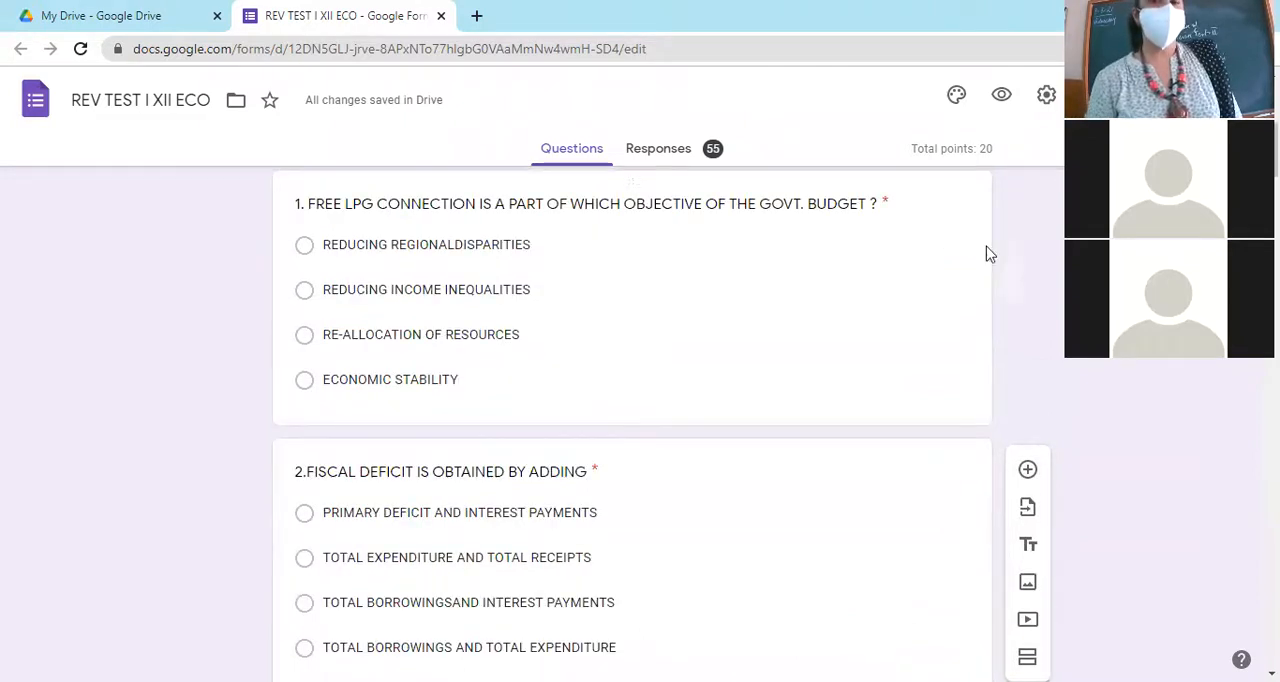
{"action": "mouse_move", "coordinate": [700, 366]}
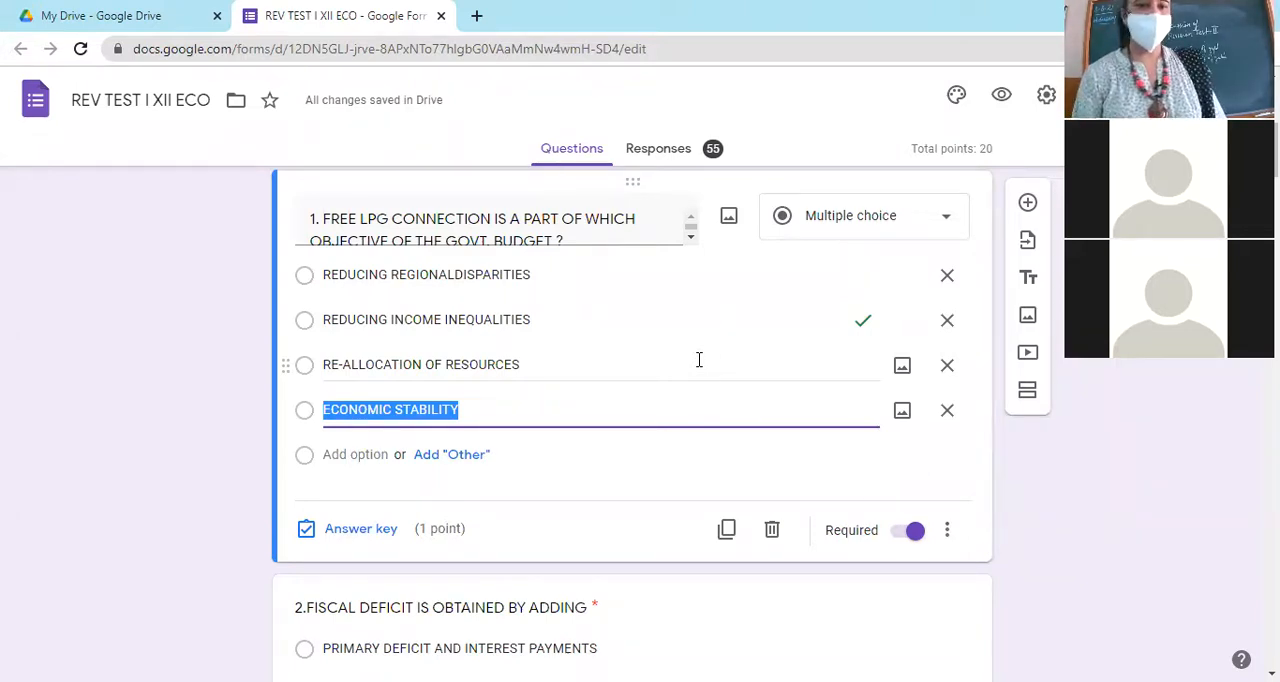
{"action": "mouse_move", "coordinate": [756, 324]}
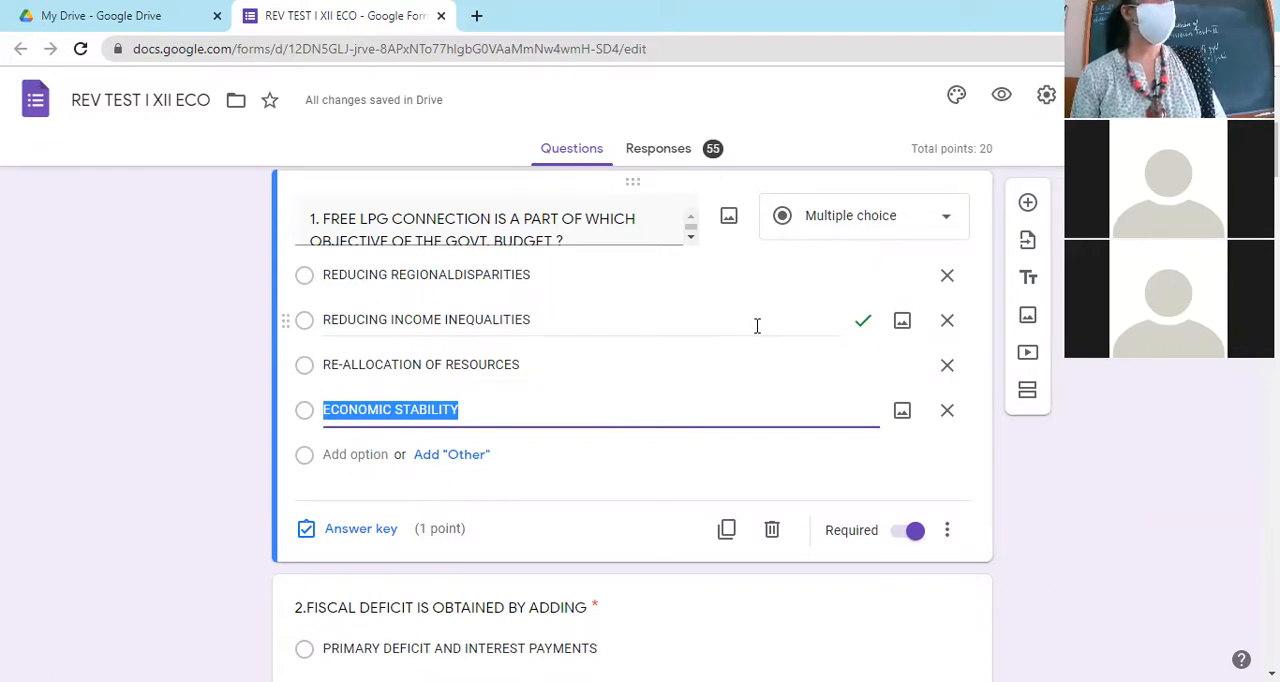
{"action": "scroll", "scroll_direction": "down", "scroll_amount": 3}
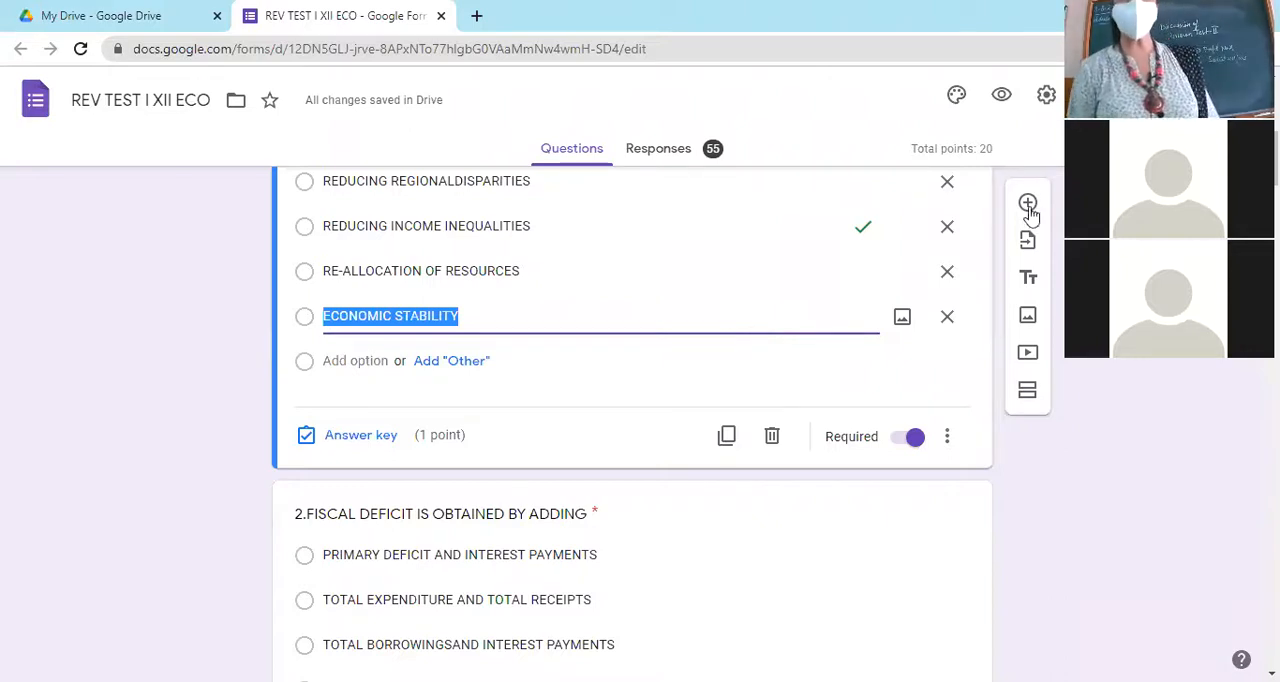
{"action": "mouse_move", "coordinate": [892, 228]}
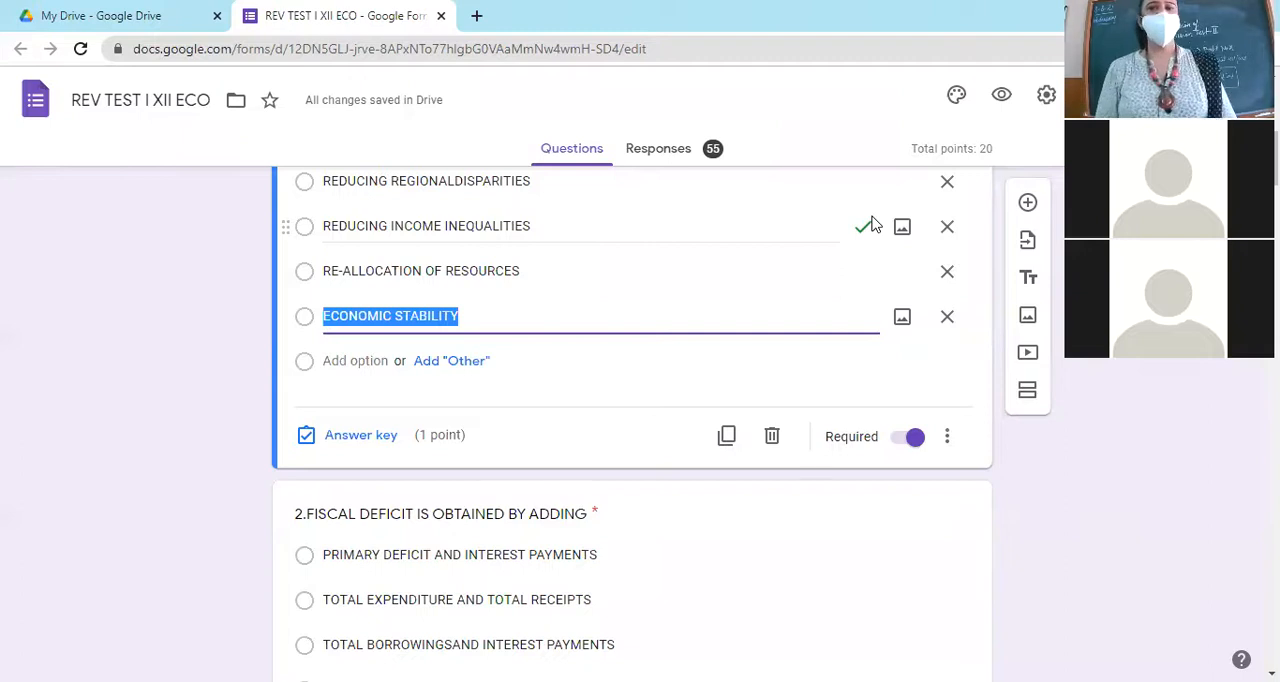
Scroll down through questions 2, 3 and 4 to question 5 and assertion-reason question 6
{"action": "scroll", "scroll_direction": "down", "scroll_amount": 3}
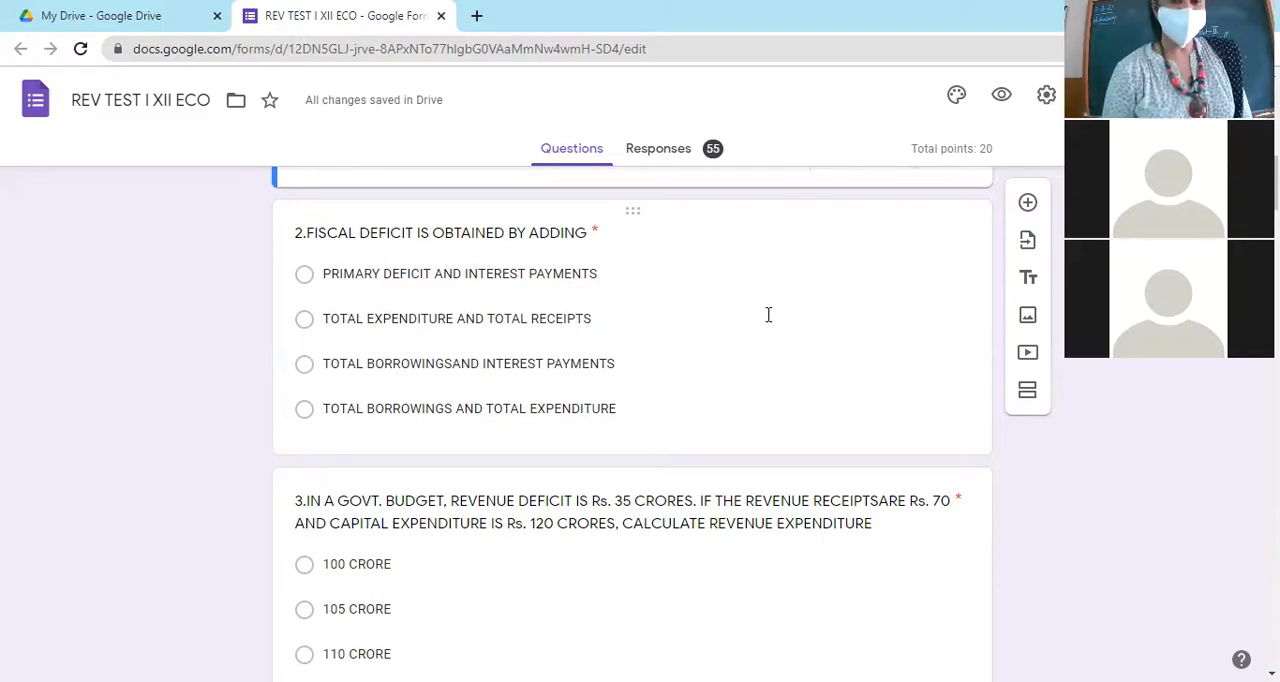
{"action": "scroll", "scroll_direction": "down", "scroll_amount": 3}
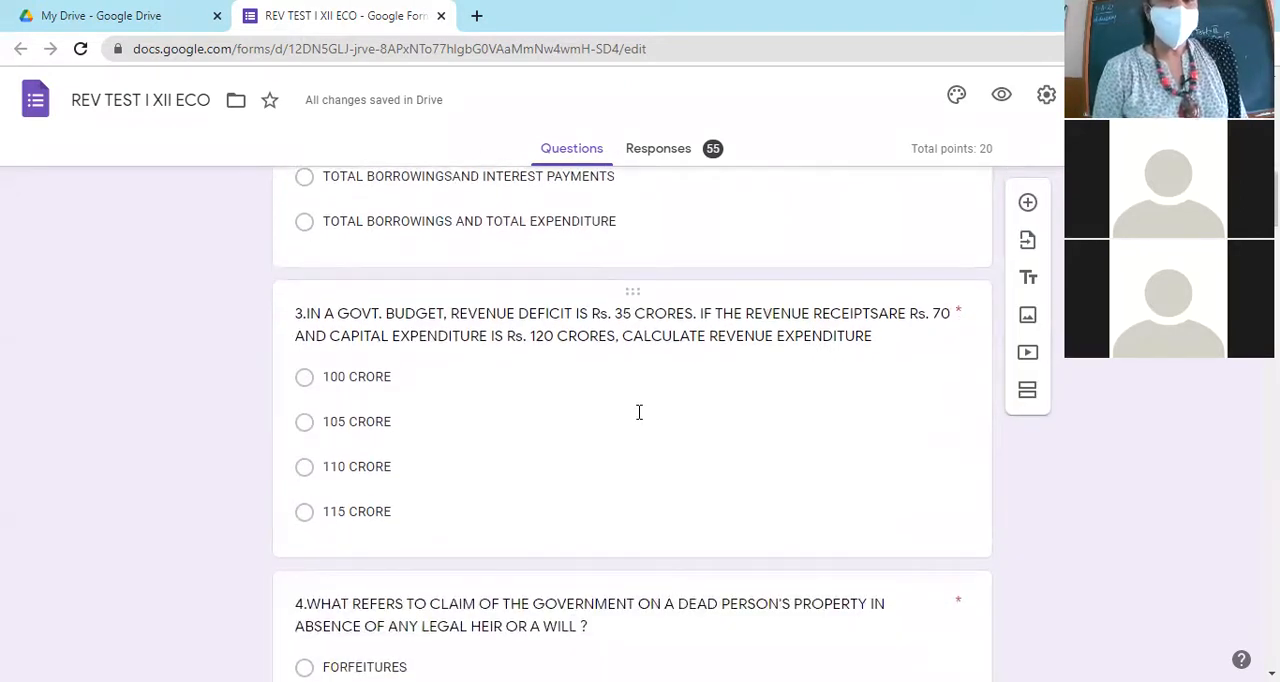
{"action": "mouse_move", "coordinate": [688, 412]}
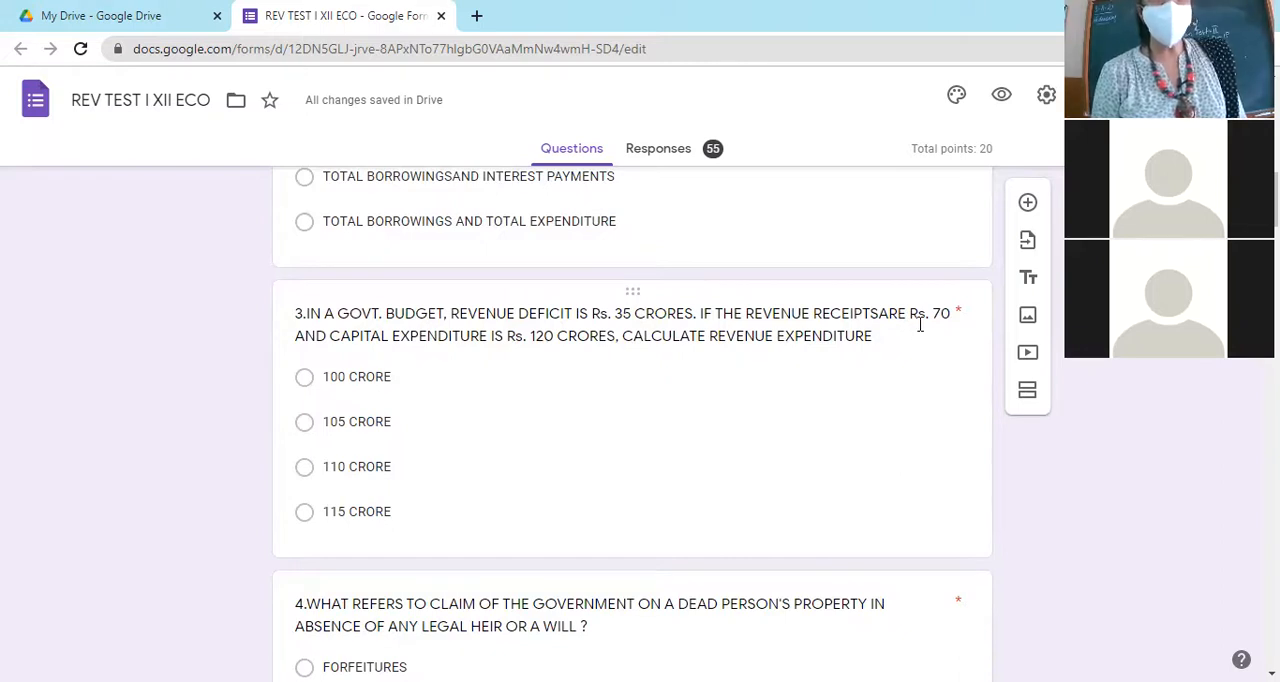
{"action": "mouse_move", "coordinate": [370, 368]}
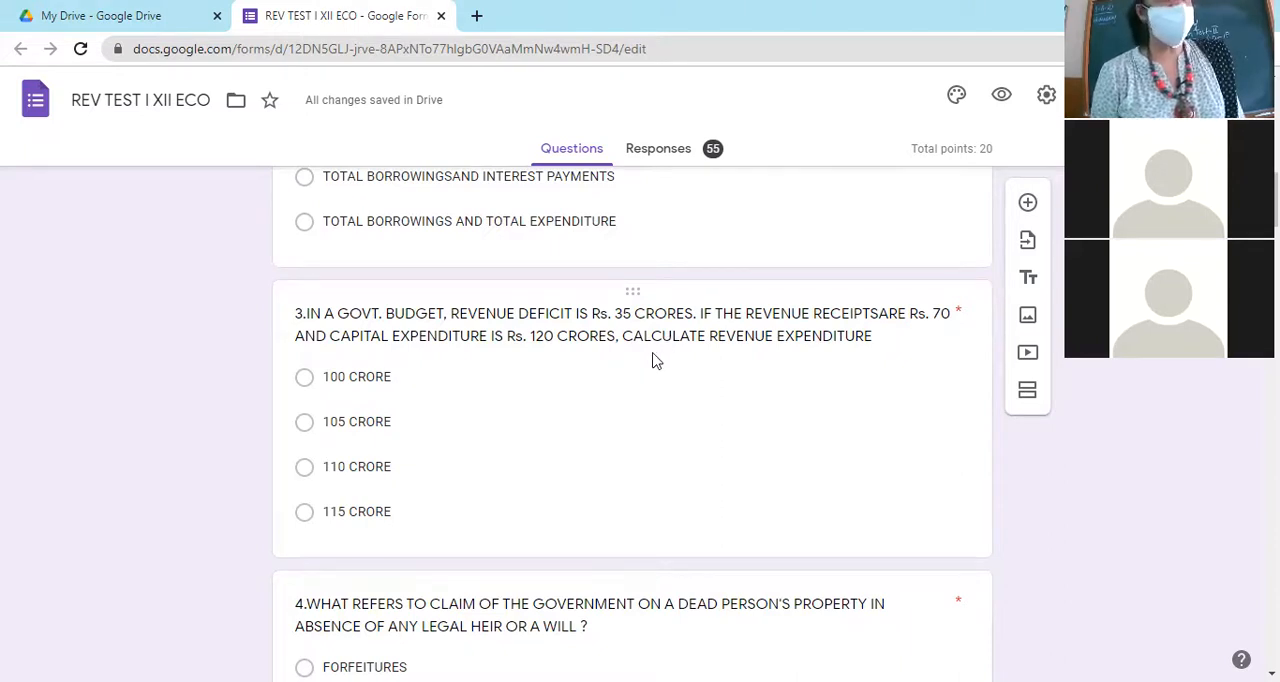
{"action": "scroll", "scroll_direction": "down", "scroll_amount": 3}
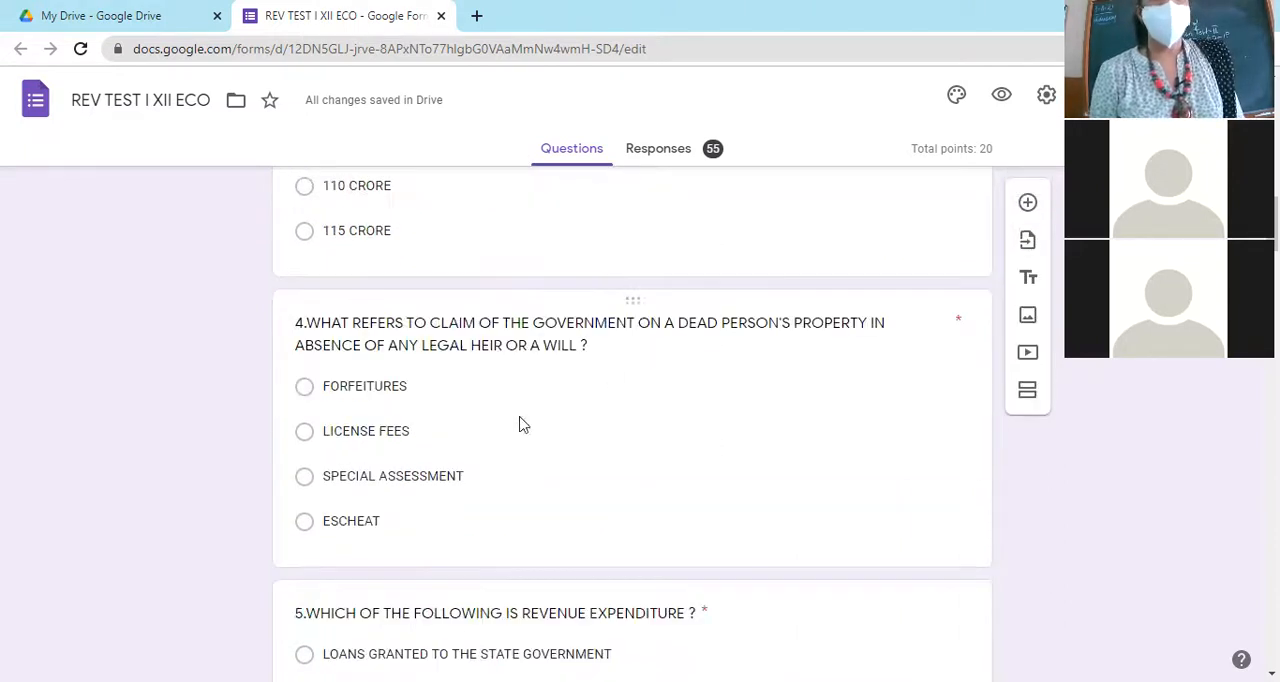
{"action": "mouse_move", "coordinate": [568, 456]}
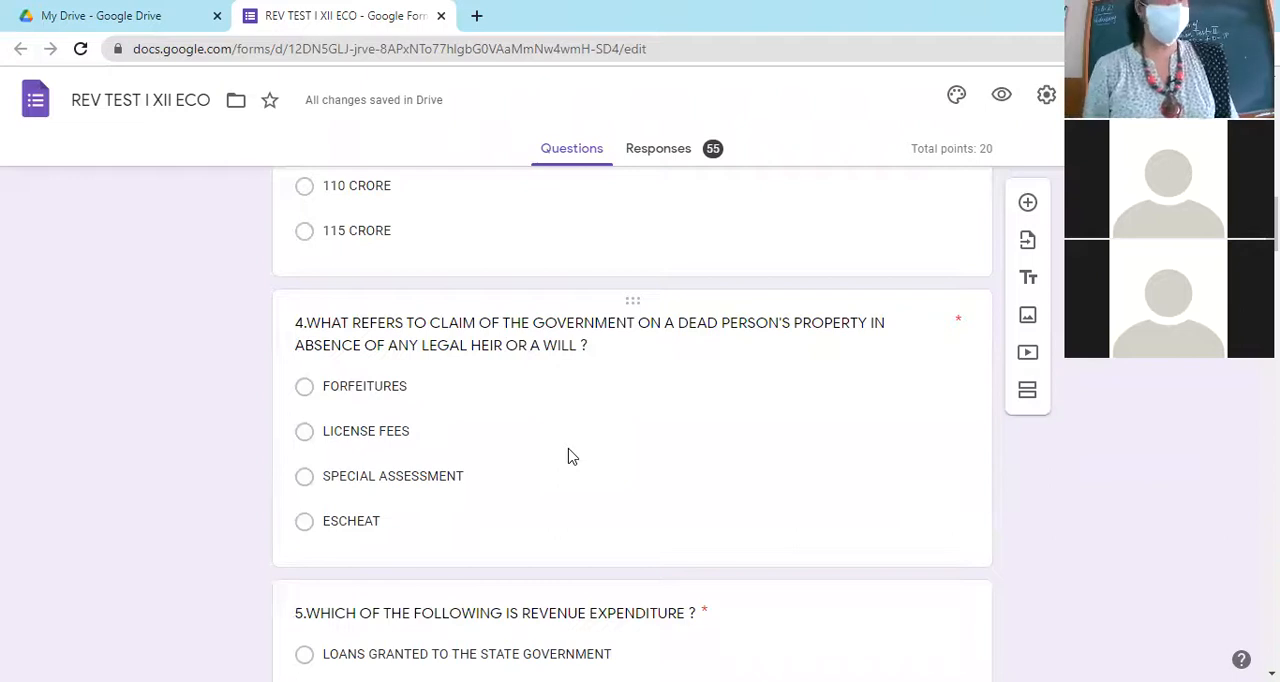
{"action": "scroll", "scroll_direction": "down", "scroll_amount": 3}
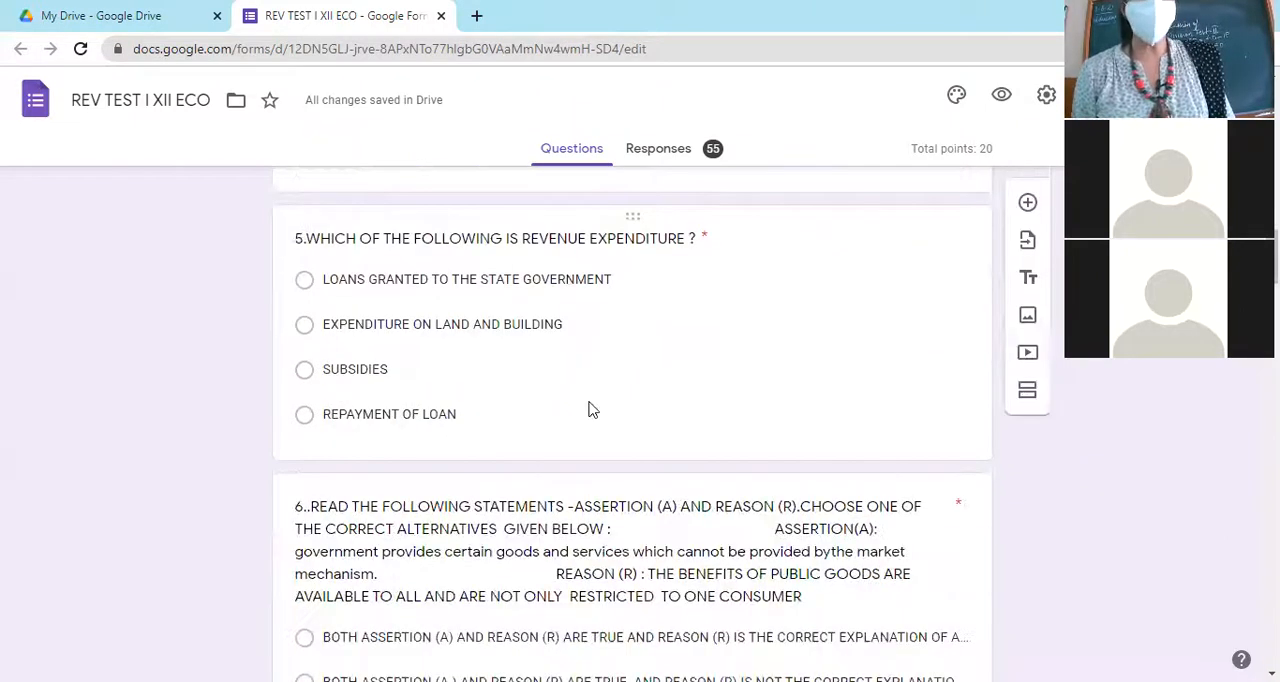
{"action": "mouse_move", "coordinate": [184, 436]}
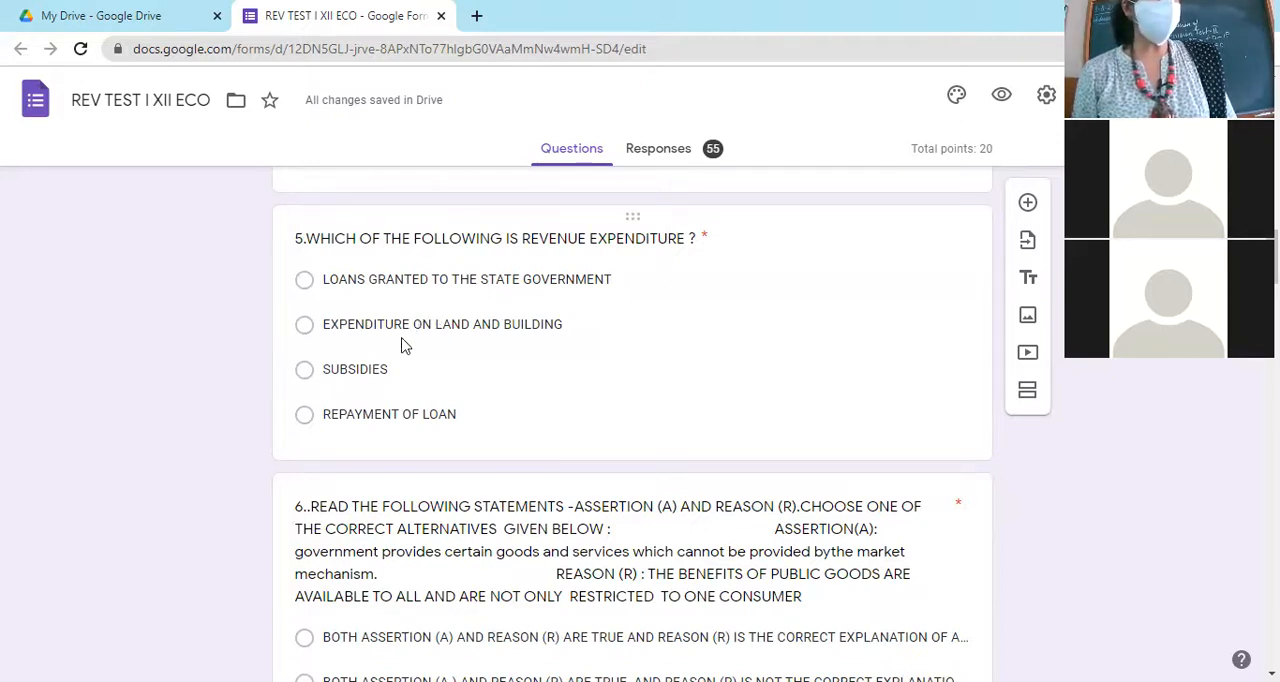
{"action": "mouse_move", "coordinate": [436, 390]}
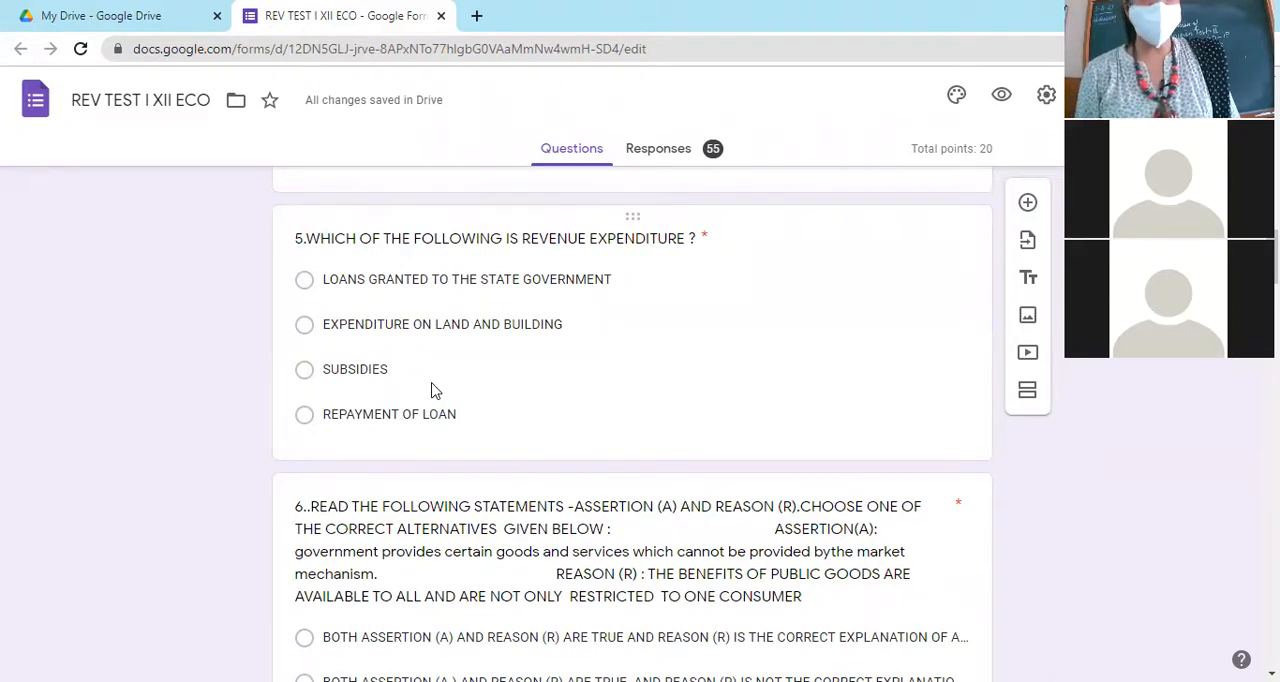
Scroll past question 6's assertion-reason key to question 7 on floating exchange rates
{"action": "scroll", "scroll_direction": "down", "scroll_amount": 3}
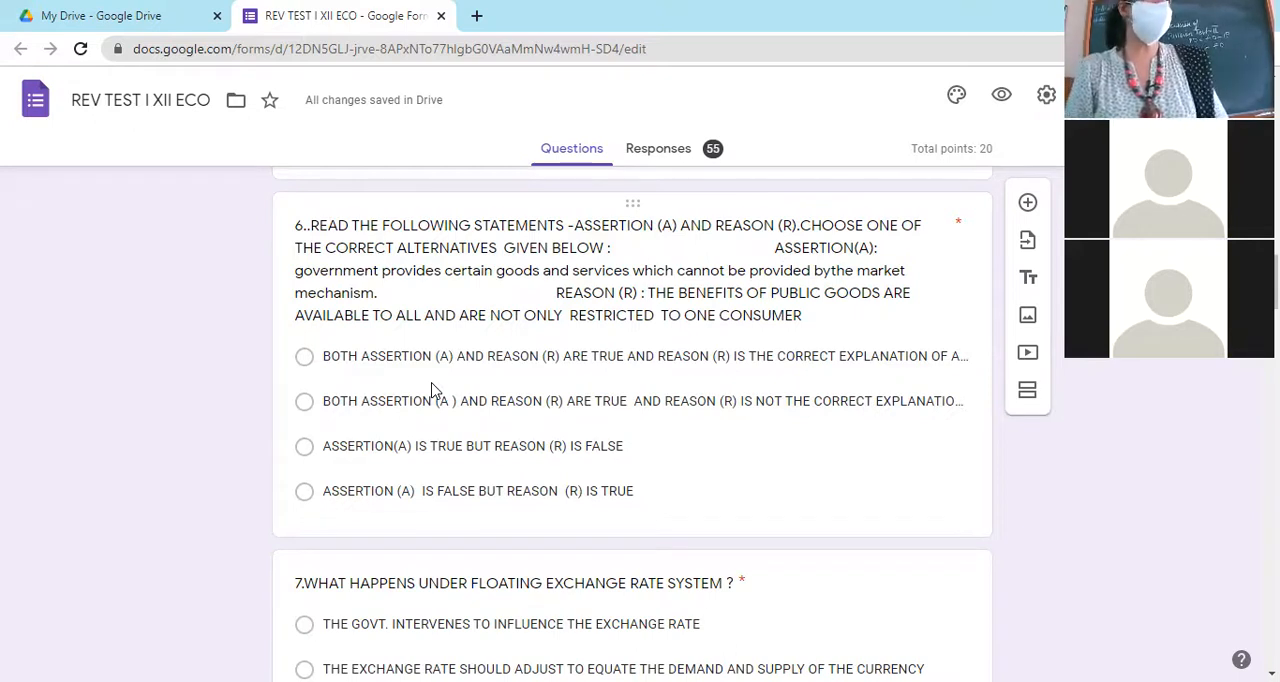
{"action": "mouse_move", "coordinate": [756, 542]}
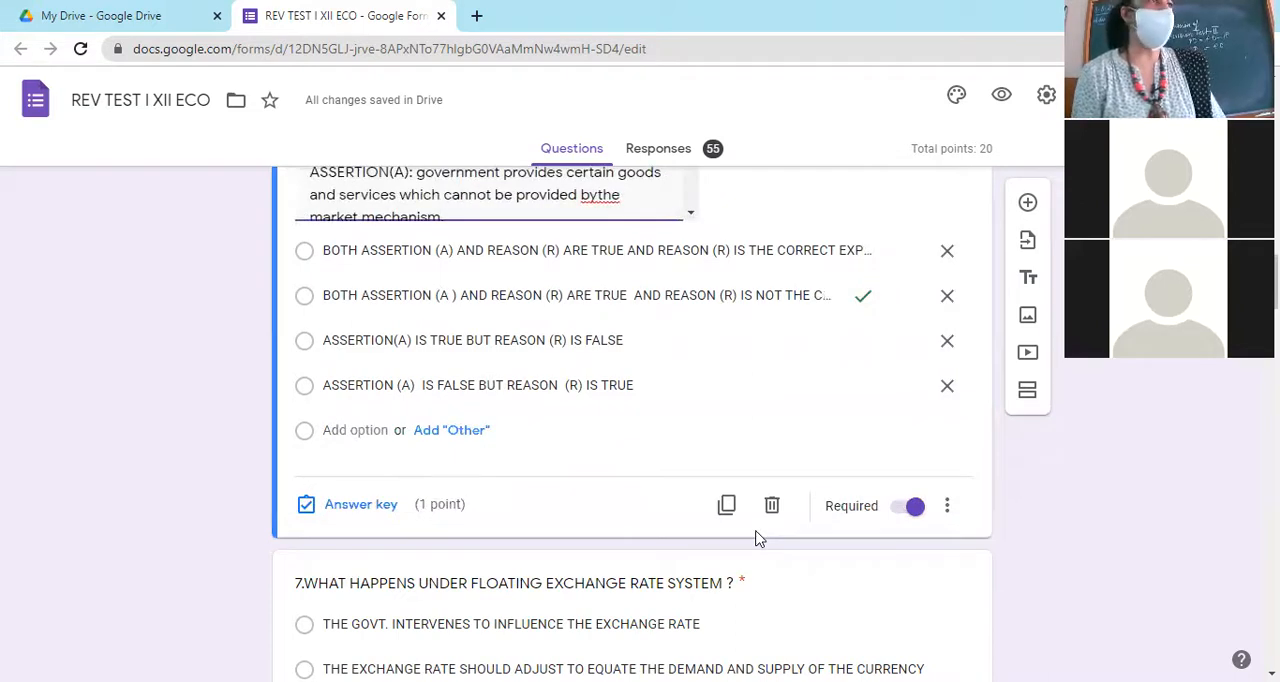
{"action": "scroll", "scroll_direction": "down", "scroll_amount": 3}
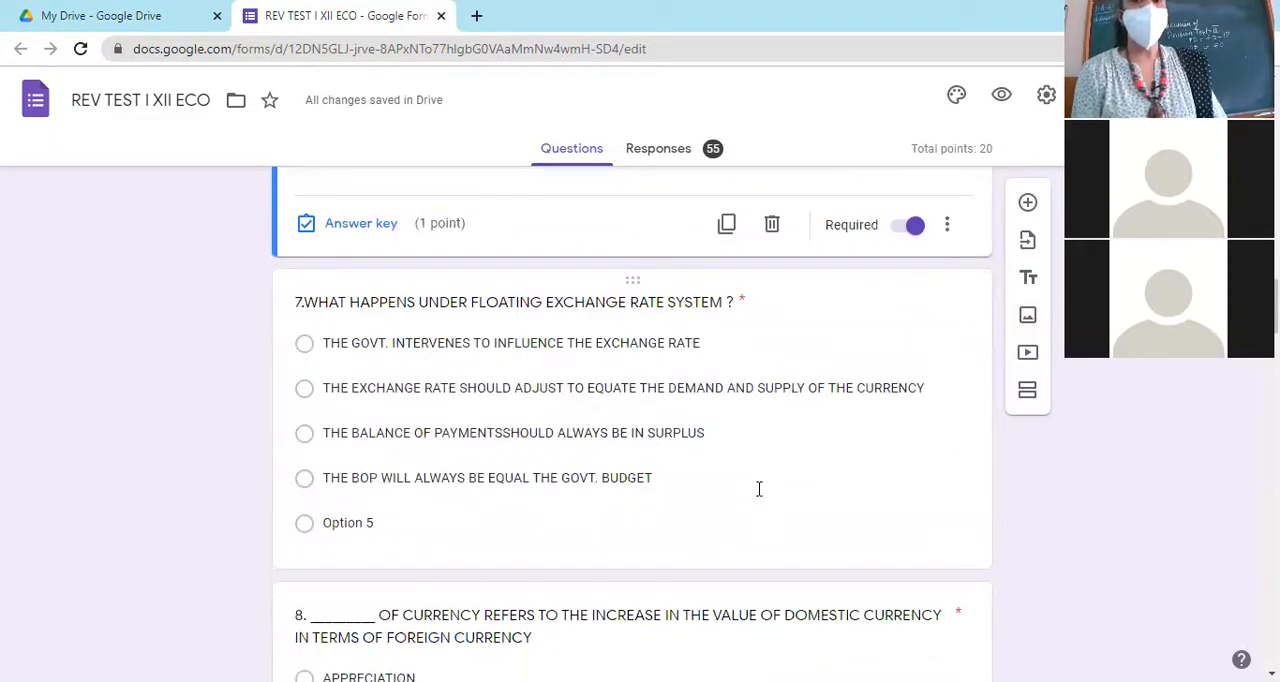
{"action": "mouse_move", "coordinate": [804, 480]}
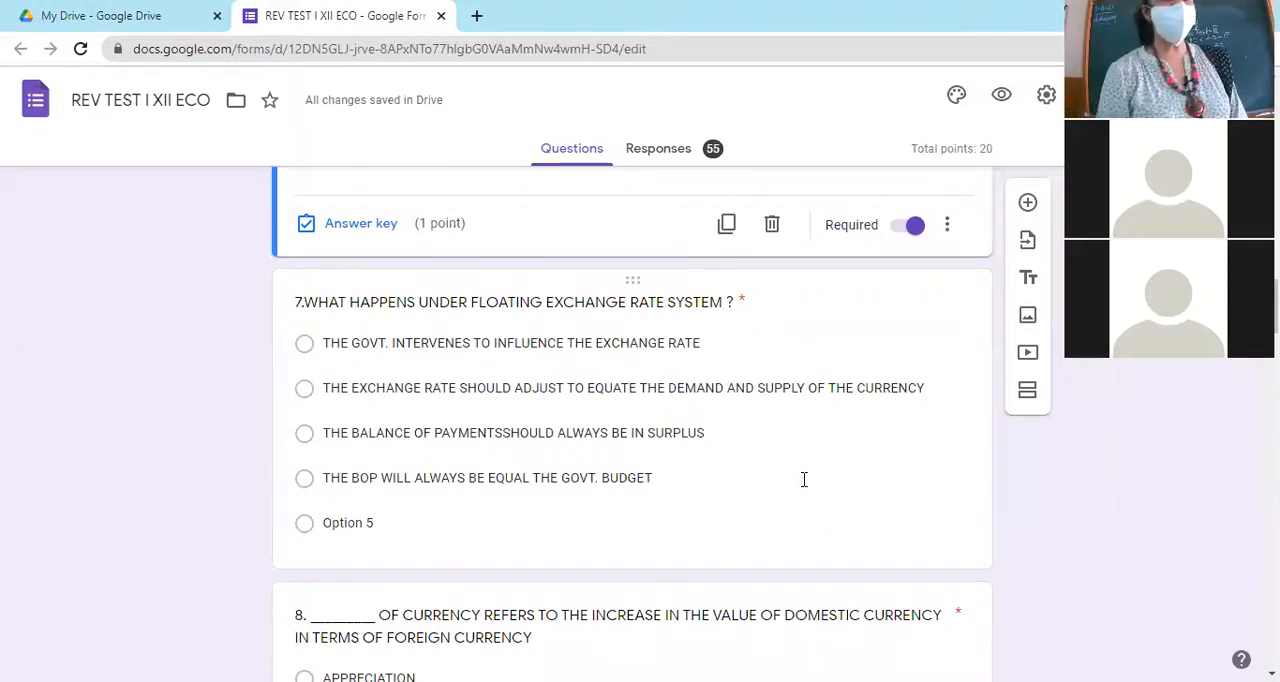
Scroll past question 7 to question 8 on currency appreciation and question 9
{"action": "scroll", "scroll_direction": "down", "scroll_amount": 3}
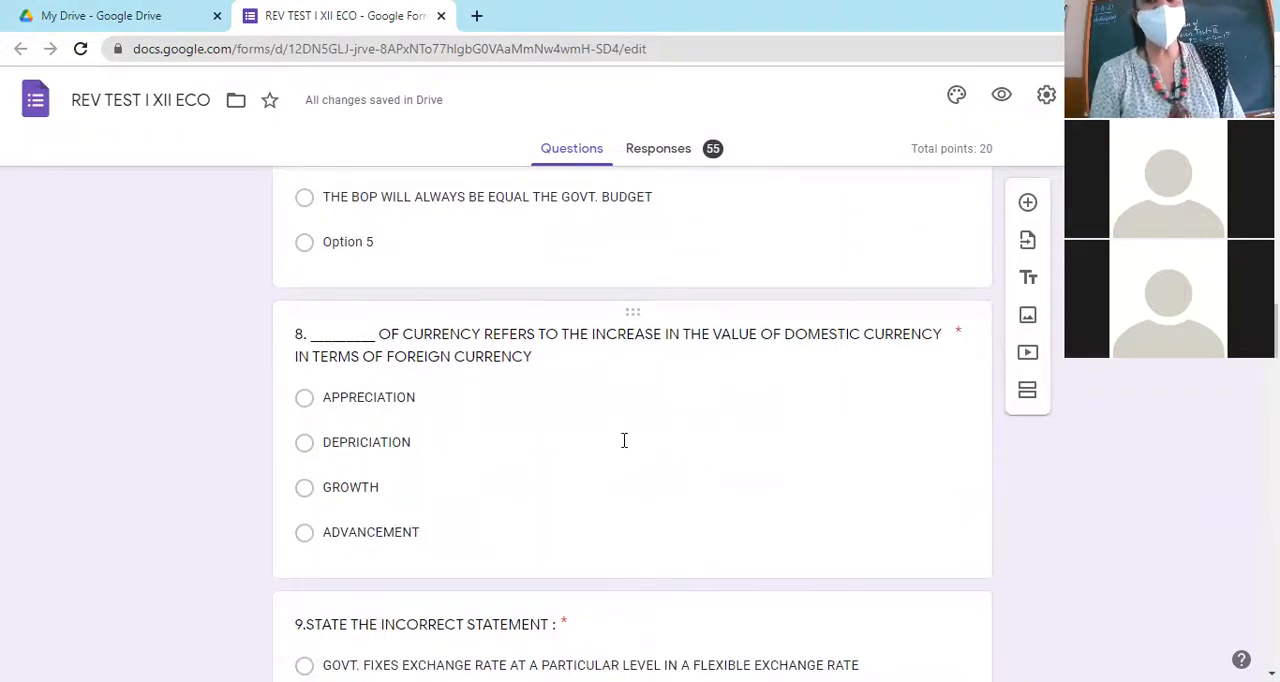
{"action": "mouse_move", "coordinate": [910, 428]}
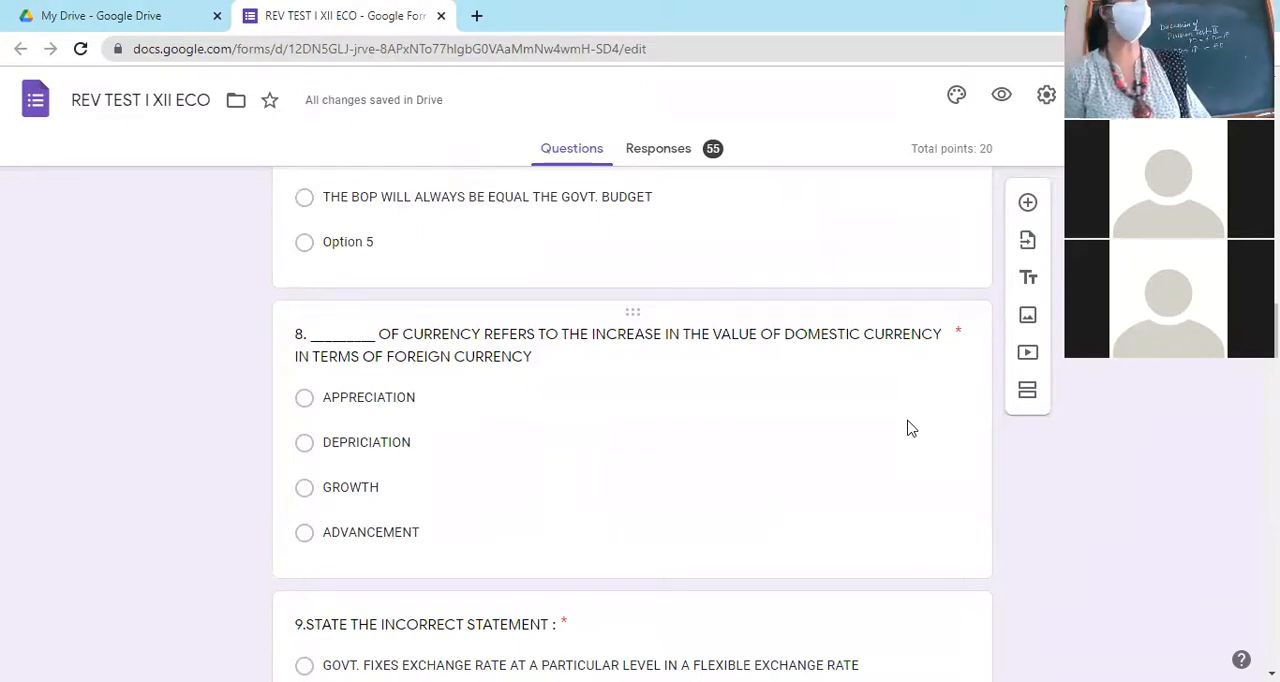
Scroll through question 9 on exchange-rate statements to question 10 on the budget and question 11
{"action": "scroll", "scroll_direction": "down", "scroll_amount": 3}
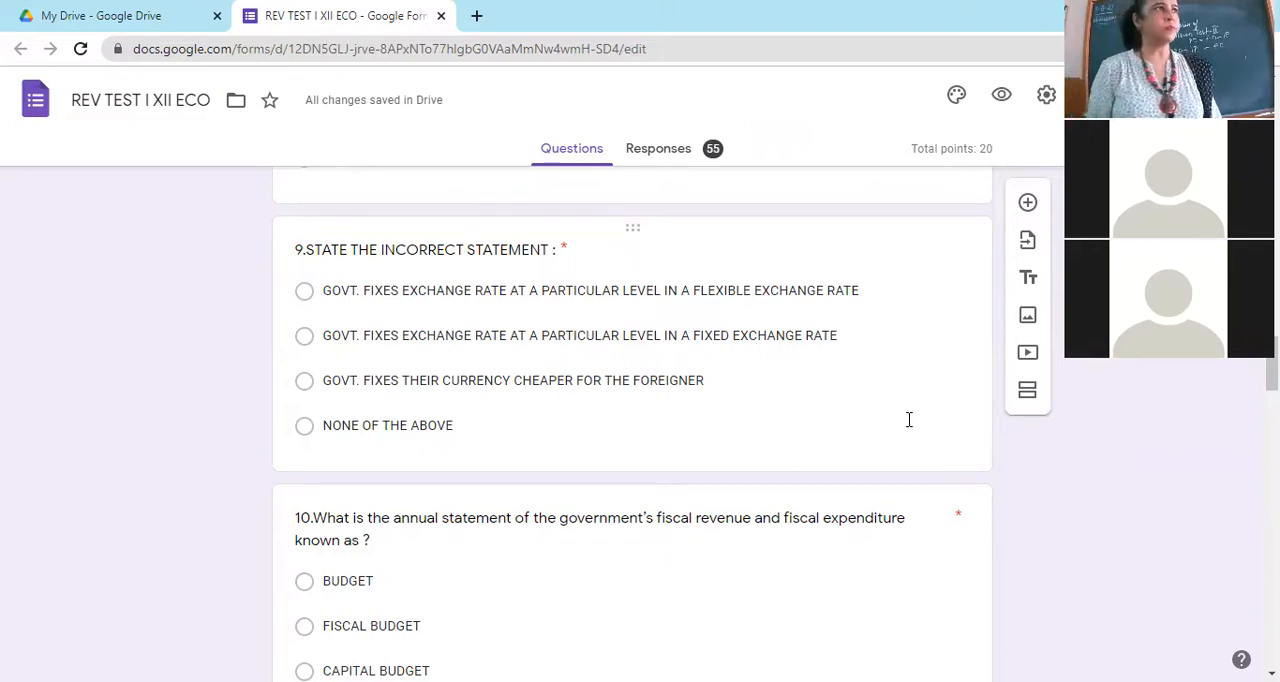
{"action": "mouse_move", "coordinate": [640, 408]}
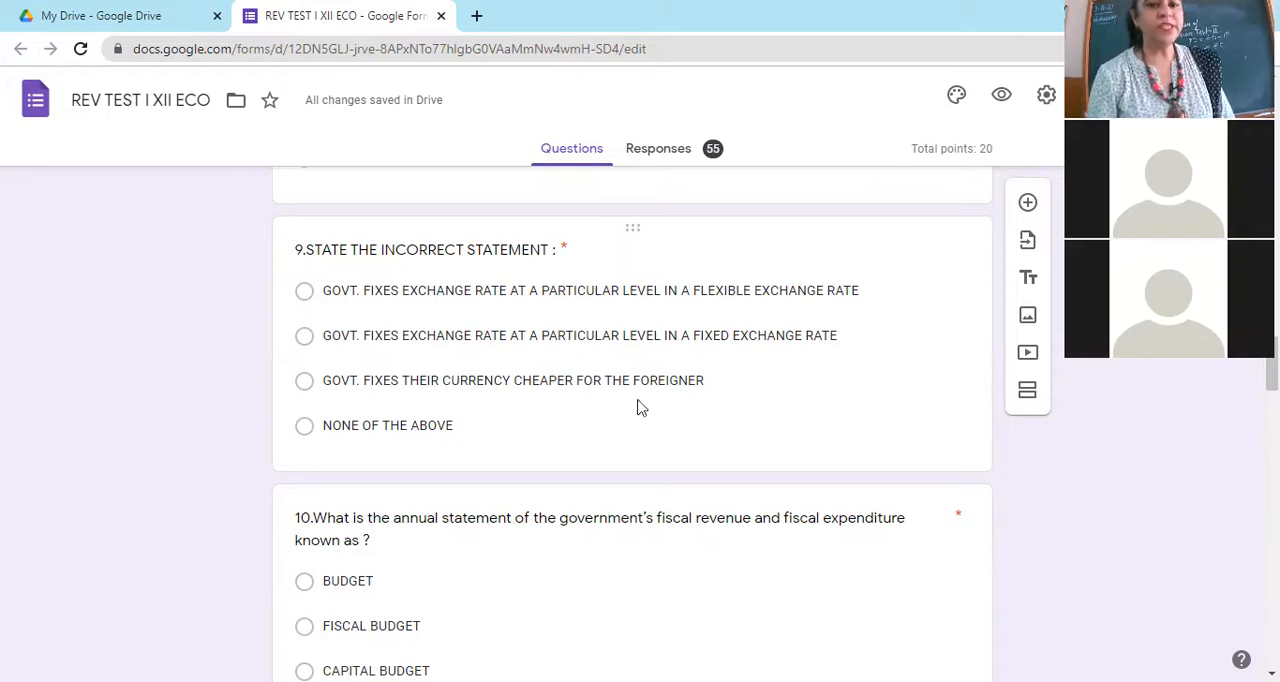
{"action": "mouse_move", "coordinate": [492, 372]}
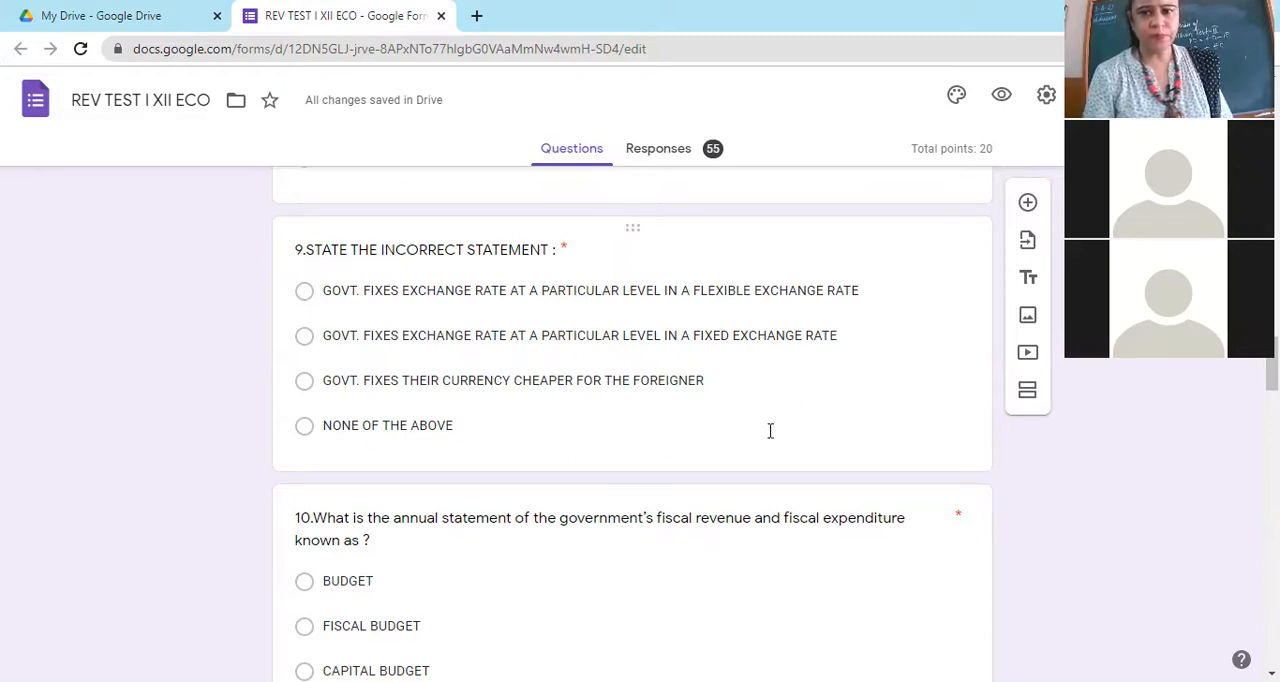
{"action": "mouse_move", "coordinate": [856, 364]}
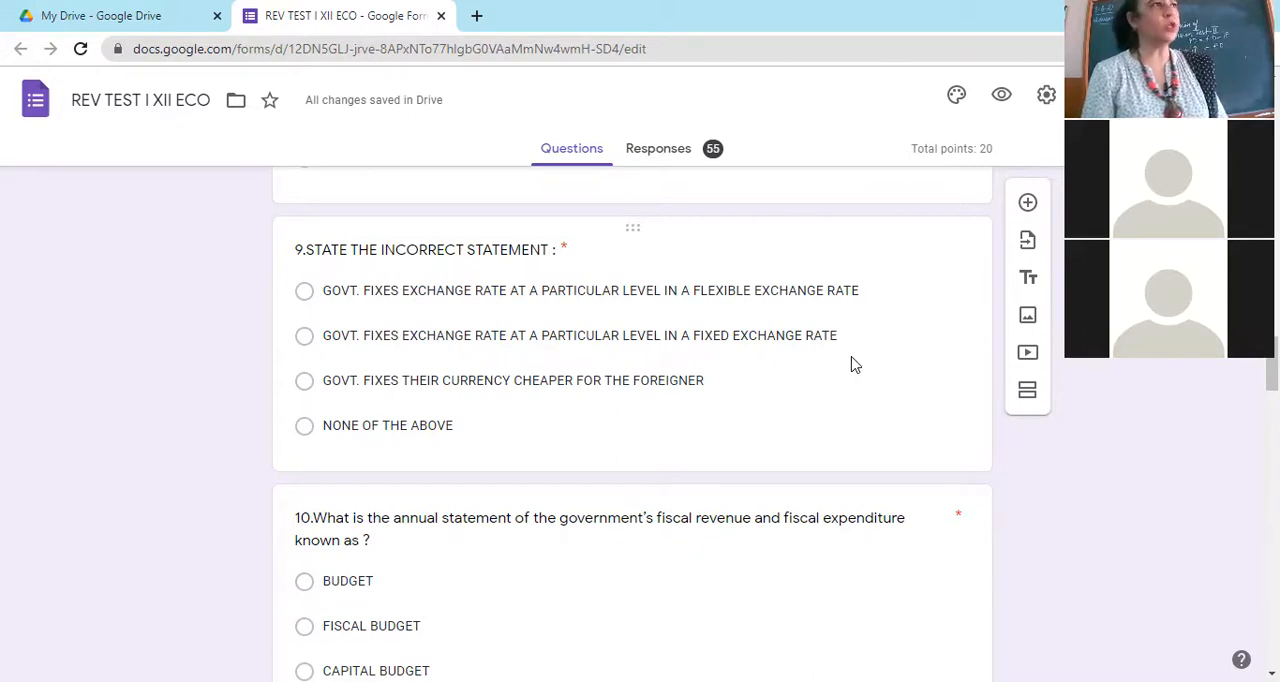
{"action": "scroll", "scroll_direction": "down", "scroll_amount": 3}
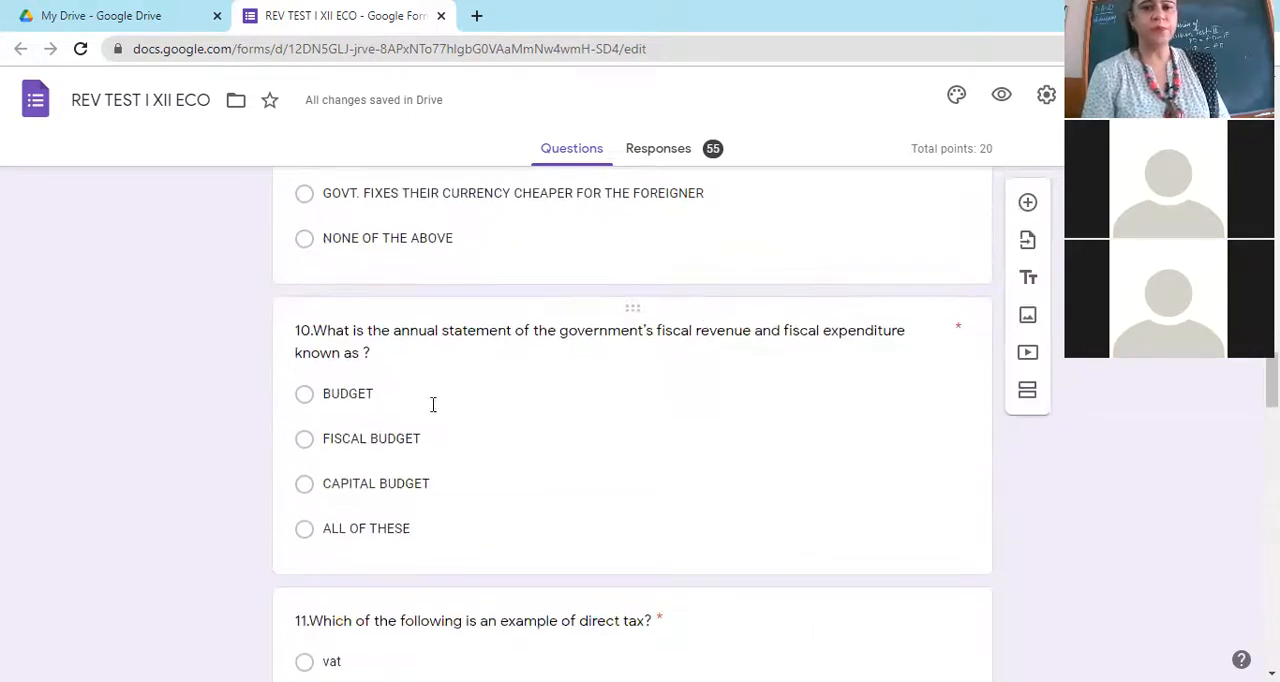
{"action": "mouse_move", "coordinate": [696, 388]}
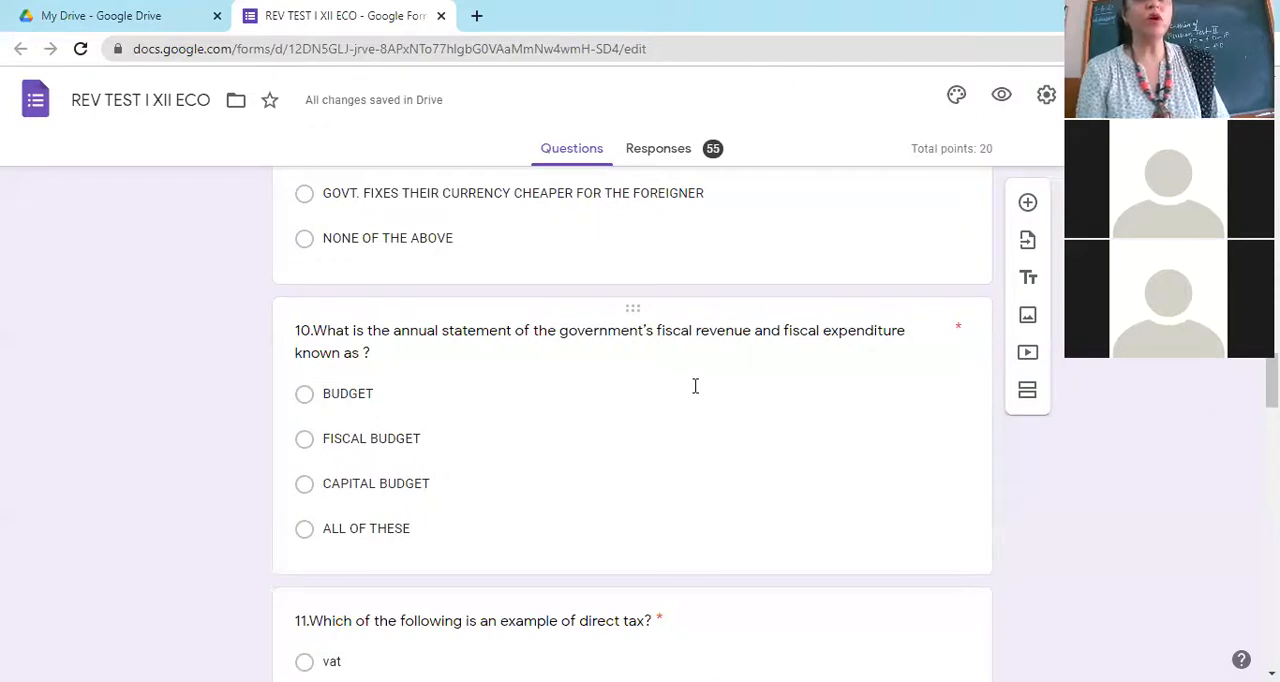
{"action": "mouse_move", "coordinate": [688, 388]}
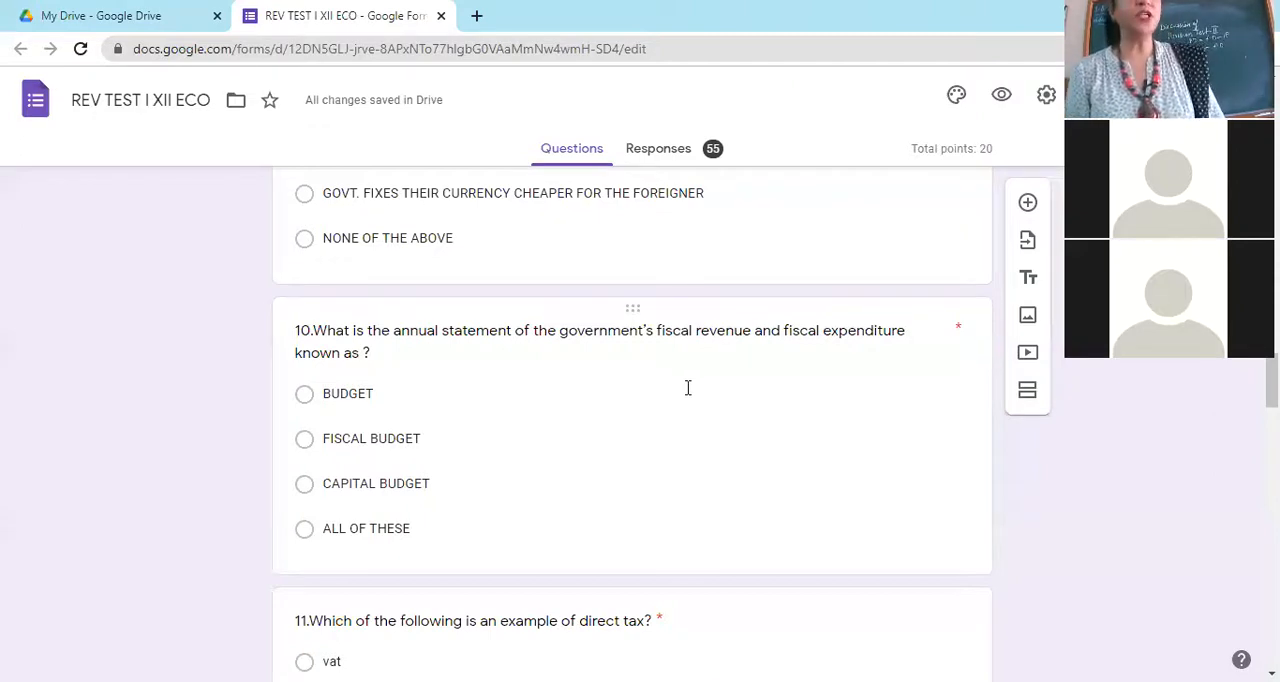
Scroll down through questions 11 to 15 until assertion-reason question 16 on money demand appears
{"action": "scroll", "scroll_direction": "down", "scroll_amount": 3}
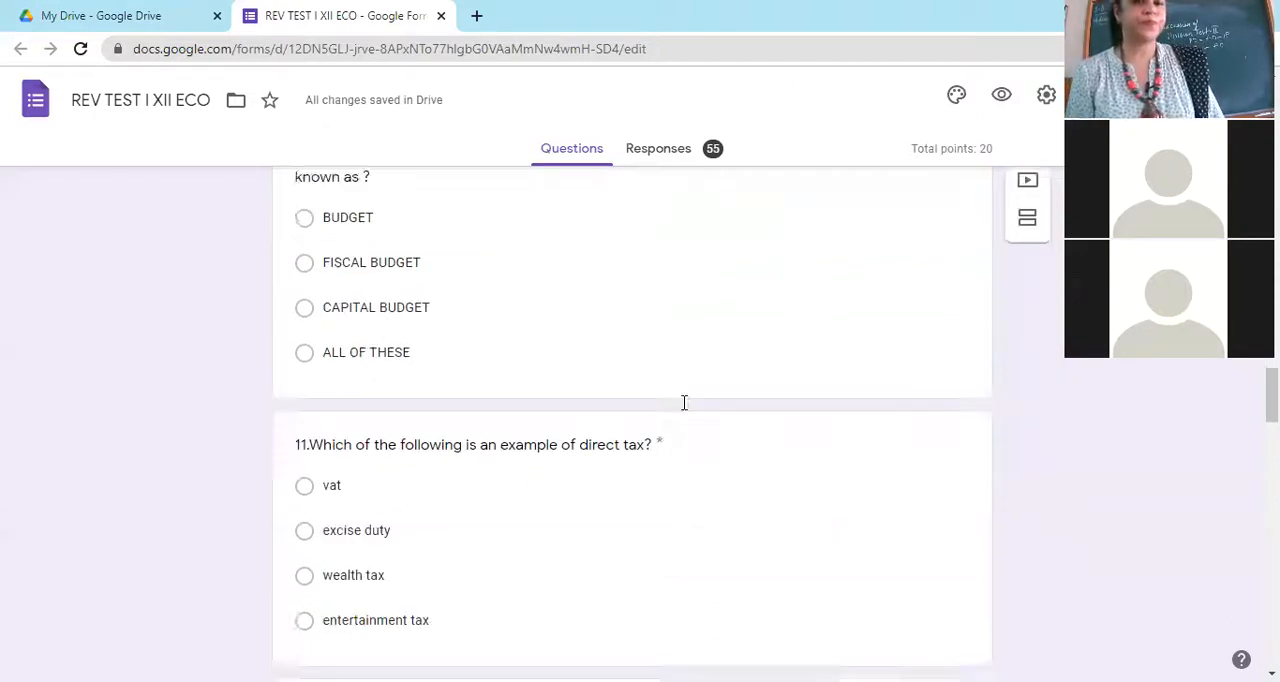
{"action": "scroll", "scroll_direction": "down", "scroll_amount": 3}
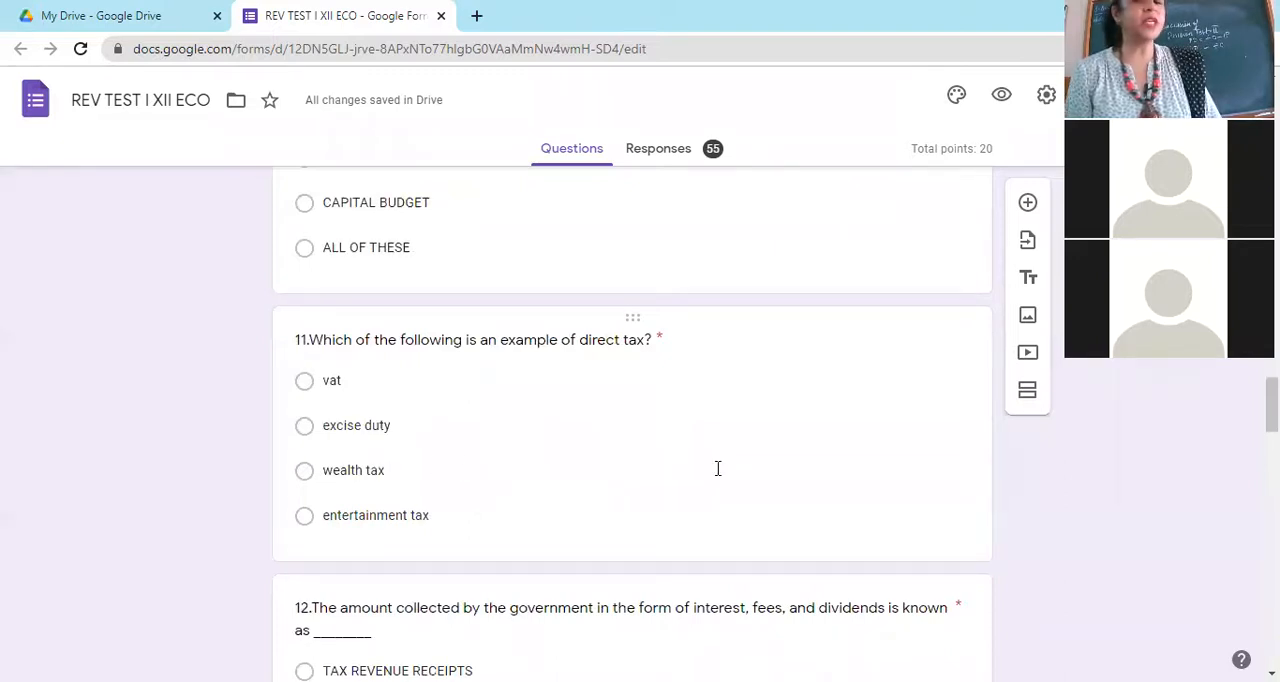
{"action": "scroll", "scroll_direction": "down", "scroll_amount": 3}
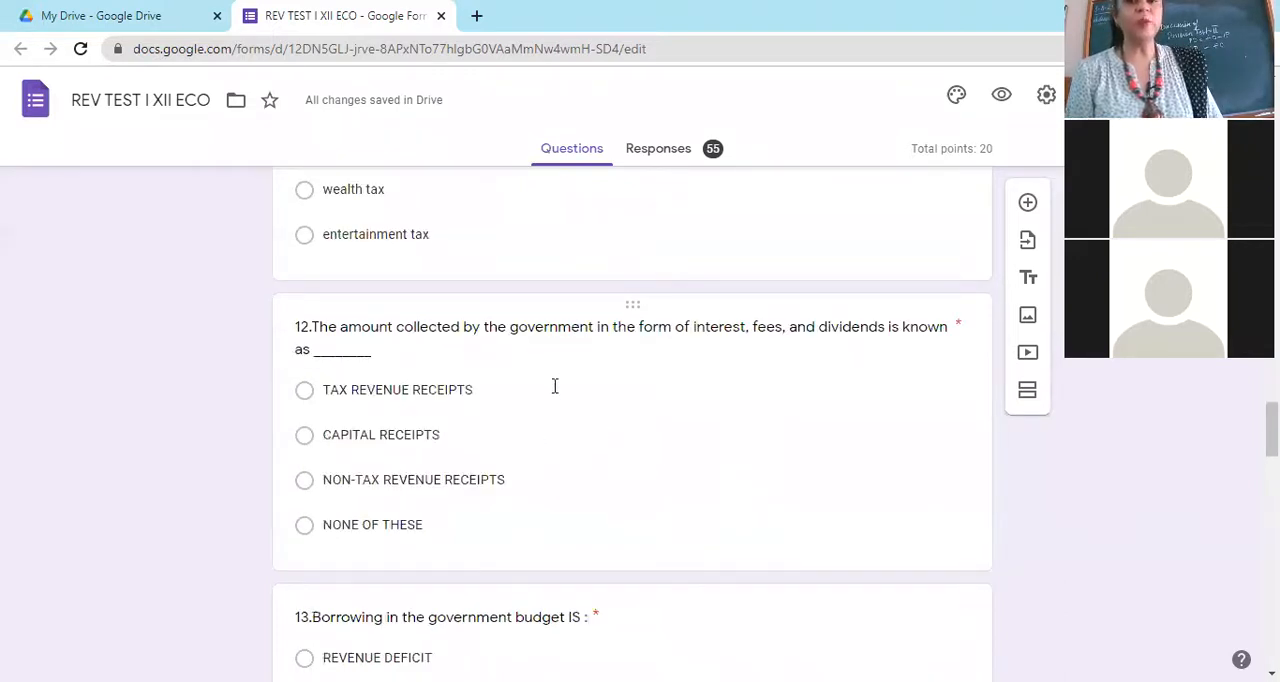
{"action": "mouse_move", "coordinate": [490, 432]}
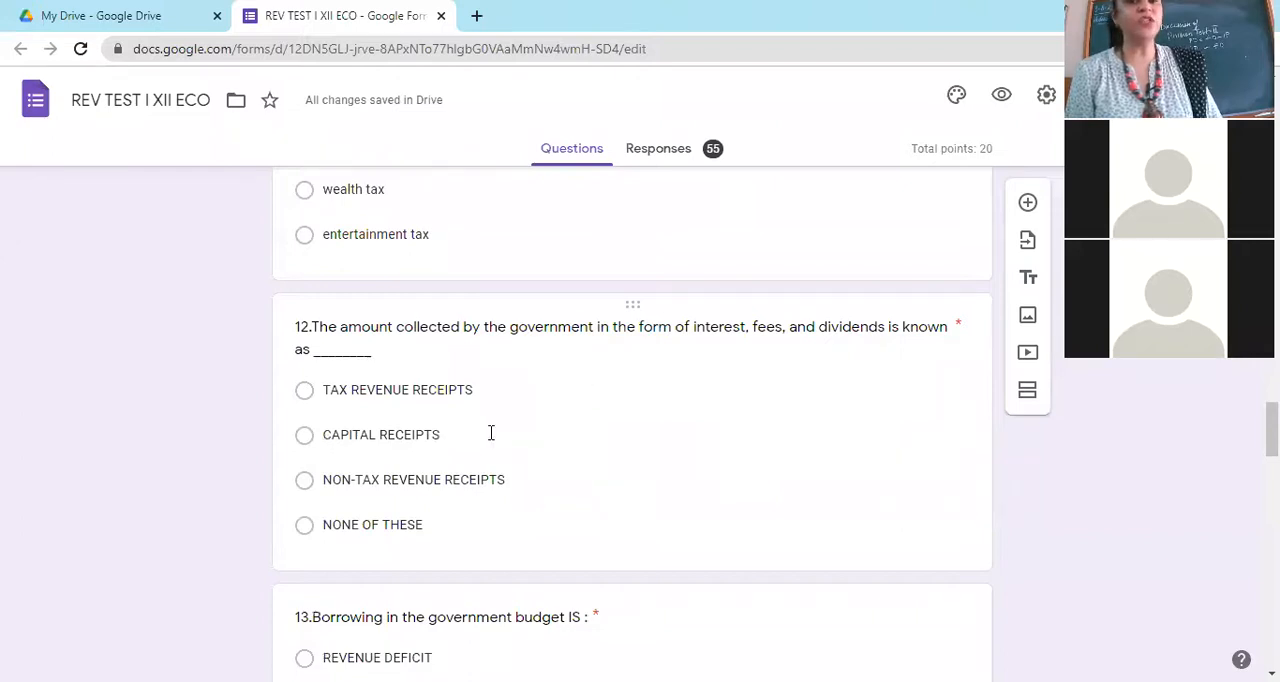
{"action": "scroll", "scroll_direction": "down", "scroll_amount": 3}
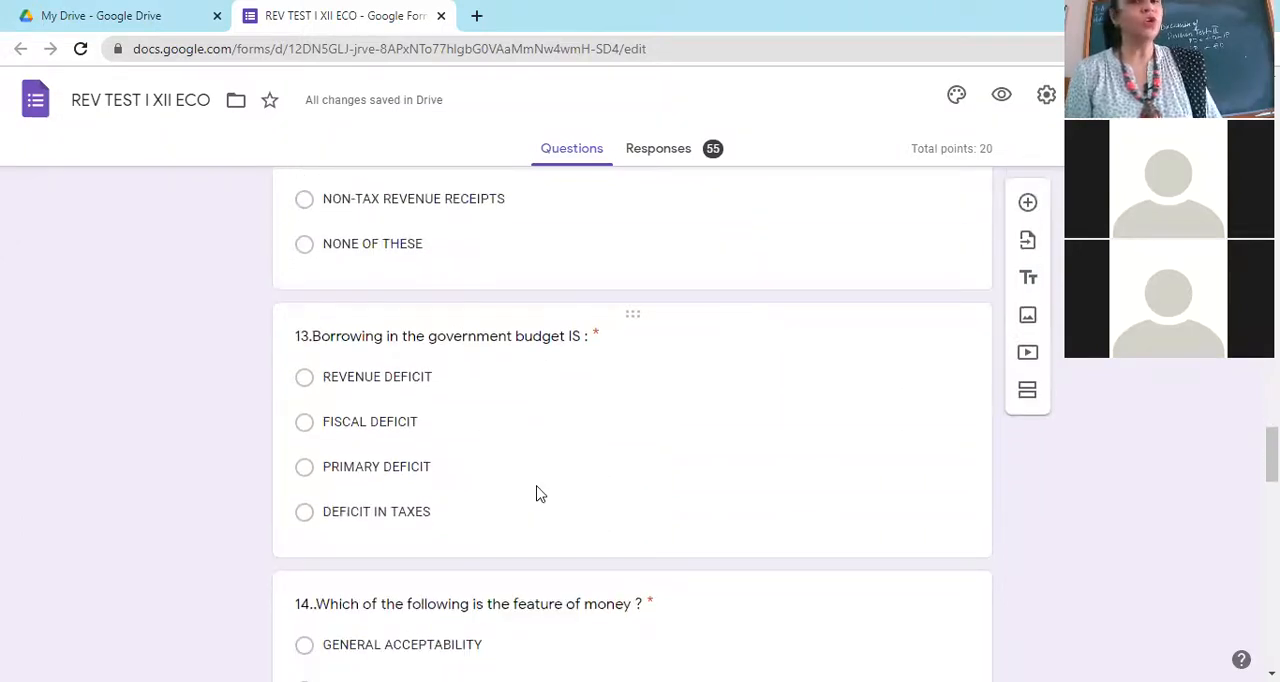
{"action": "mouse_move", "coordinate": [452, 500]}
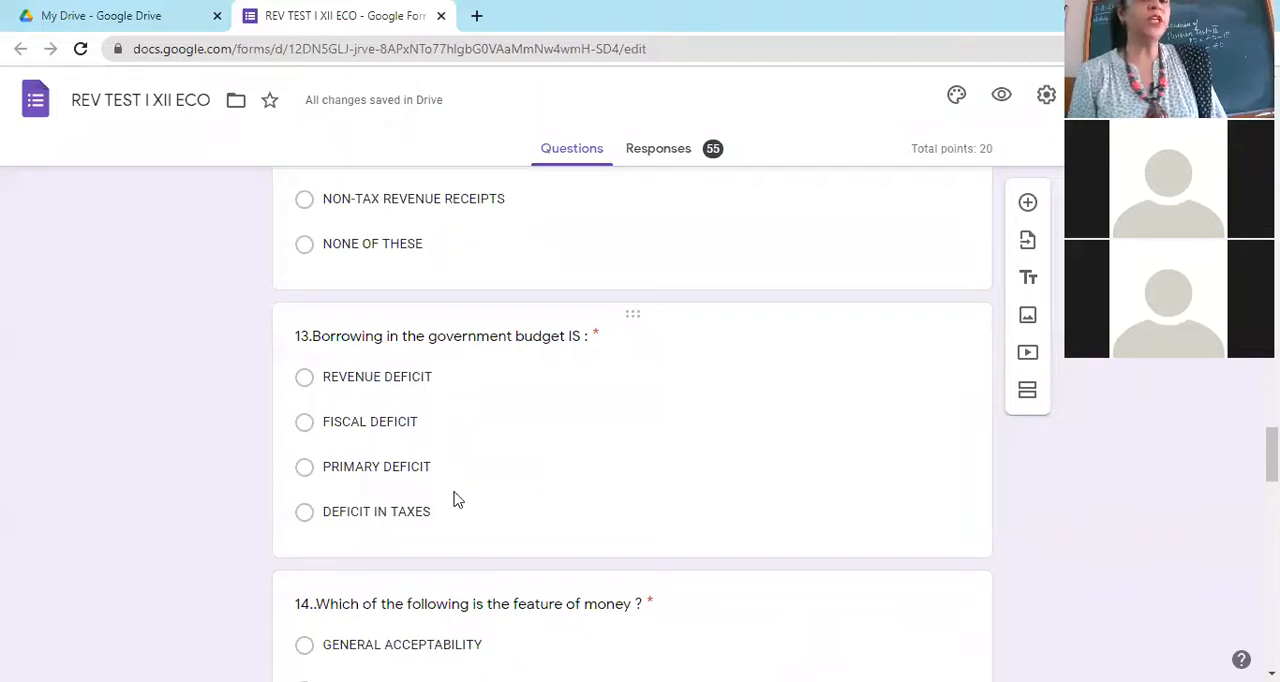
{"action": "scroll", "scroll_direction": "down", "scroll_amount": 3}
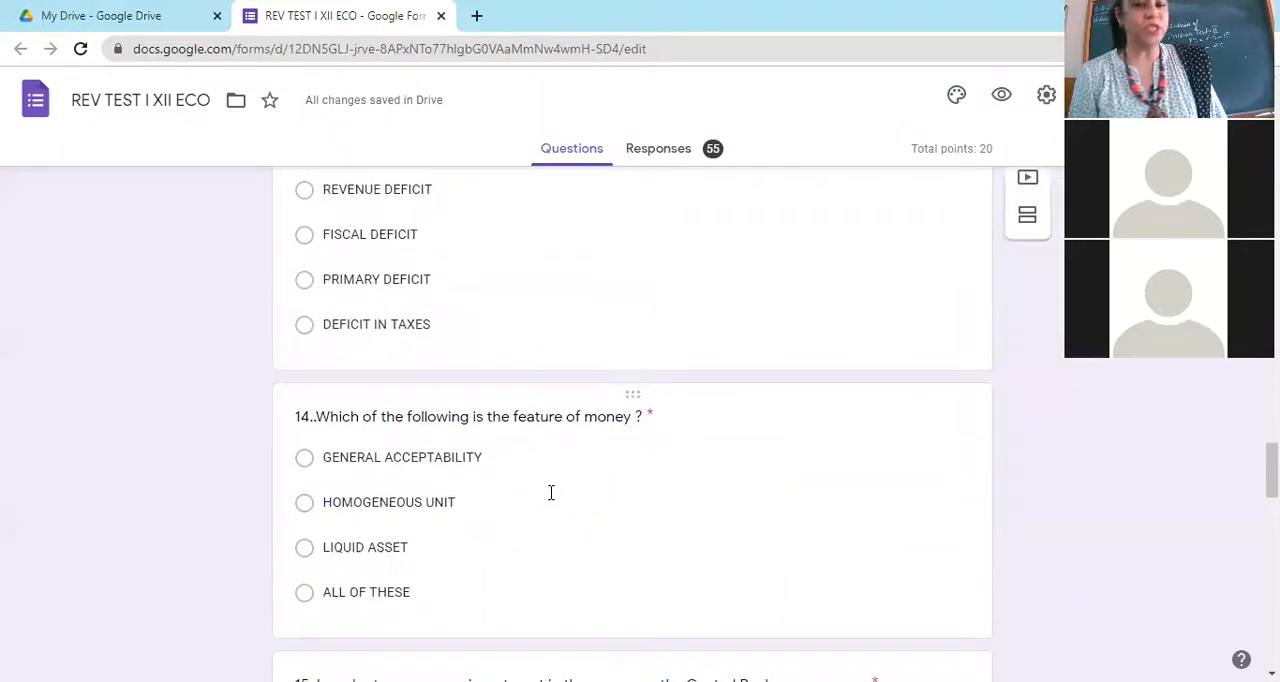
{"action": "scroll", "scroll_direction": "down", "scroll_amount": 3}
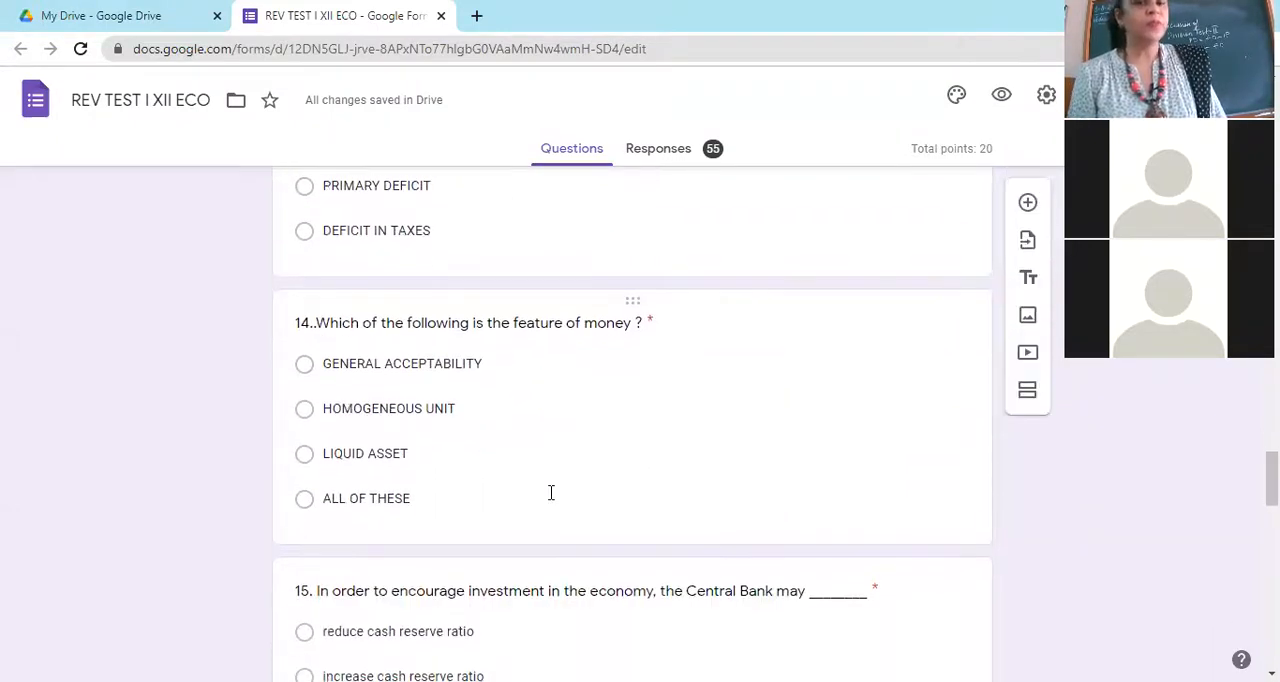
{"action": "scroll", "scroll_direction": "down", "scroll_amount": 3}
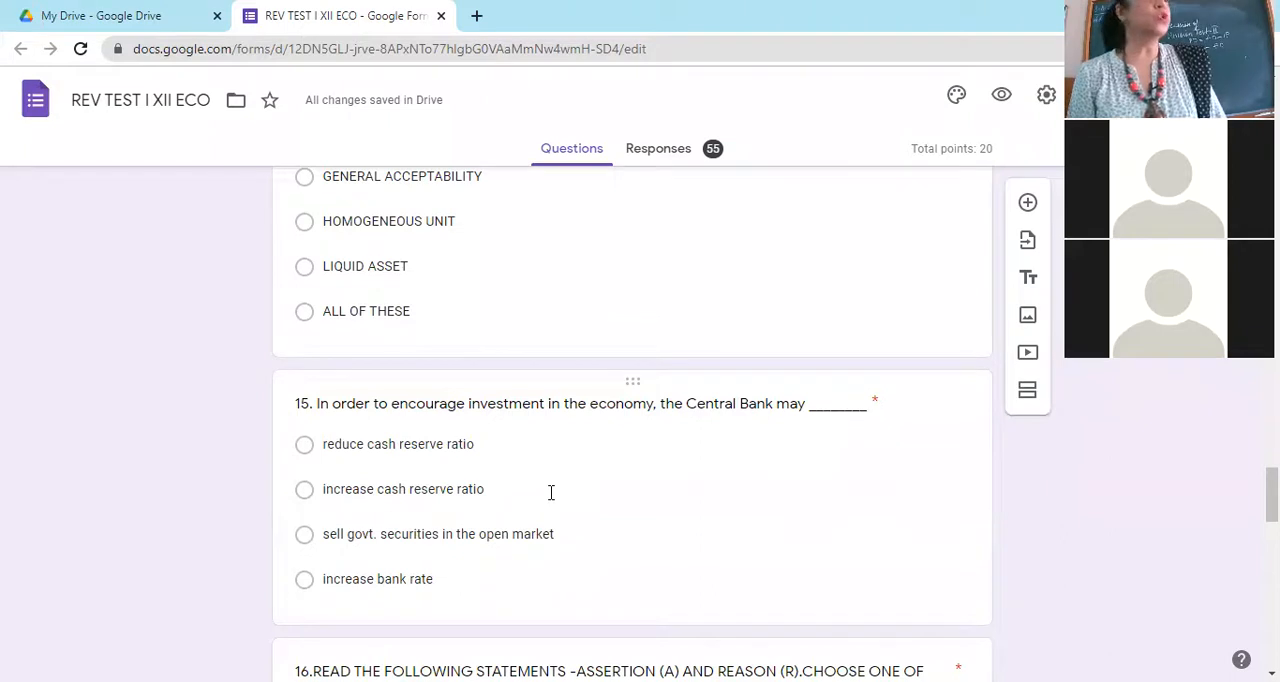
{"action": "scroll", "scroll_direction": "down", "scroll_amount": 3}
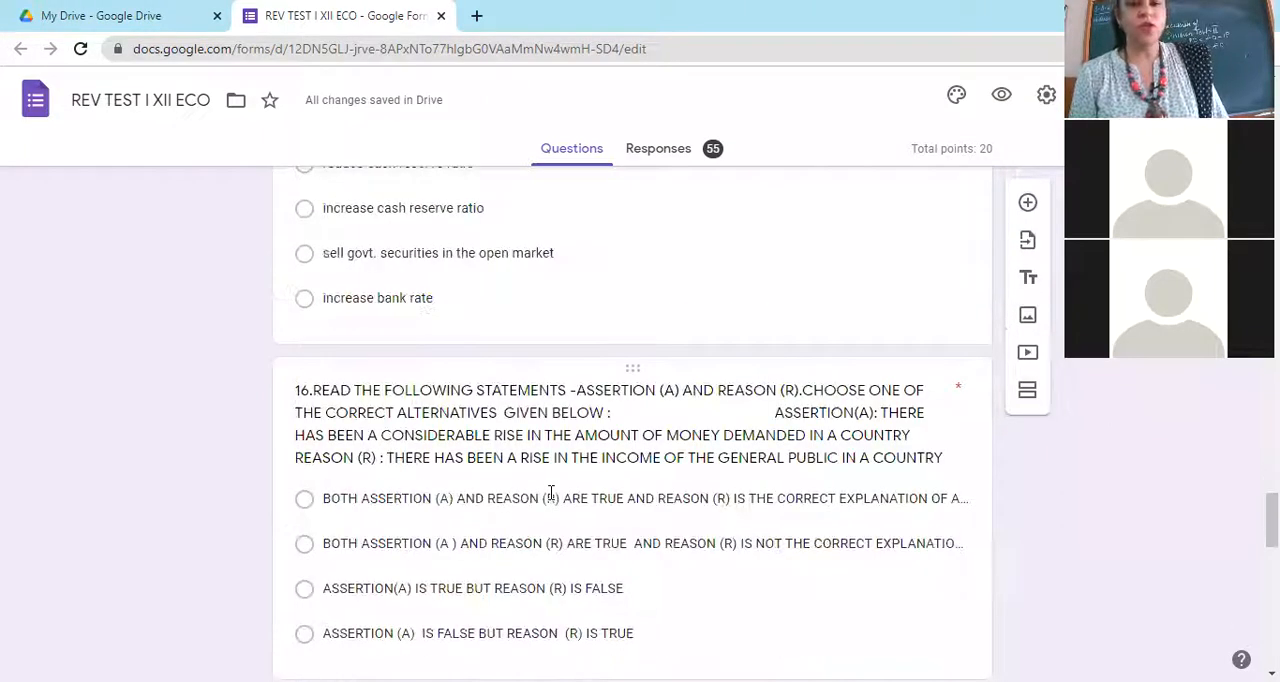